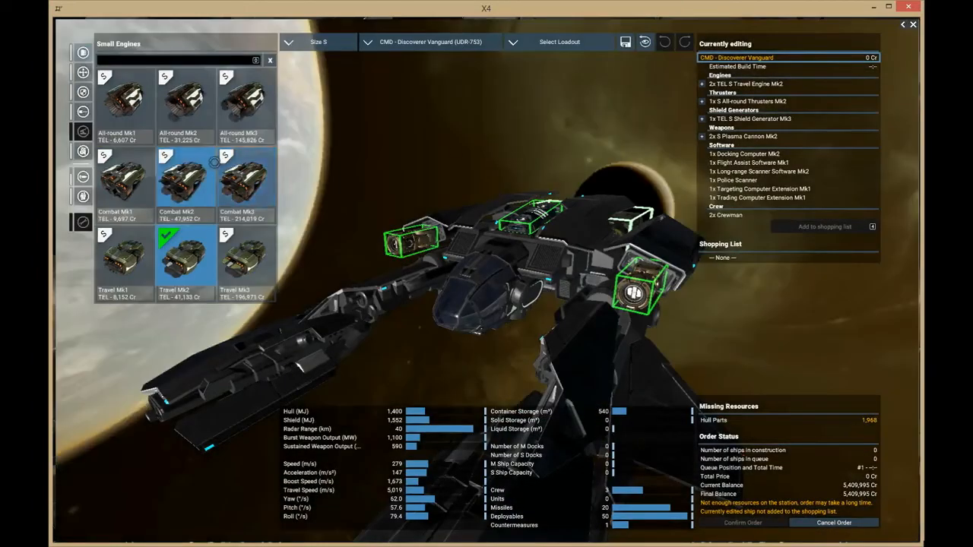
# Bring up the small weapons list for the frigate
pyautogui.click(82, 91)
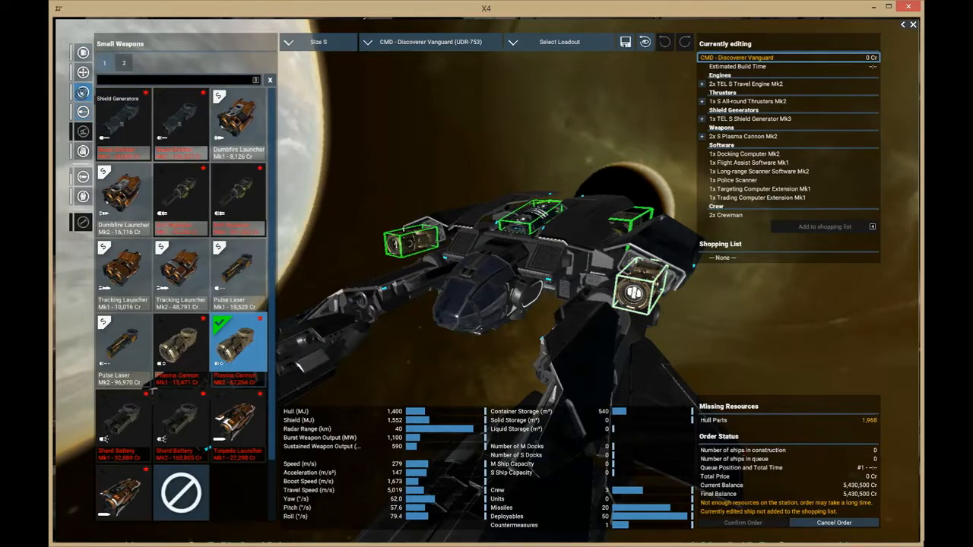
pyautogui.moveTo(240, 349)
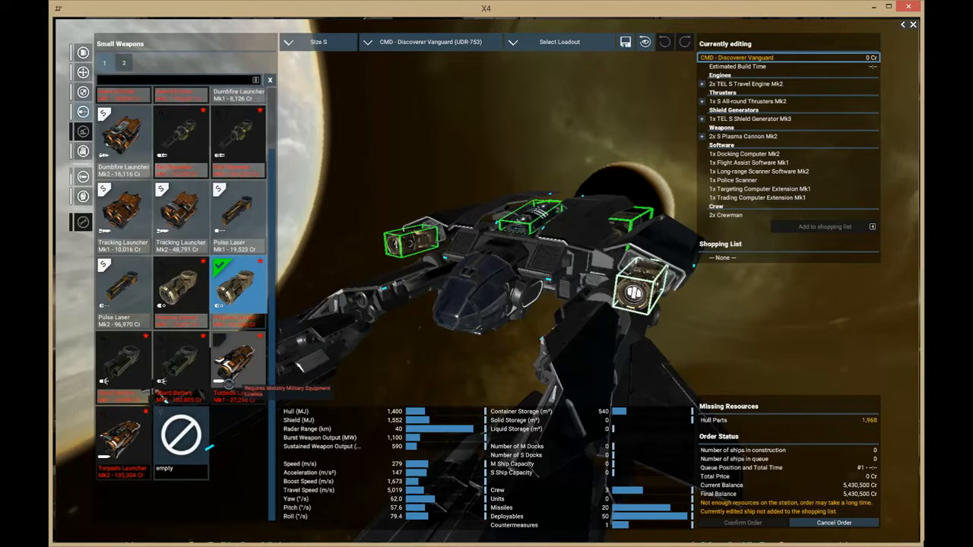
pyautogui.moveTo(82, 52)
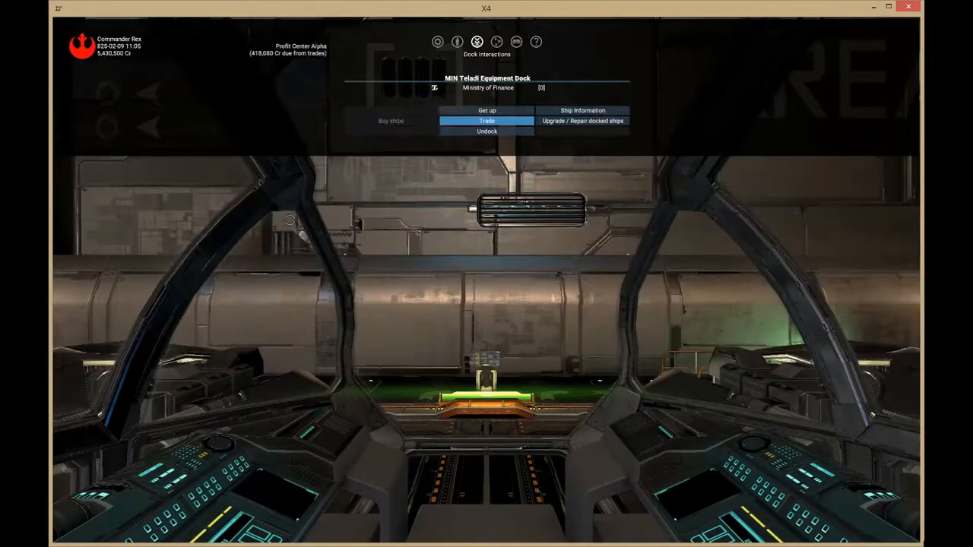
# Check the sector map twice and view the stations in the Bright Promise sector
pyautogui.click(495, 42)
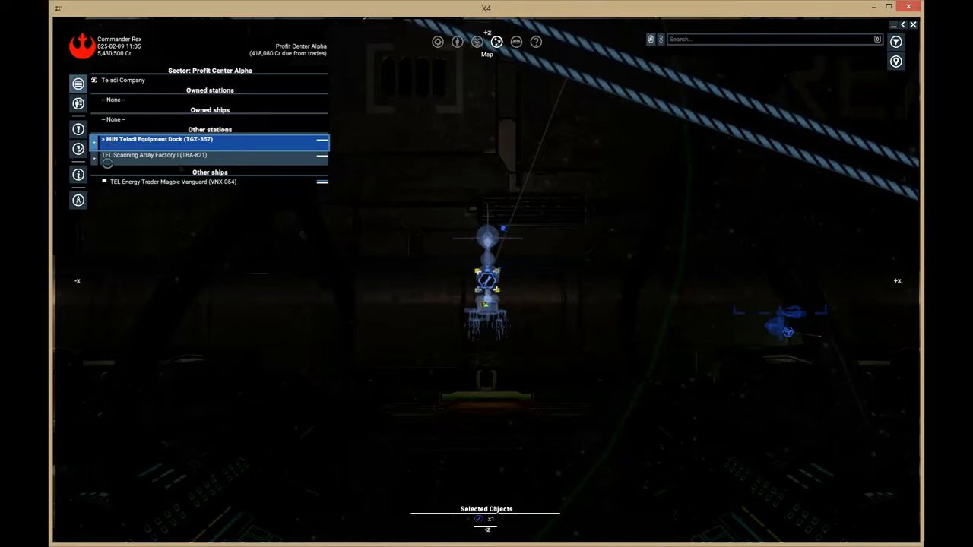
pyautogui.click(477, 43)
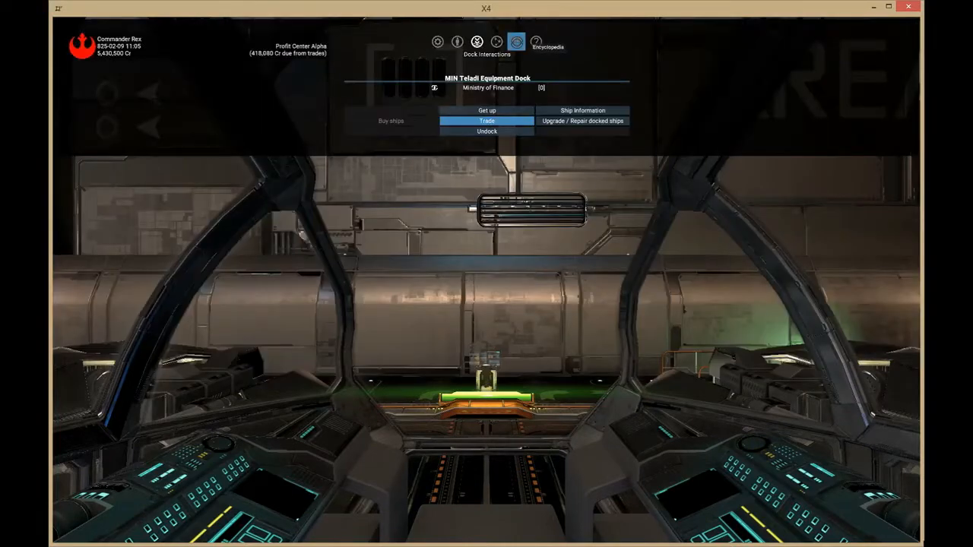
pyautogui.click(496, 41)
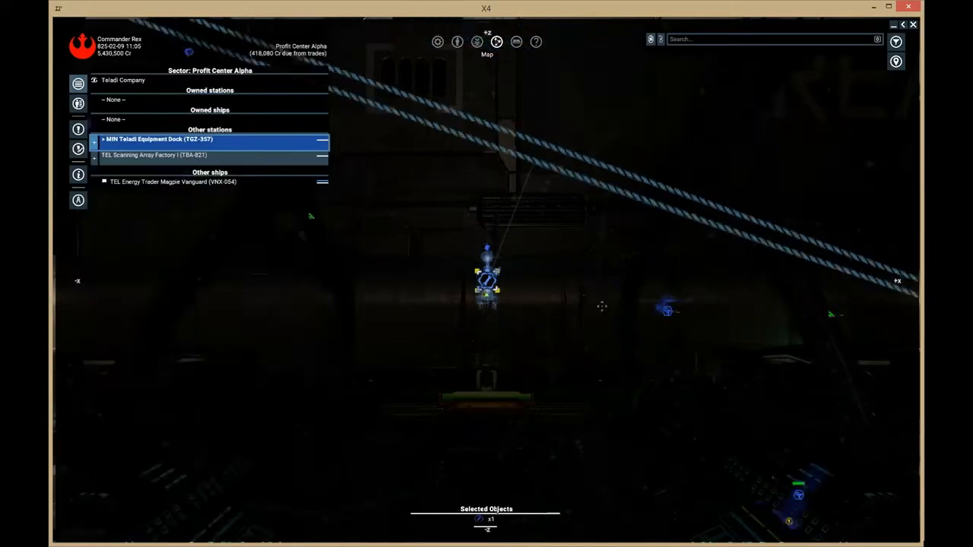
pyautogui.click(95, 140)
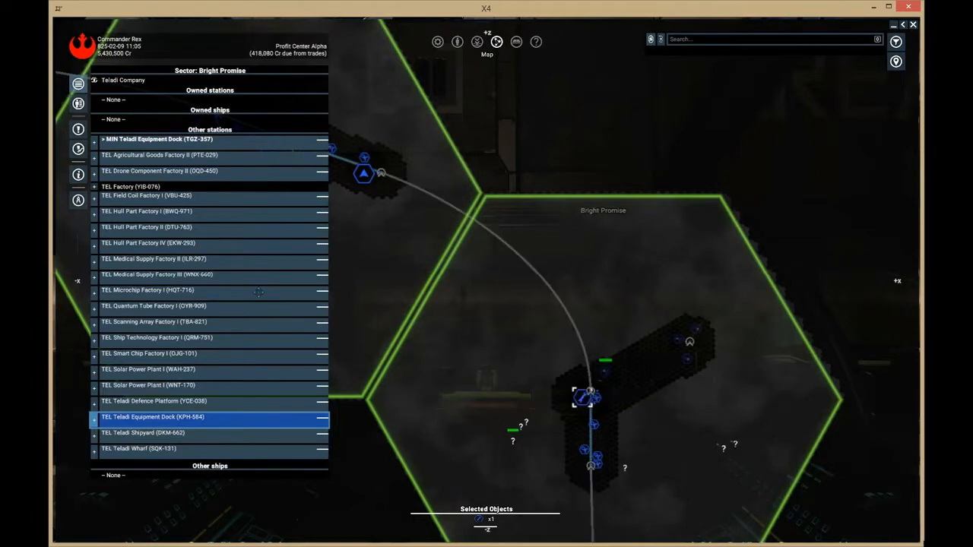
pyautogui.moveTo(114, 167)
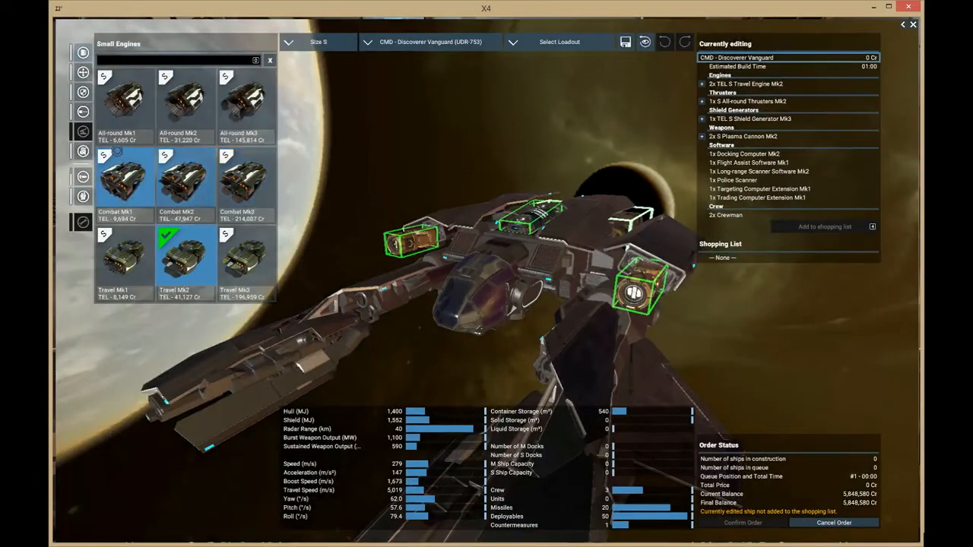
# Bring up the small weapons list for the frigate
pyautogui.click(82, 131)
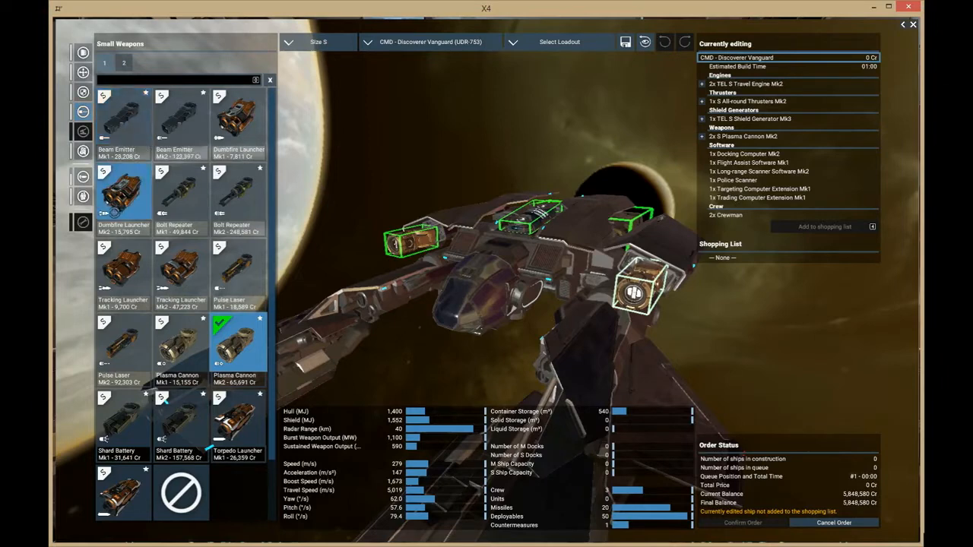
pyautogui.moveTo(236, 346)
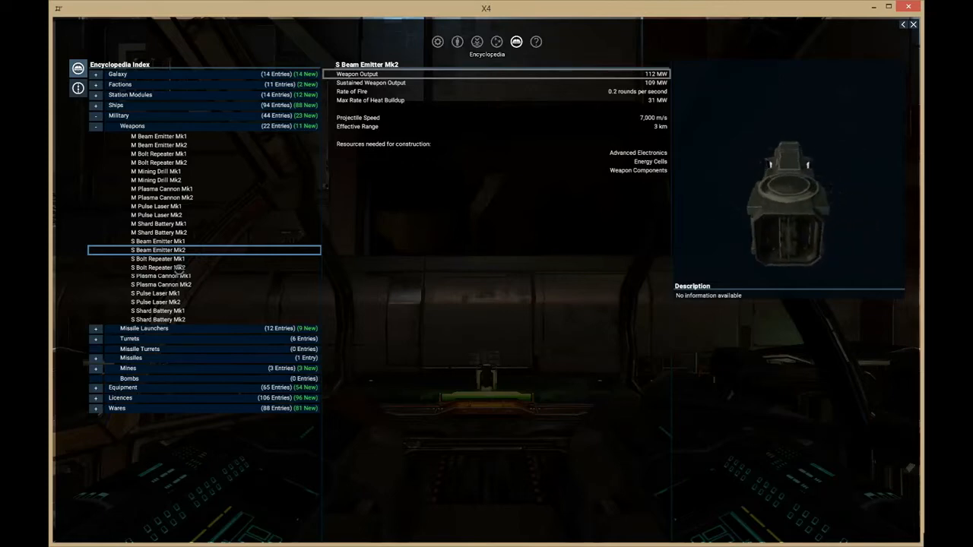
# View the S Bolt Repeater, Plasma Cannon, Pulse Laser and Shard Battery Mk2 stats in turn
pyautogui.click(158, 268)
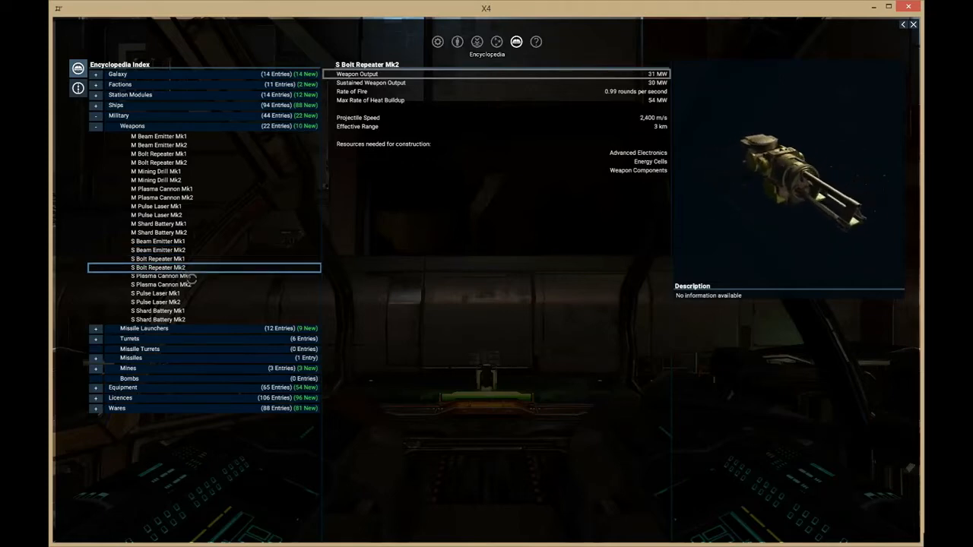
pyautogui.click(160, 284)
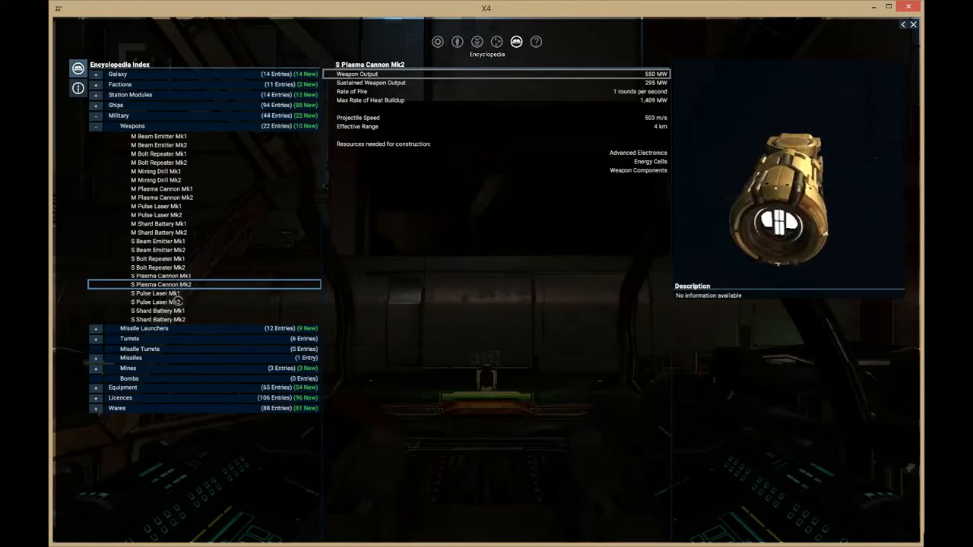
pyautogui.click(155, 301)
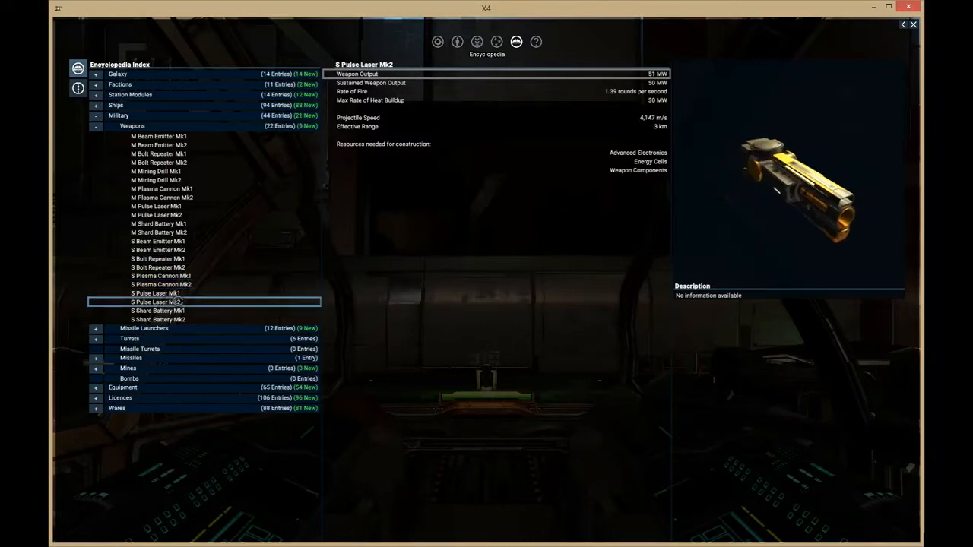
pyautogui.click(158, 319)
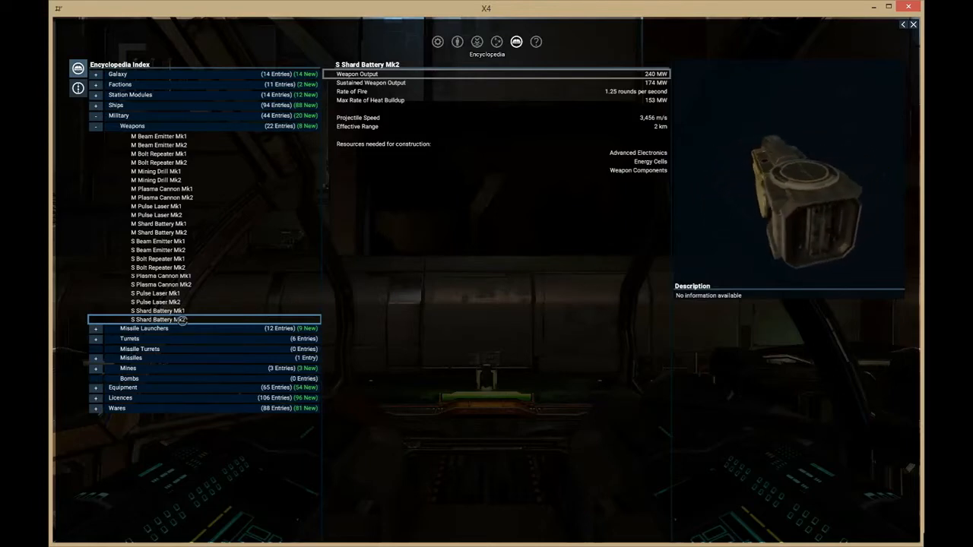
# Recheck the S Pulse Laser, Shard Battery and Plasma Cannon Mk2 entries against each other
pyautogui.click(155, 301)
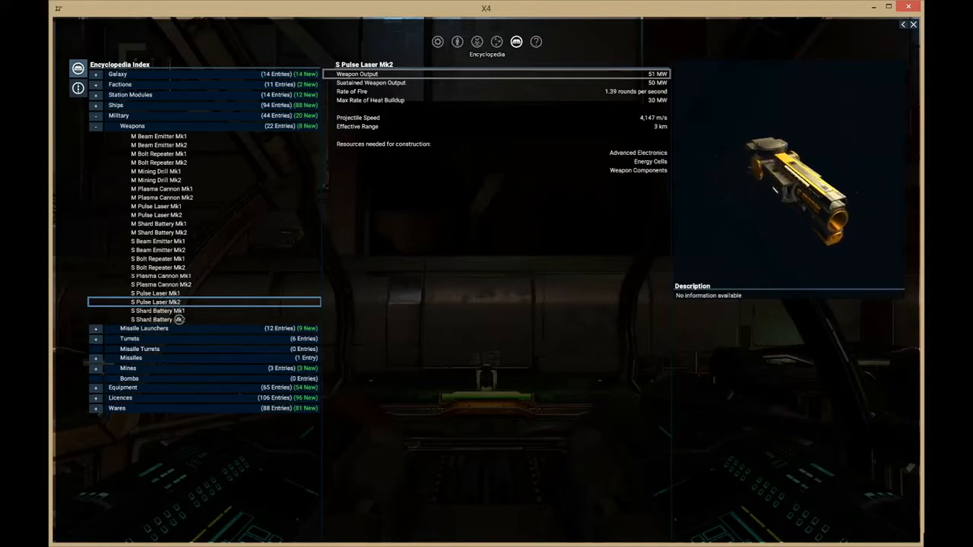
pyautogui.click(158, 320)
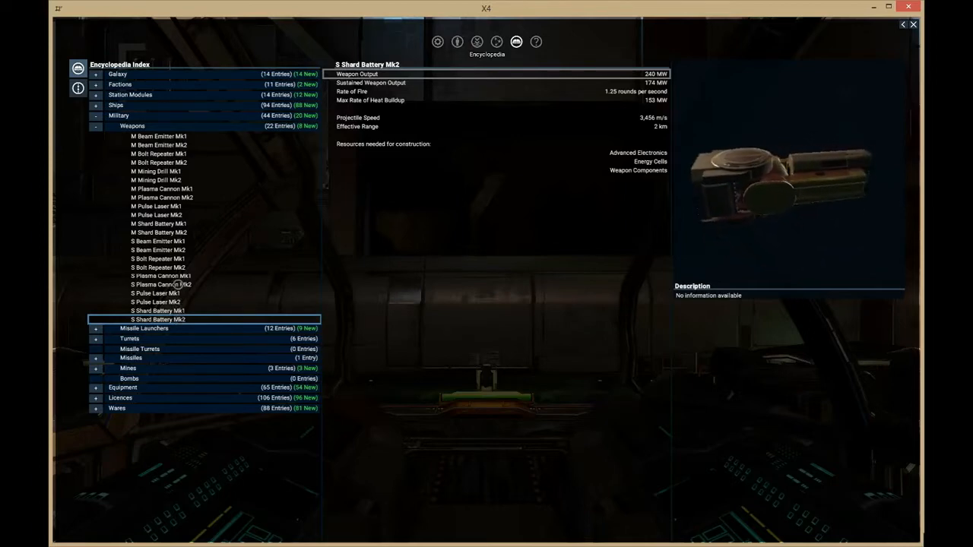
pyautogui.click(161, 284)
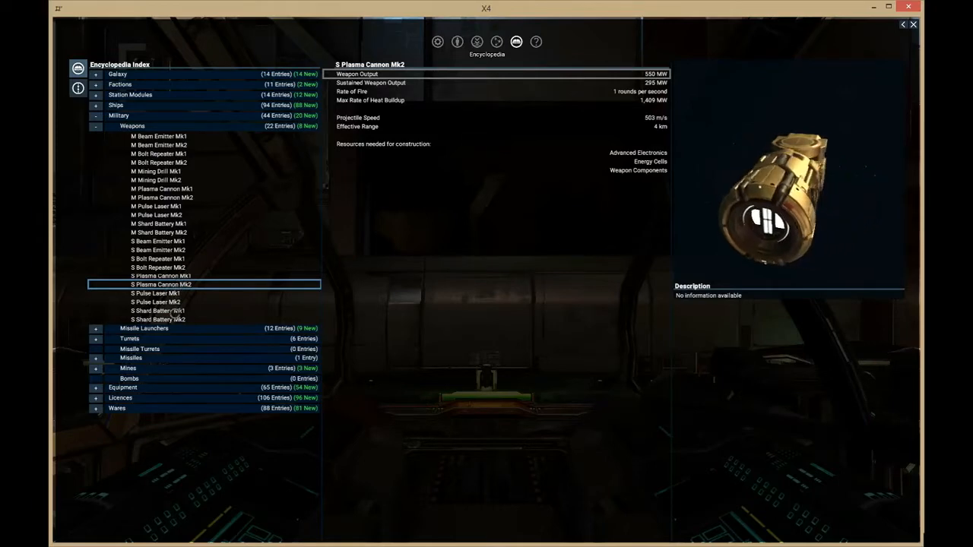
pyautogui.click(155, 301)
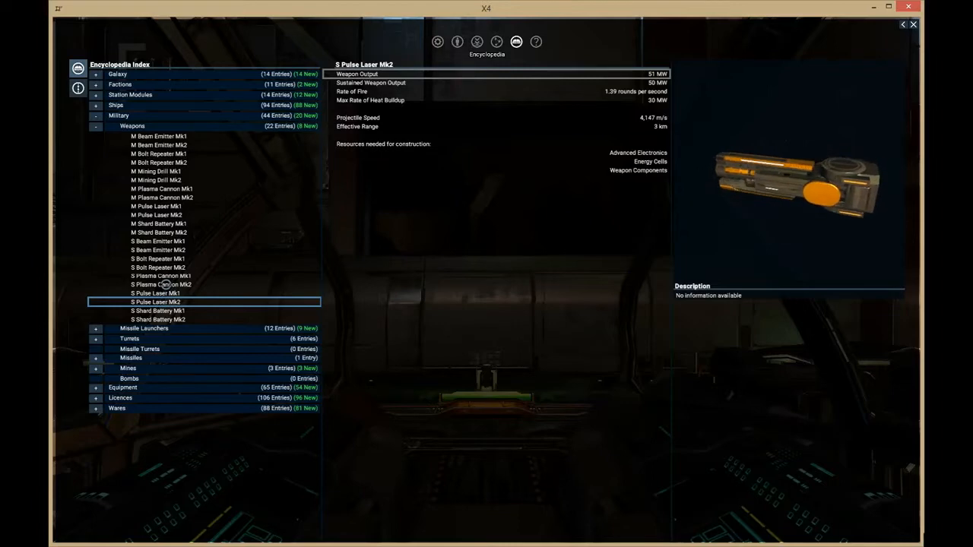
# Flip between the S Plasma Cannon, Shard Battery and Bolt Repeater Mk2 encyclopedia entries
pyautogui.click(161, 285)
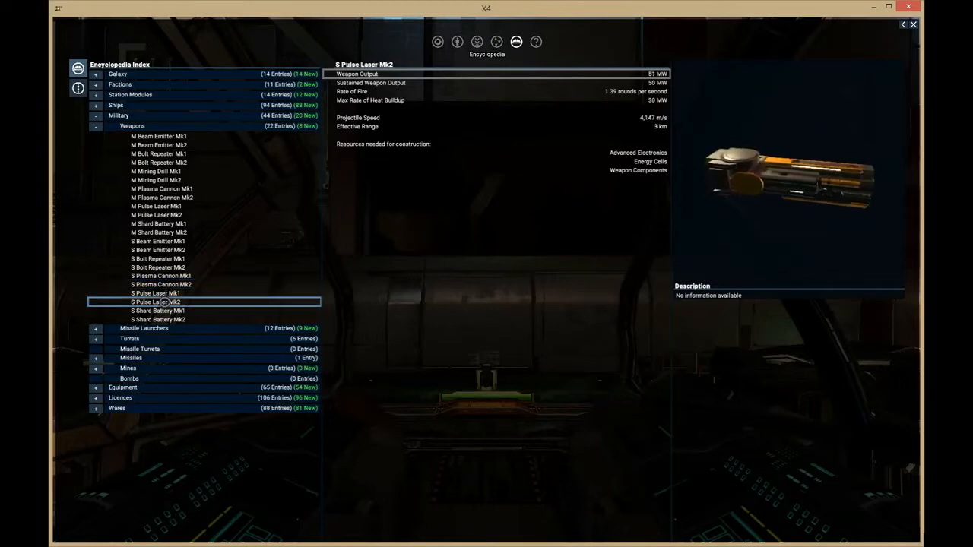
pyautogui.click(158, 320)
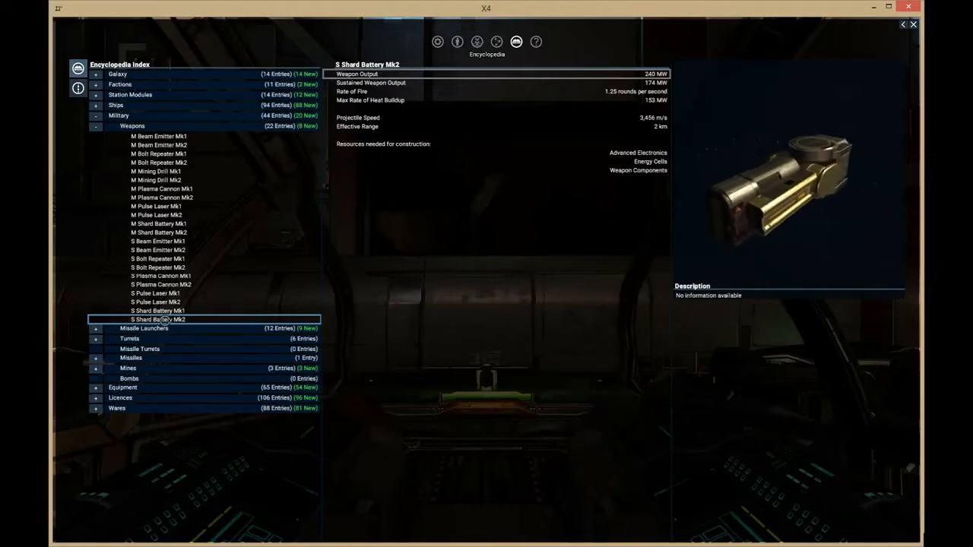
pyautogui.click(161, 284)
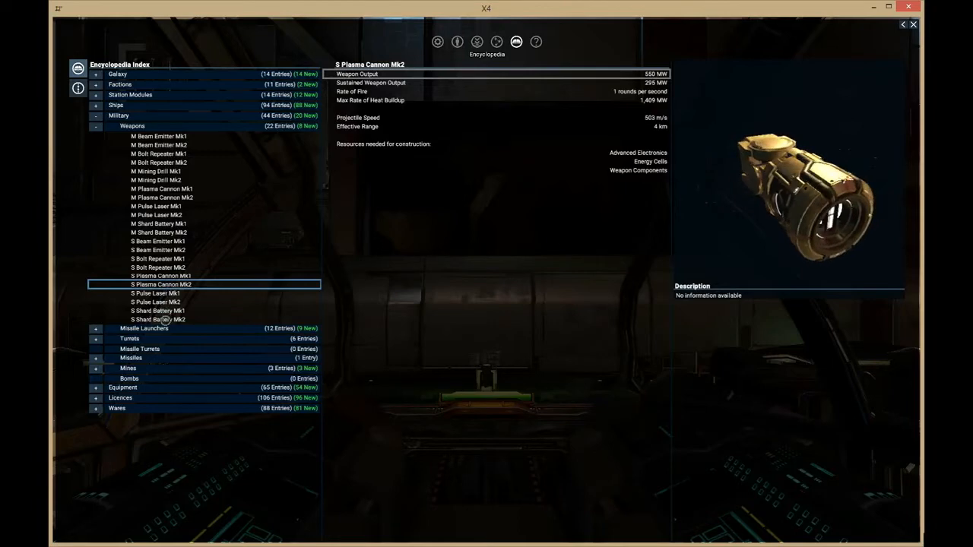
pyautogui.click(158, 319)
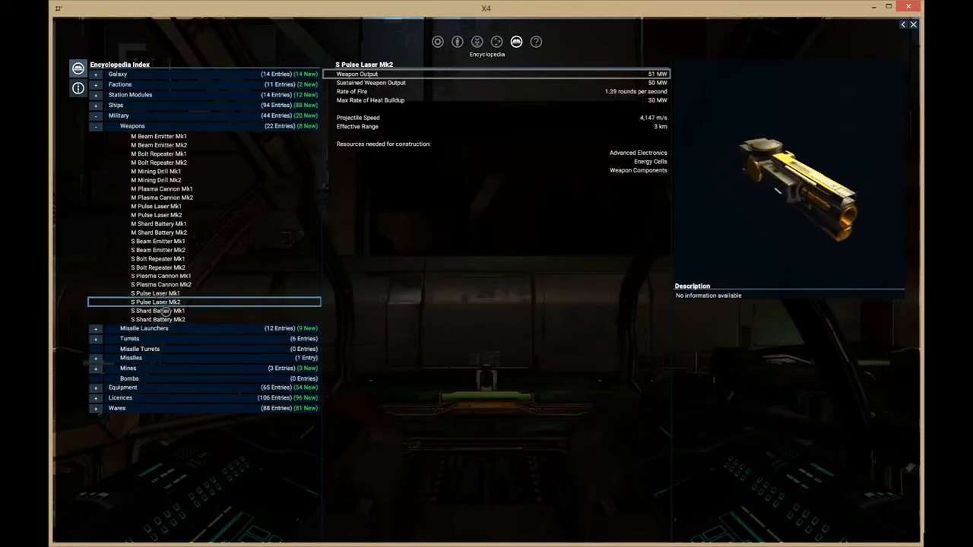
pyautogui.click(158, 319)
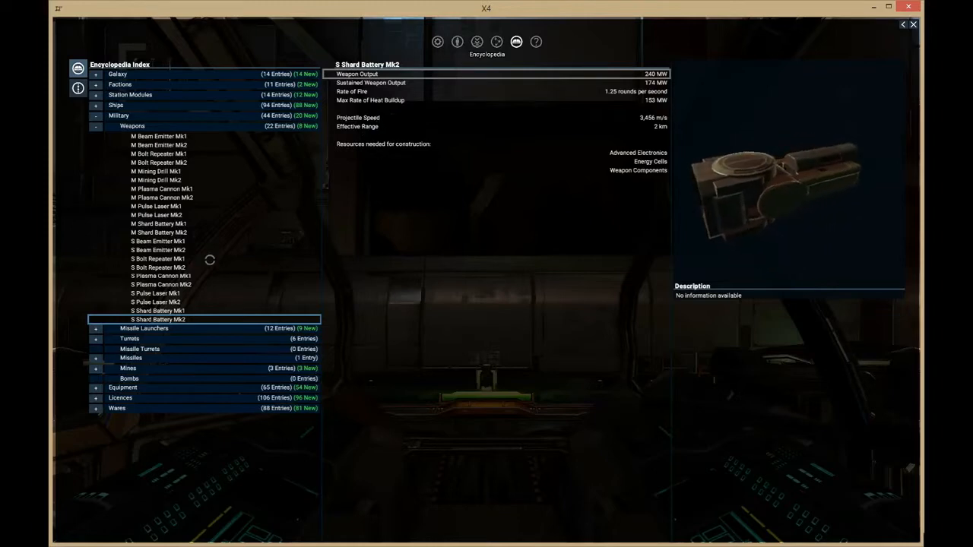
pyautogui.click(161, 284)
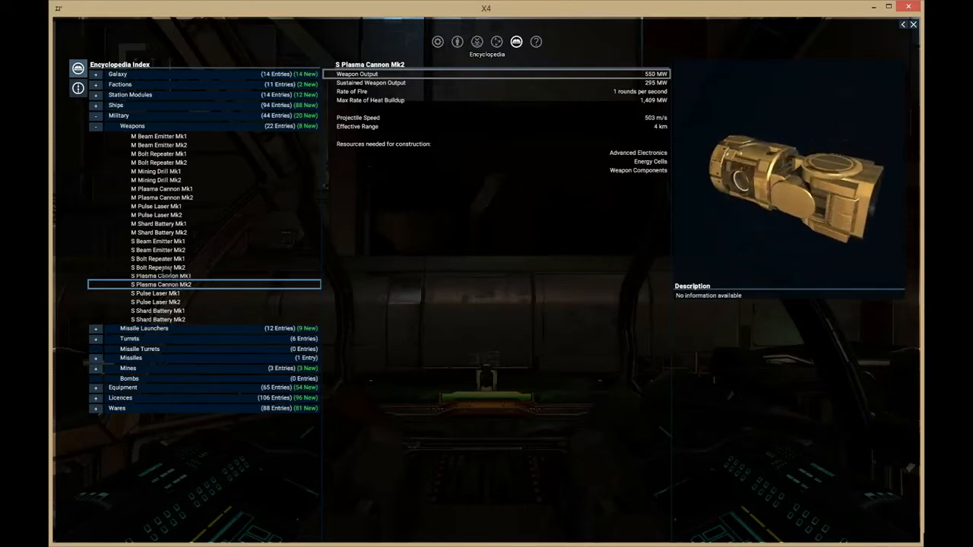
pyautogui.click(158, 268)
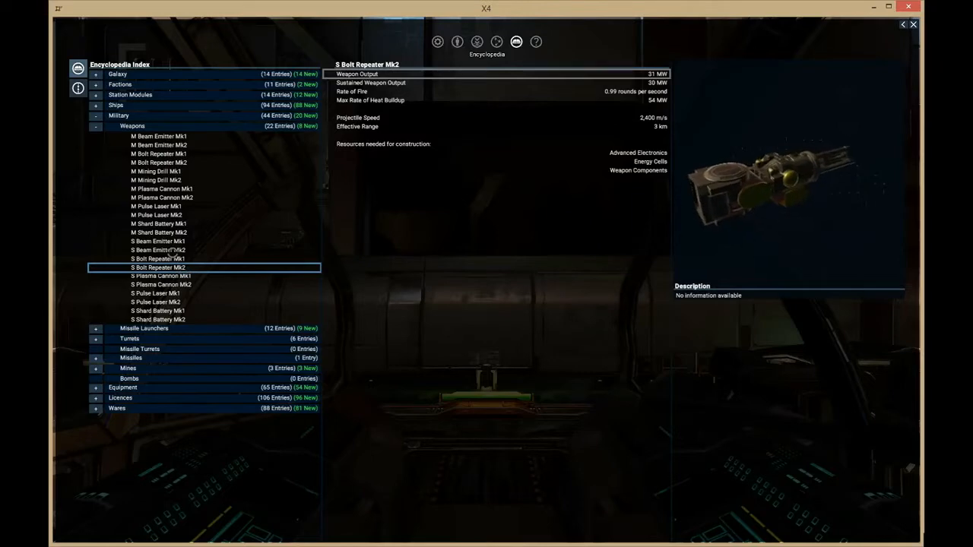
# Compare the S Beam Emitter, Shard Battery and Pulse Laser Mk2 entries, ending on the Pulse Laser
pyautogui.click(158, 249)
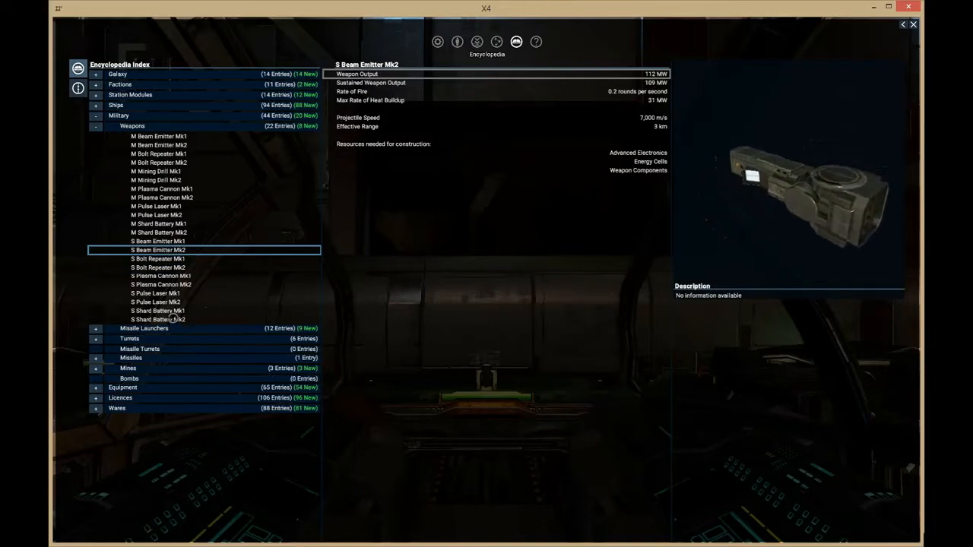
pyautogui.click(158, 319)
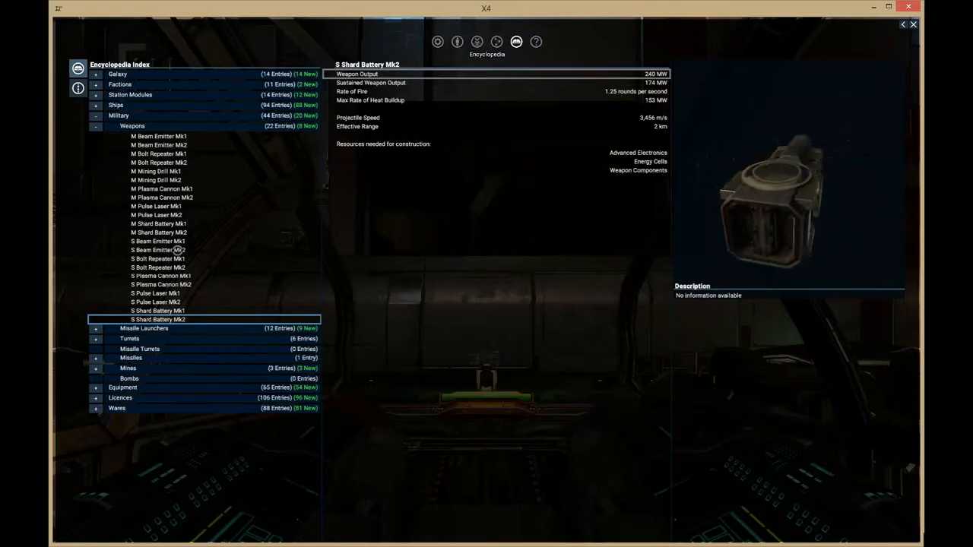
pyautogui.click(158, 249)
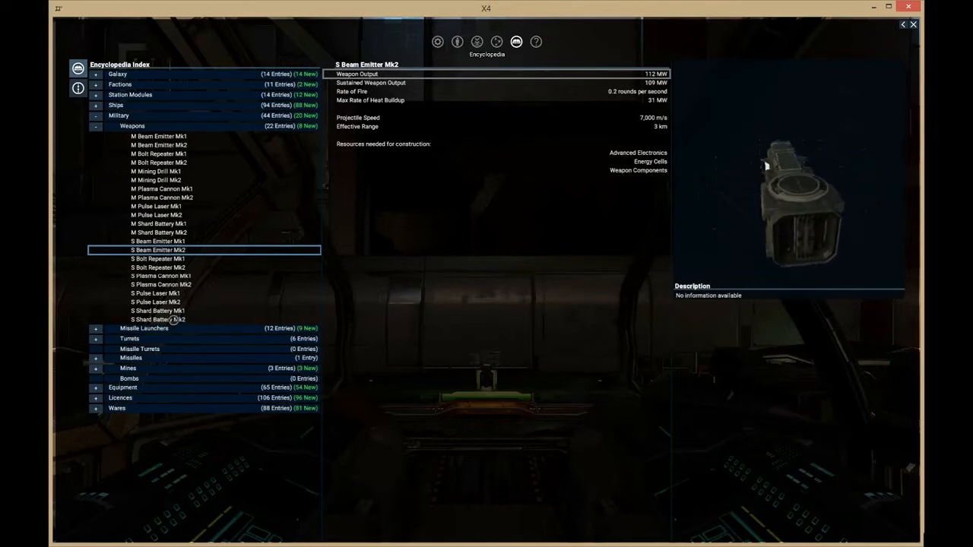
pyautogui.click(158, 319)
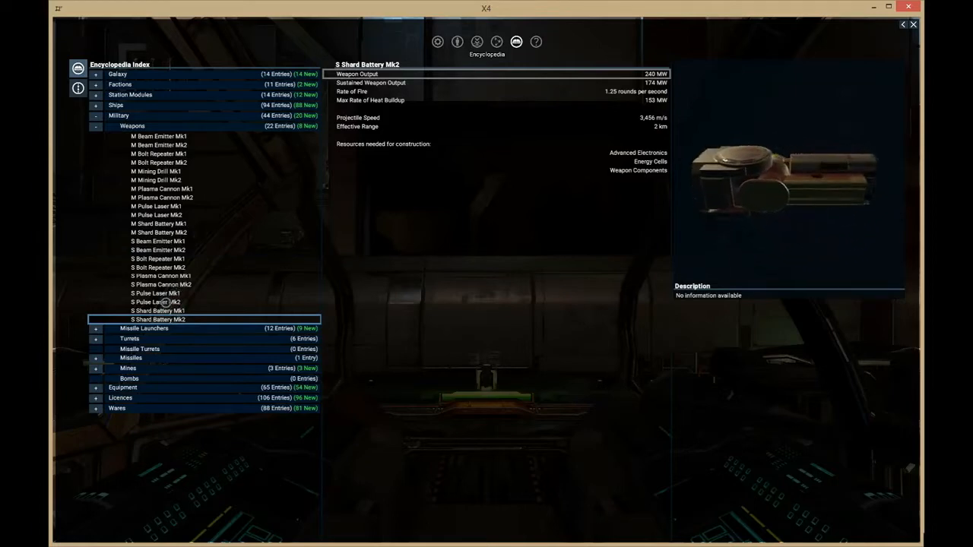
pyautogui.click(155, 301)
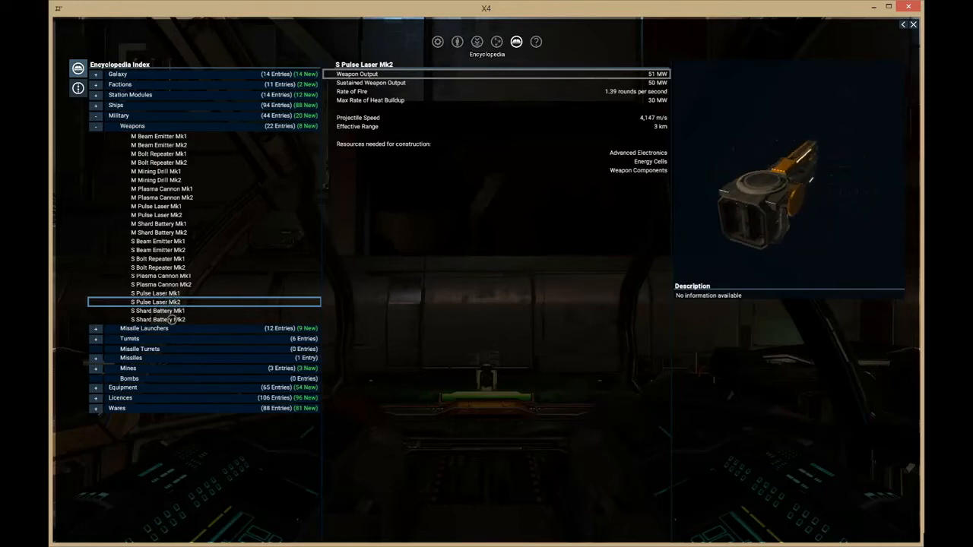
pyautogui.click(158, 319)
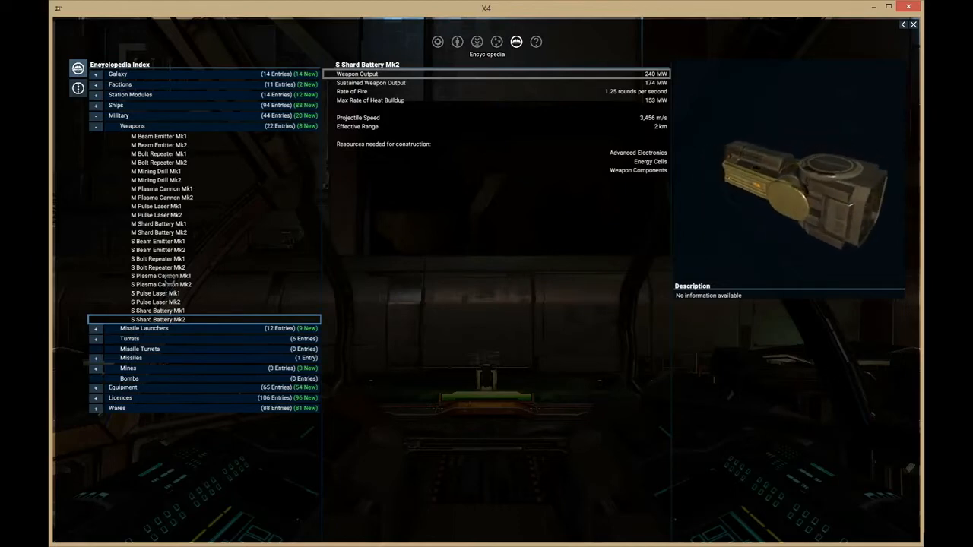
pyautogui.click(156, 301)
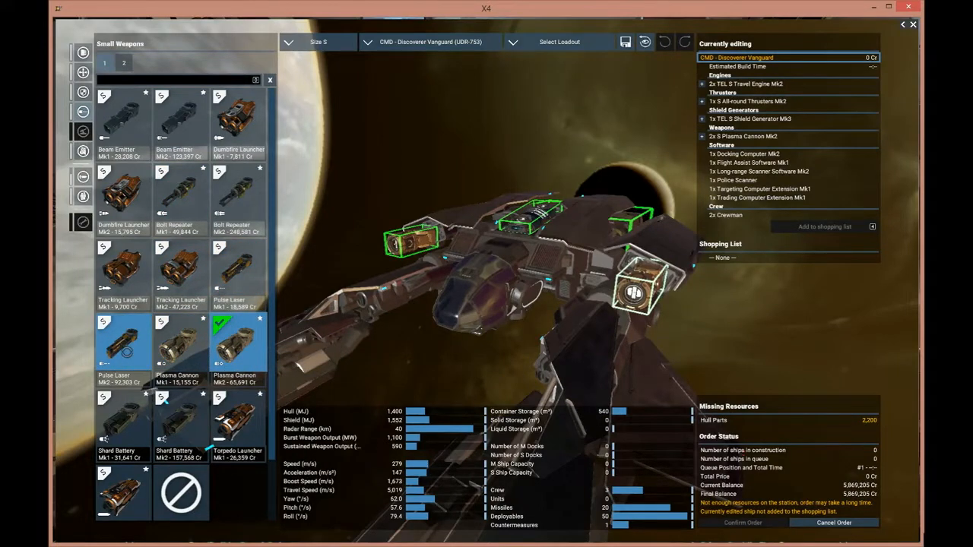
# Swap both S Plasma Cannon Mk2 slots for S Pulse Laser Mk2
pyautogui.click(122, 342)
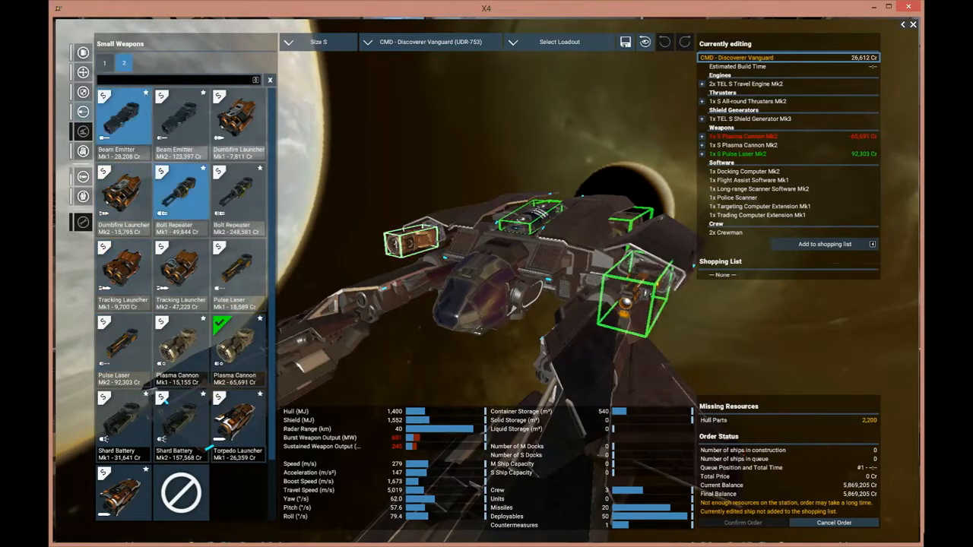
pyautogui.click(123, 342)
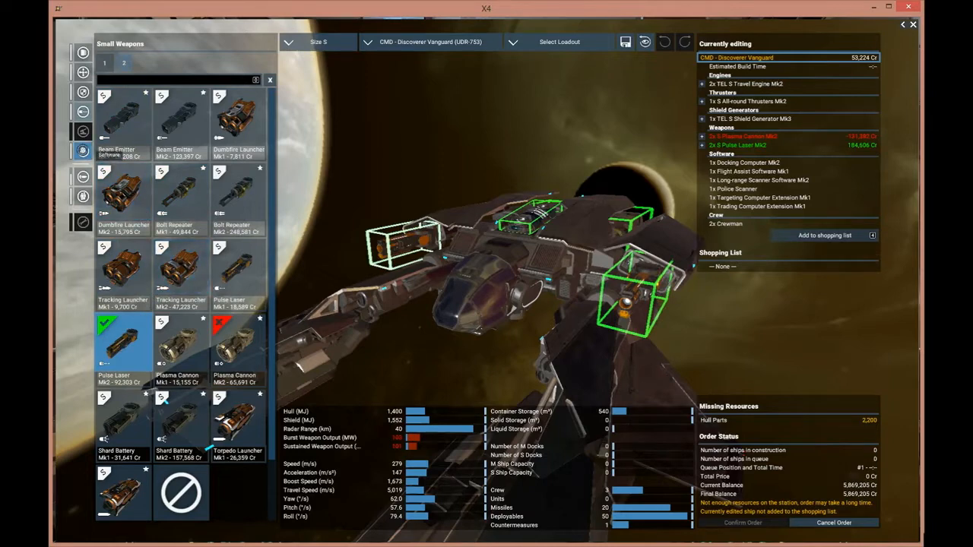
pyautogui.click(82, 151)
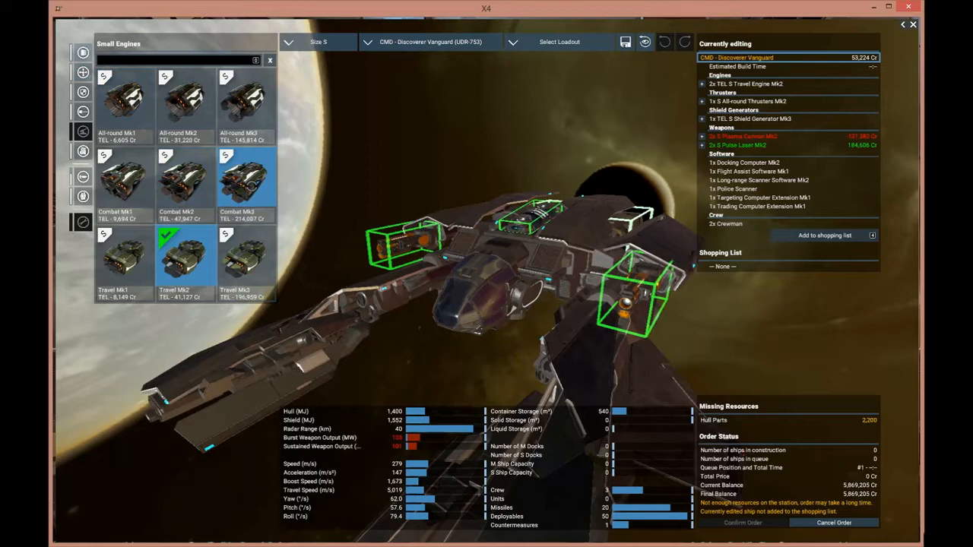
# Fit Combat Mk2 engines and Combat Mk3 thrusters on the frigate
pyautogui.click(243, 180)
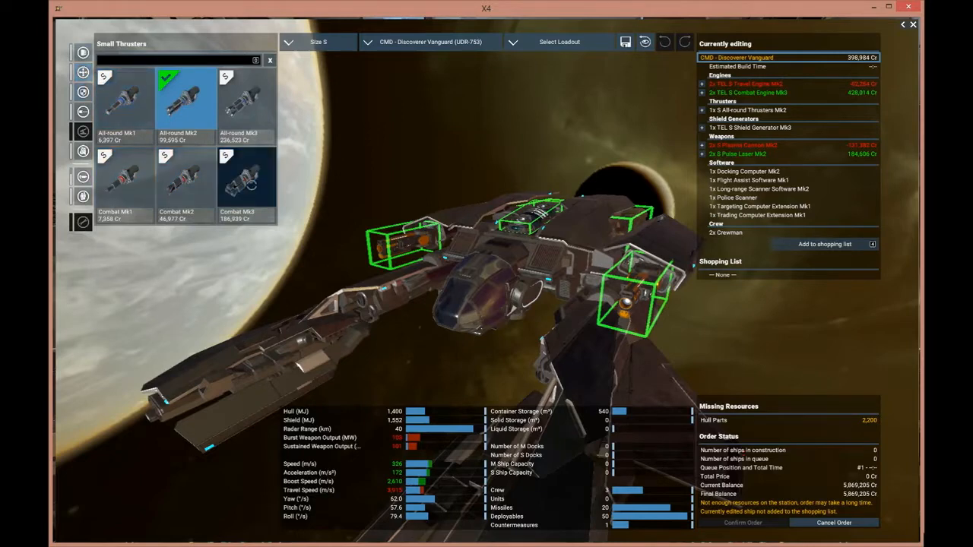
pyautogui.click(243, 182)
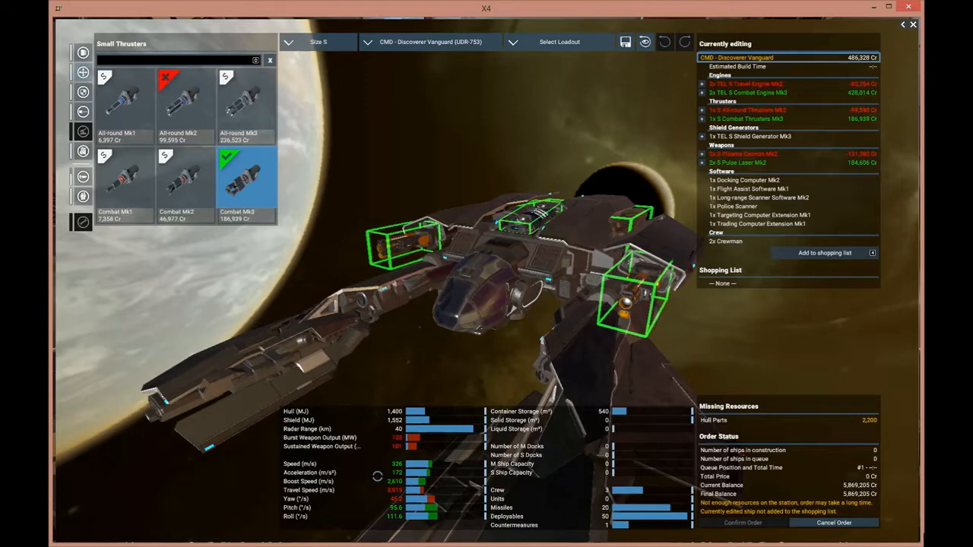
pyautogui.moveTo(202, 249)
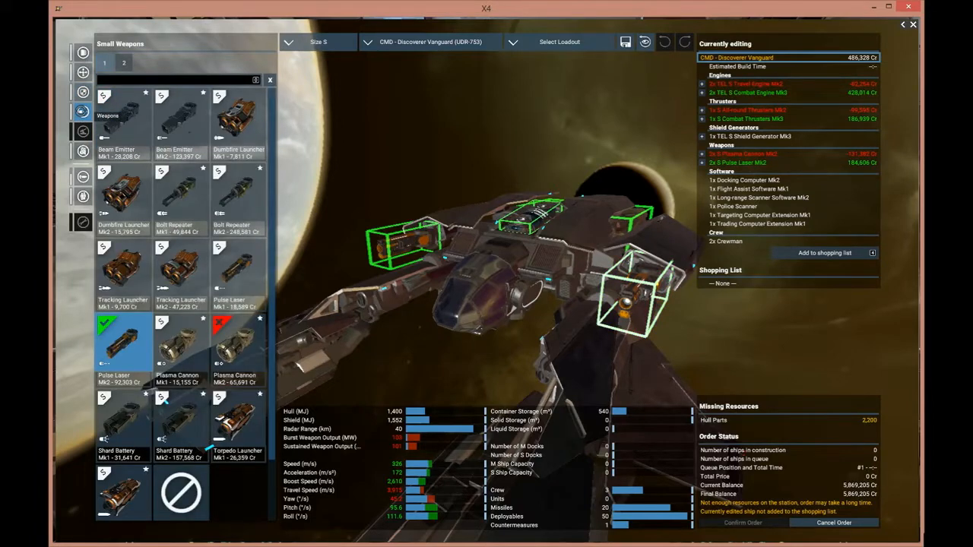
# Review the frigate's software and crew options, then leave the shipyard configuration
pyautogui.click(123, 62)
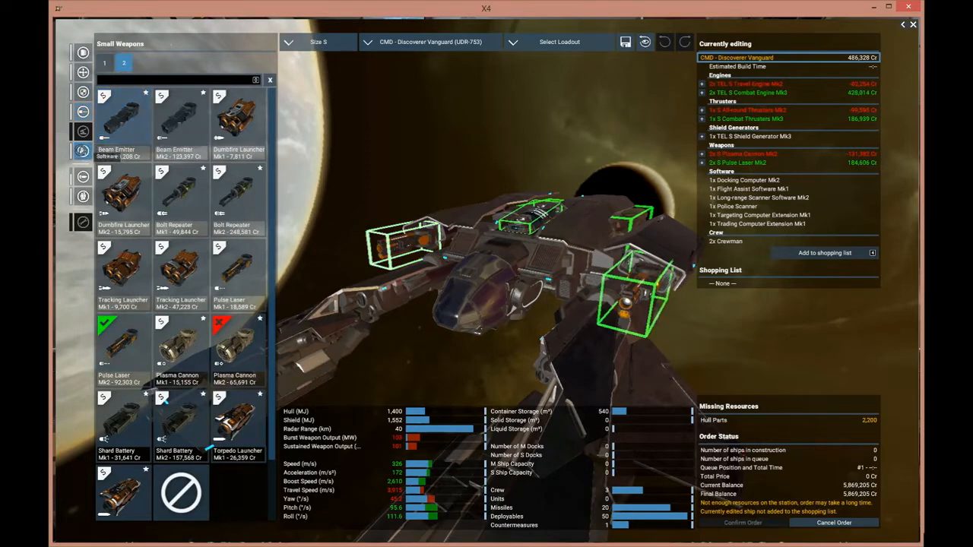
pyautogui.click(82, 176)
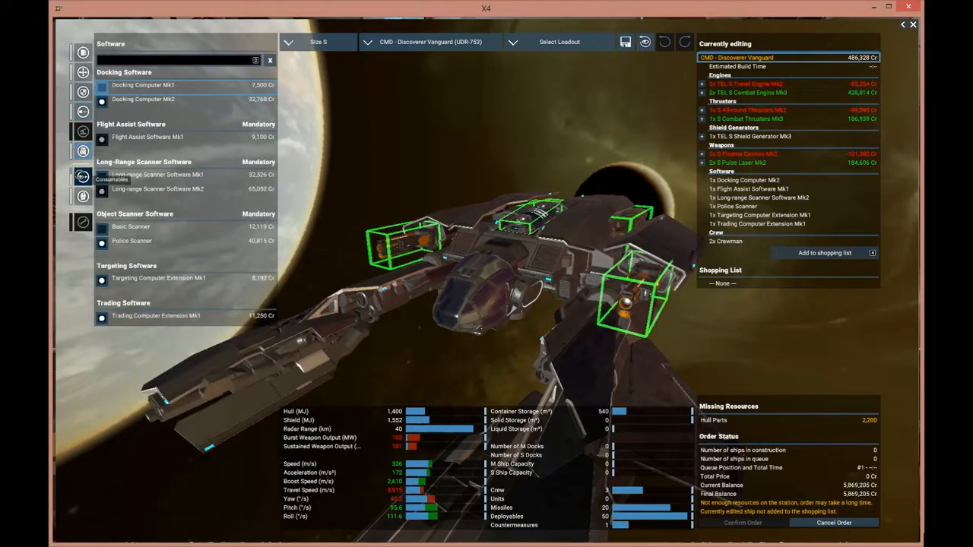
pyautogui.click(82, 170)
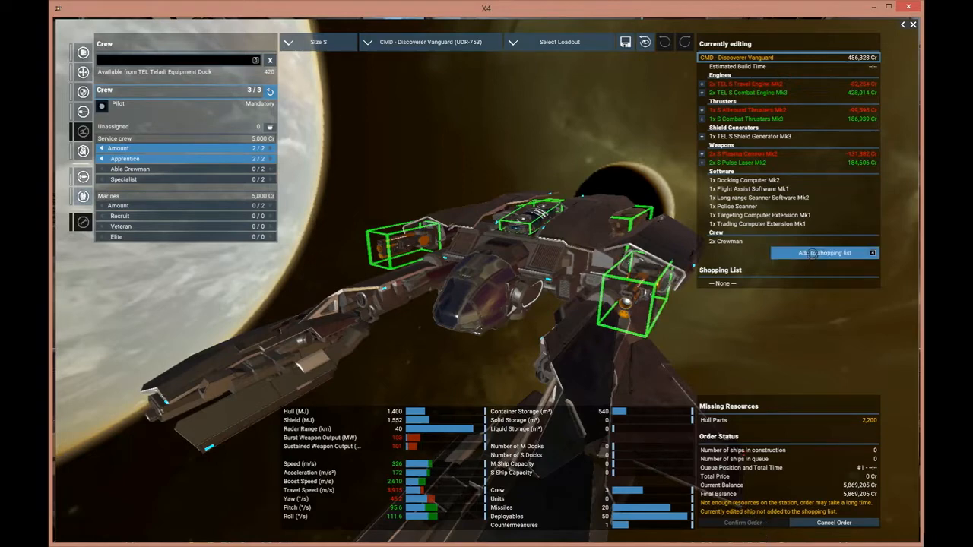
pyautogui.click(824, 252)
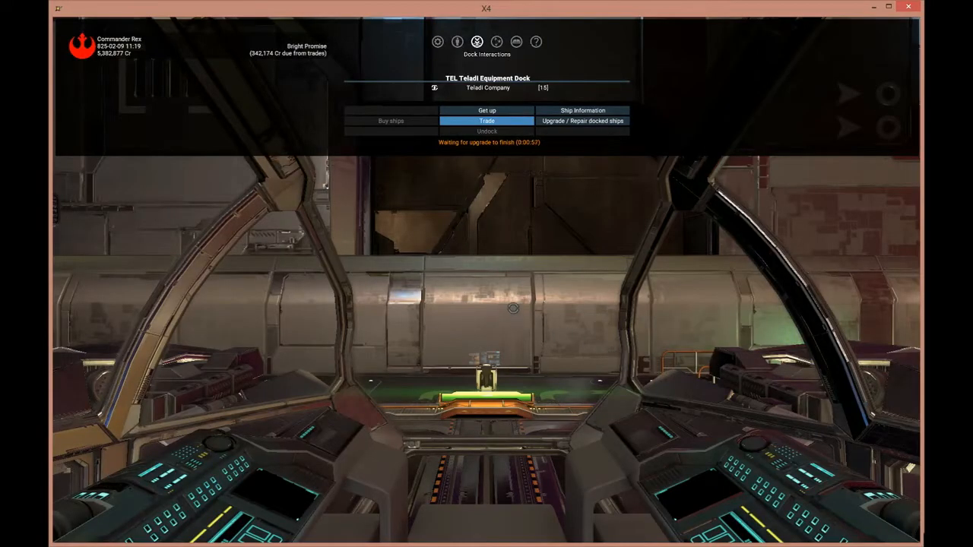
pyautogui.moveTo(492, 289)
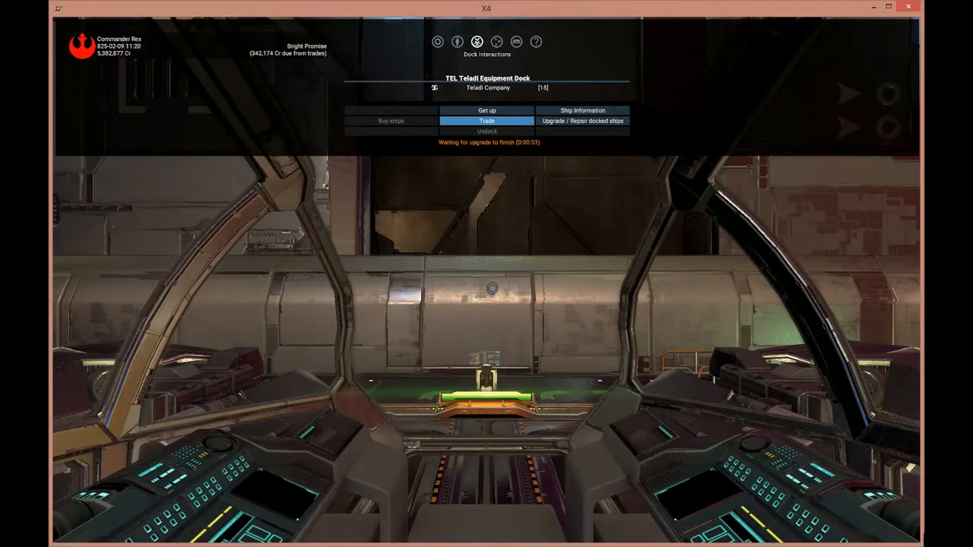
# From the map, send the owned Vanguard to Upgrade / Repair at the TEL Teladi Equipment Dock
pyautogui.click(495, 43)
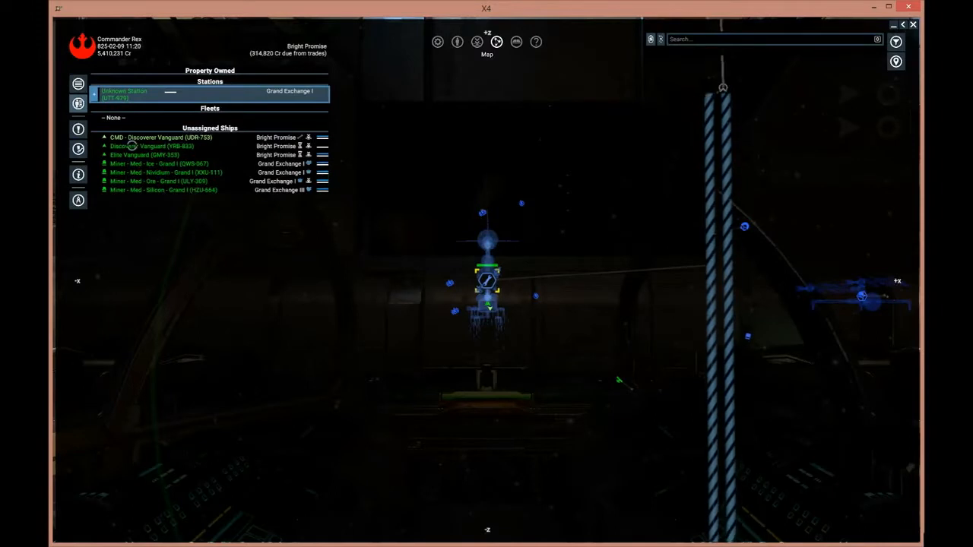
pyautogui.rightClick(145, 146)
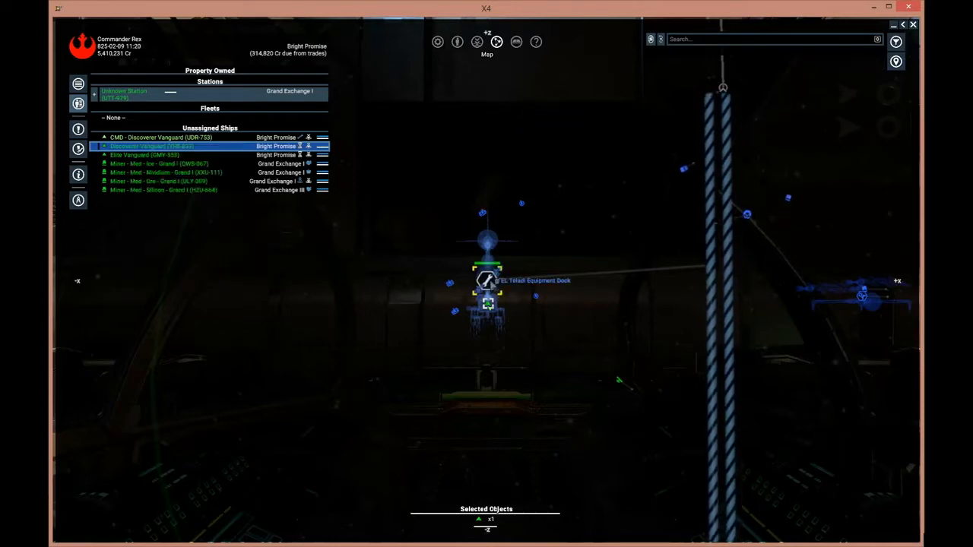
pyautogui.rightClick(487, 282)
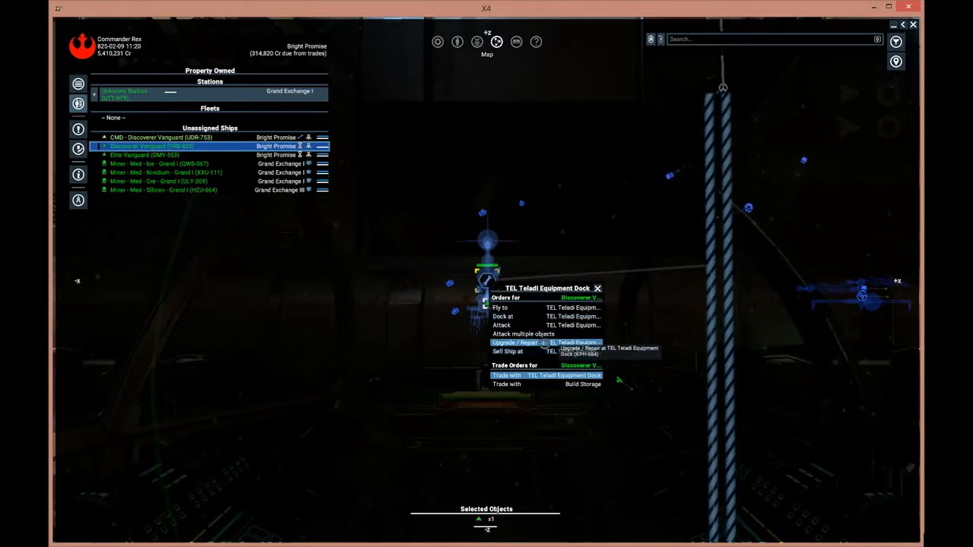
pyautogui.click(515, 344)
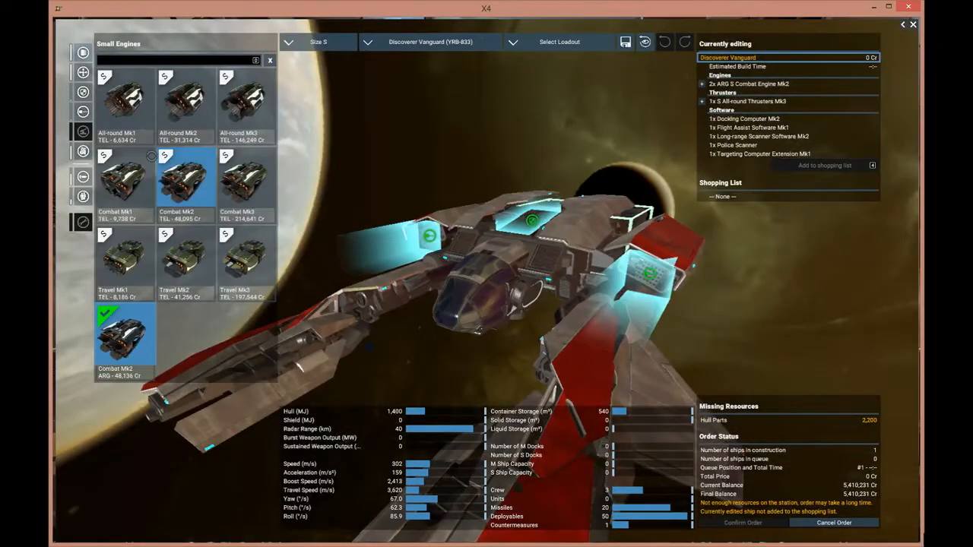
# Fit combat engines, combat thrusters and a shield generator on the Discoverer Vanguard
pyautogui.click(270, 61)
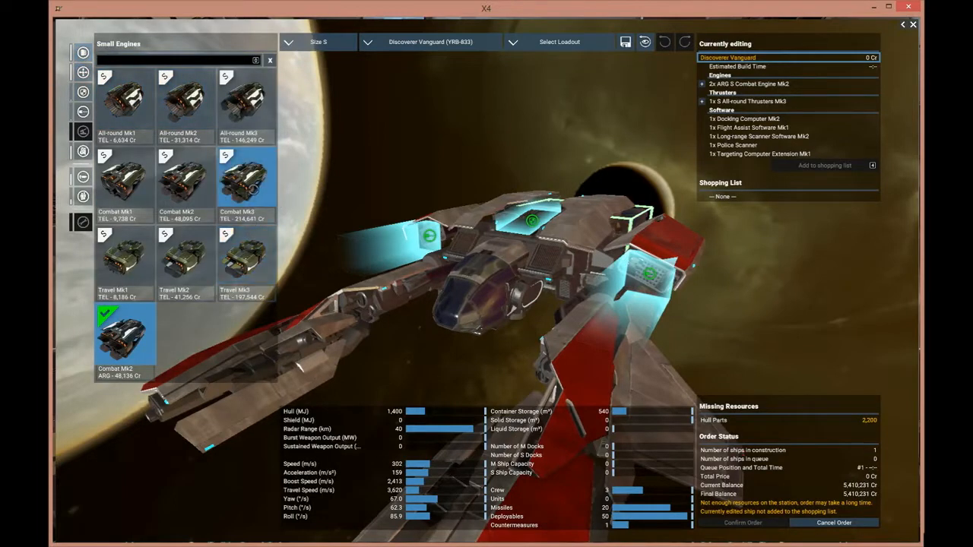
pyautogui.click(243, 179)
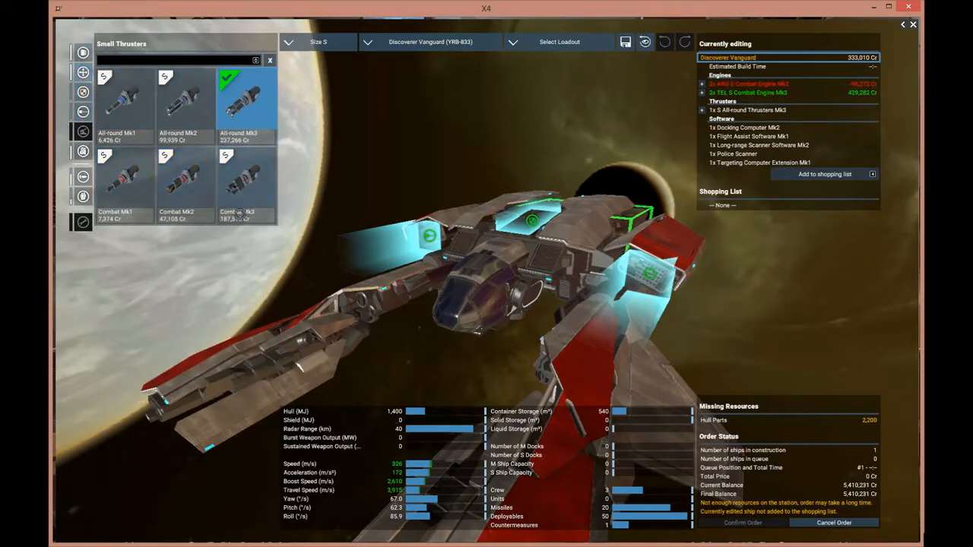
pyautogui.click(245, 179)
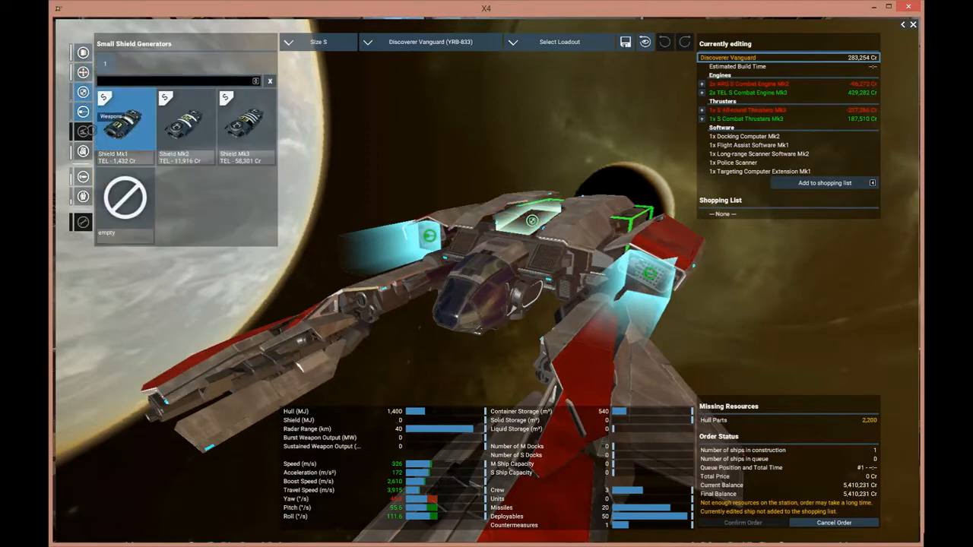
pyautogui.click(244, 122)
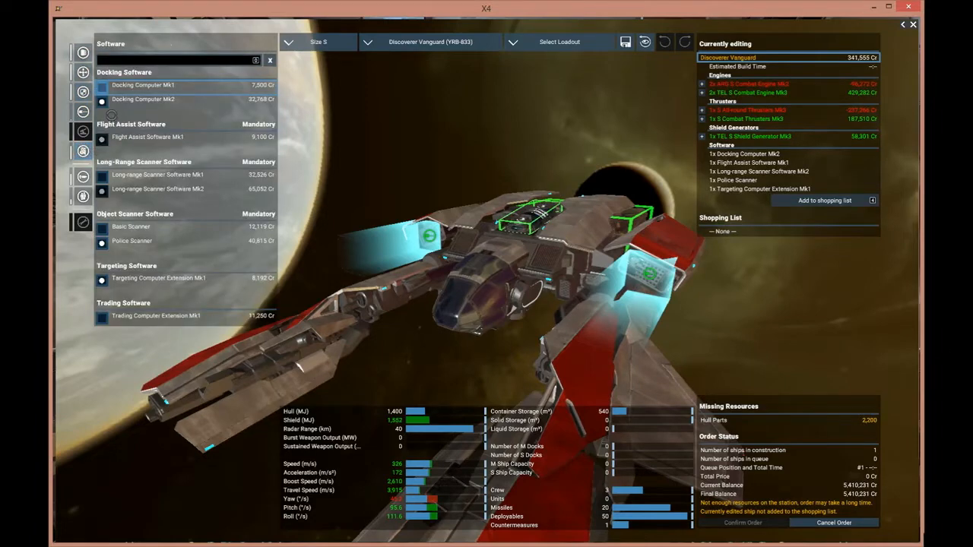
pyautogui.moveTo(138, 154)
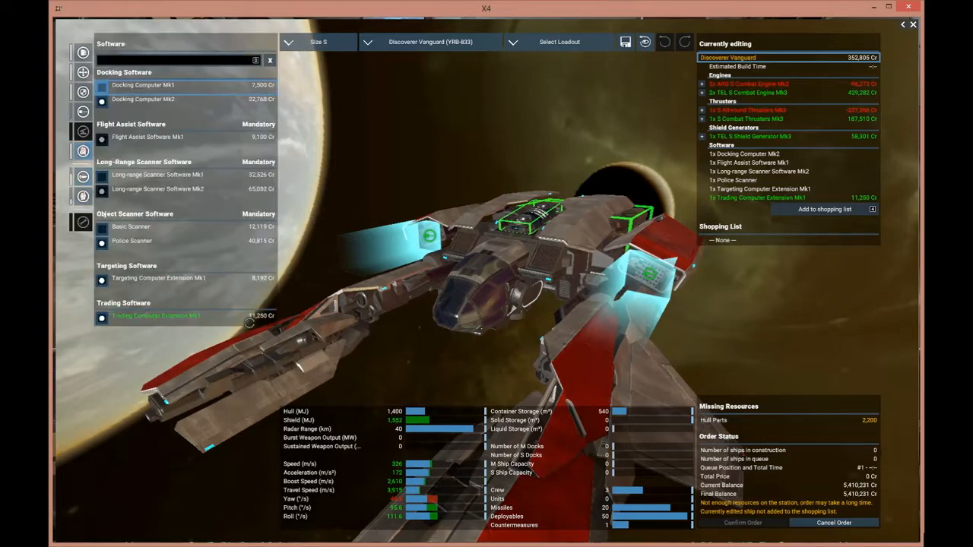
pyautogui.click(82, 176)
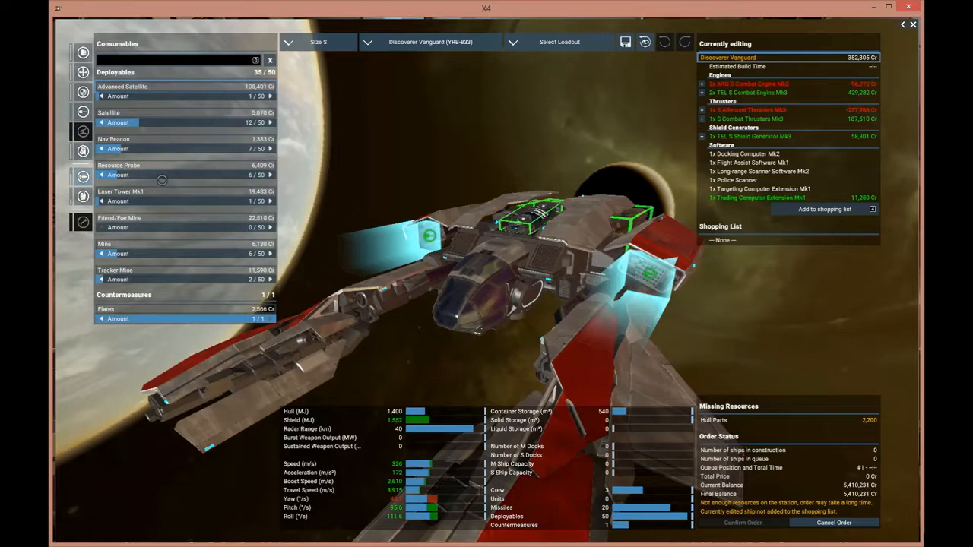
pyautogui.moveTo(146, 271)
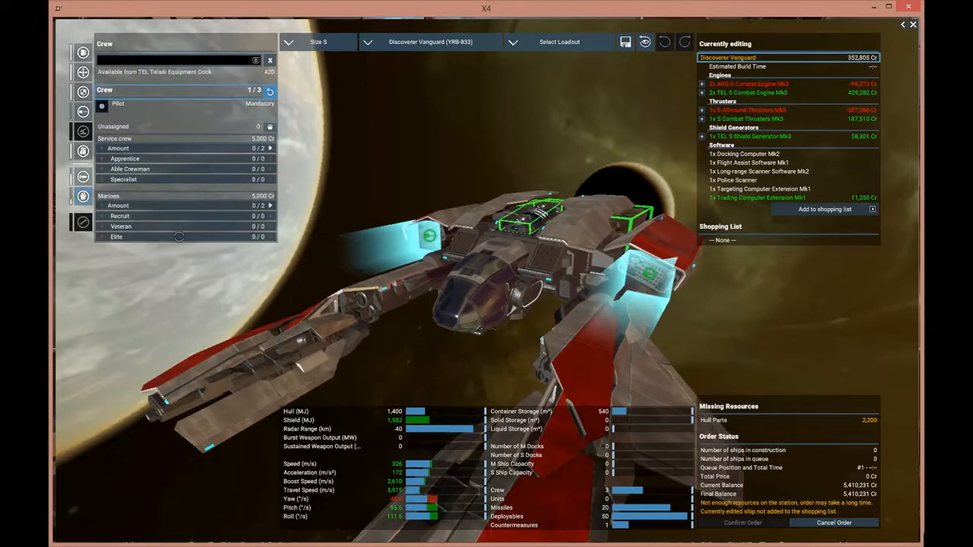
pyautogui.moveTo(277, 150)
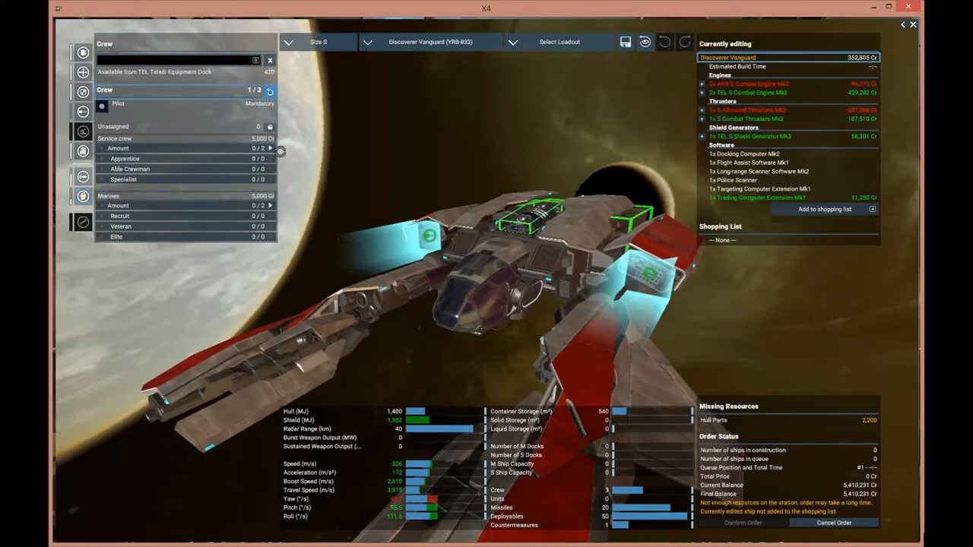
# Add two service crewmen and mount S Pulse Laser Mk2 on both weapon hardpoints
pyautogui.click(271, 148)
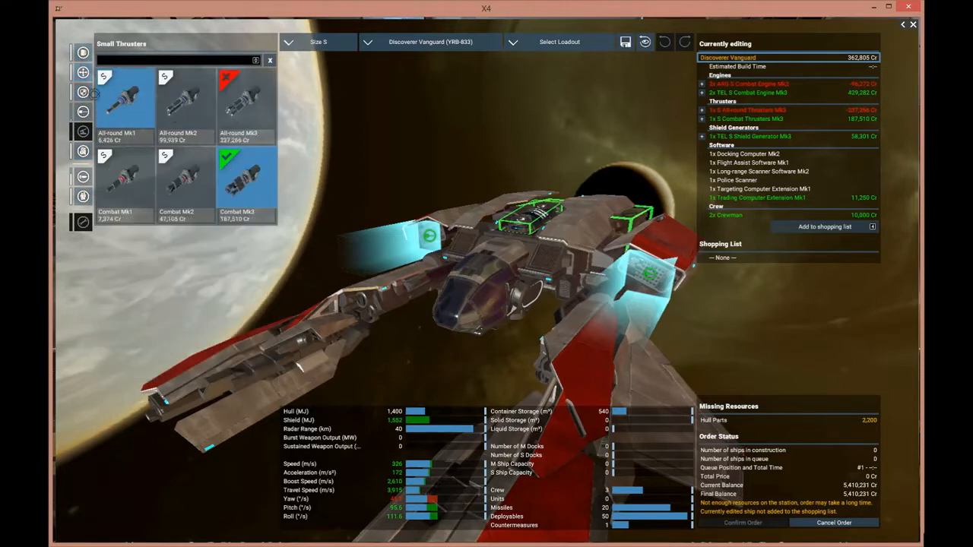
pyautogui.click(83, 131)
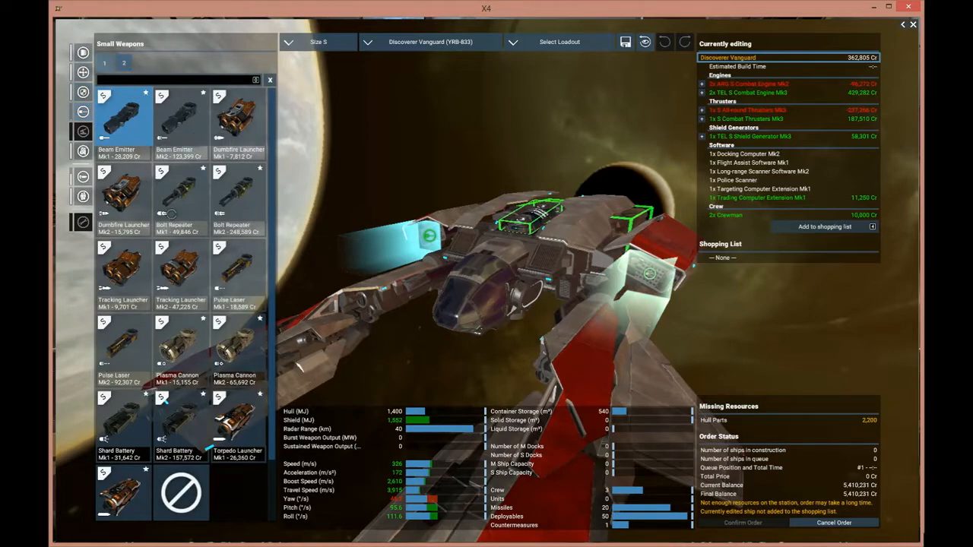
pyautogui.moveTo(180, 418)
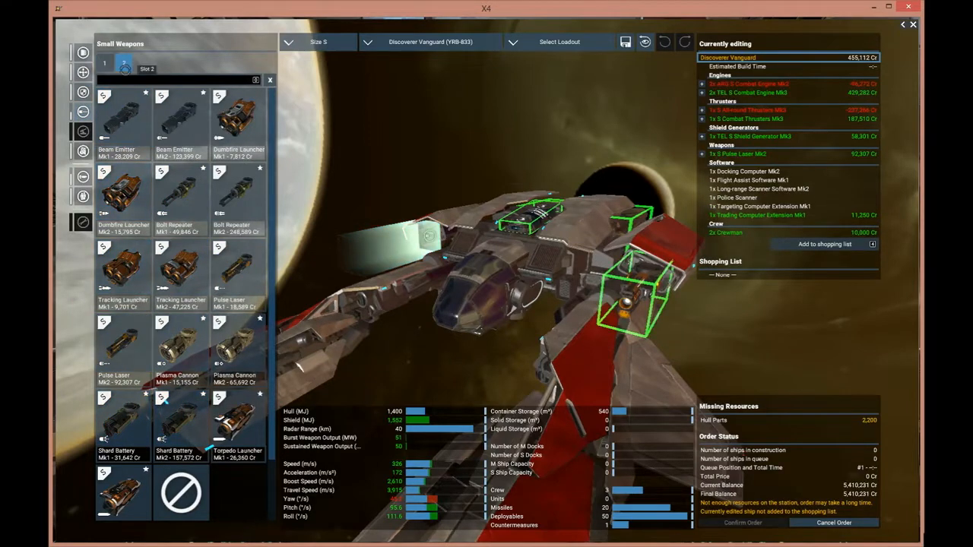
pyautogui.click(122, 346)
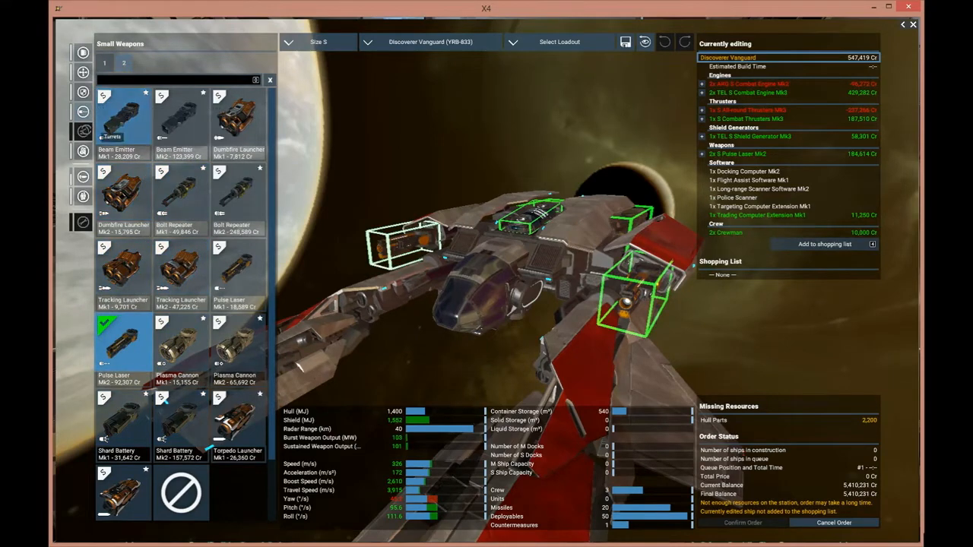
pyautogui.click(82, 151)
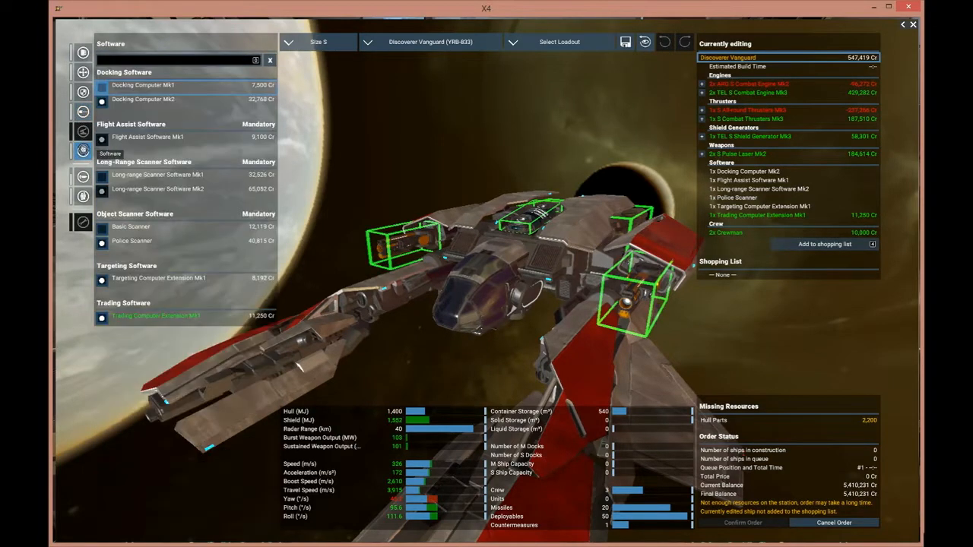
pyautogui.click(82, 176)
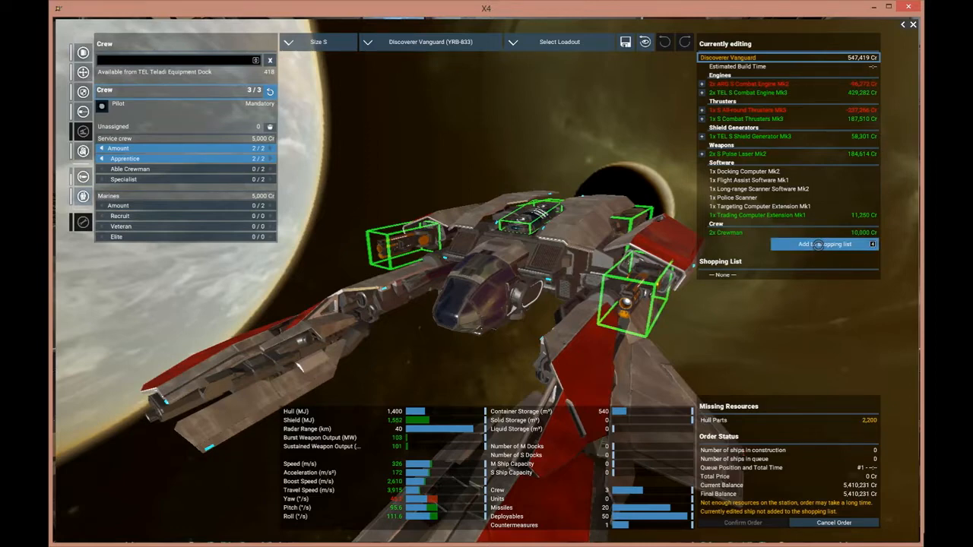
# Add the Discoverer Vanguard loadout to the shopping list and confirm the upgrade order
pyautogui.click(824, 243)
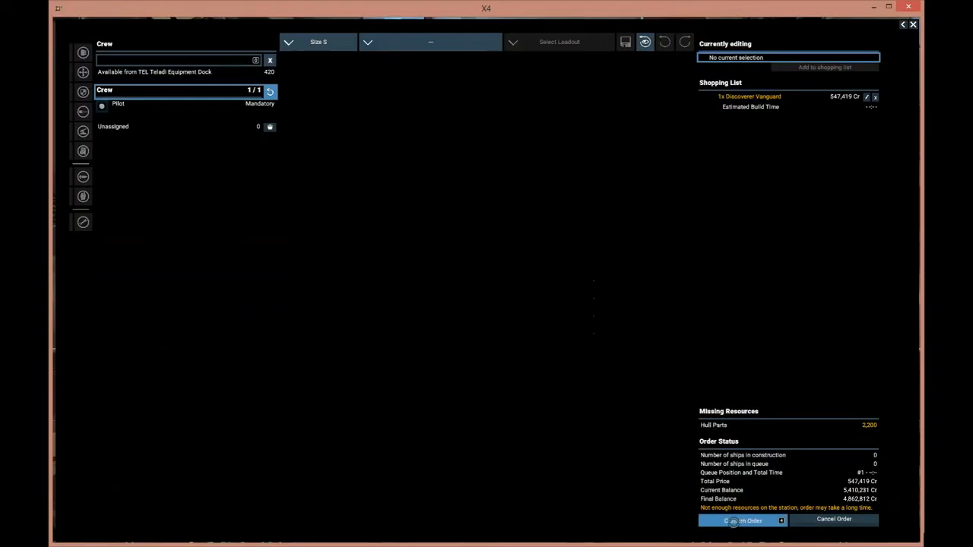
pyautogui.click(744, 519)
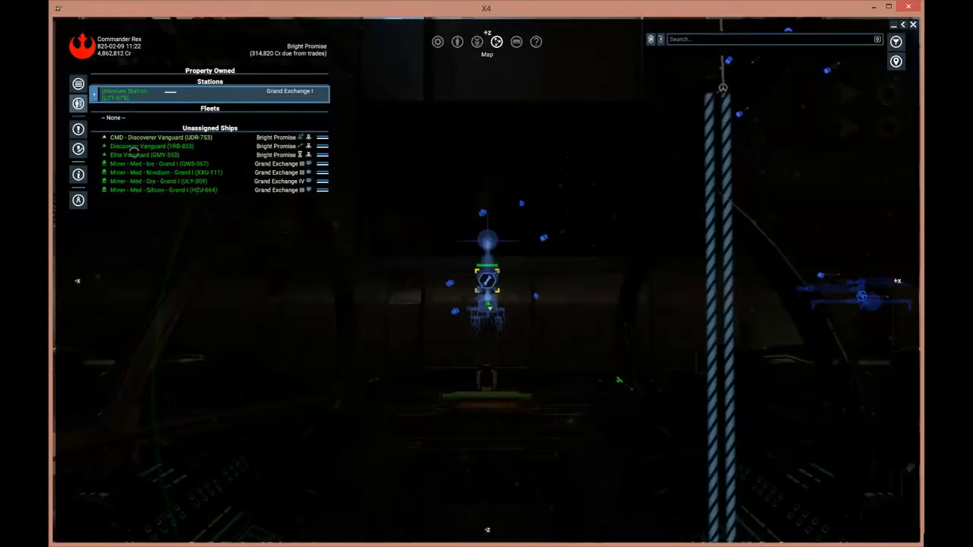
# Bring up the Elite Vanguard's order options from the Property Owned list
pyautogui.rightClick(144, 155)
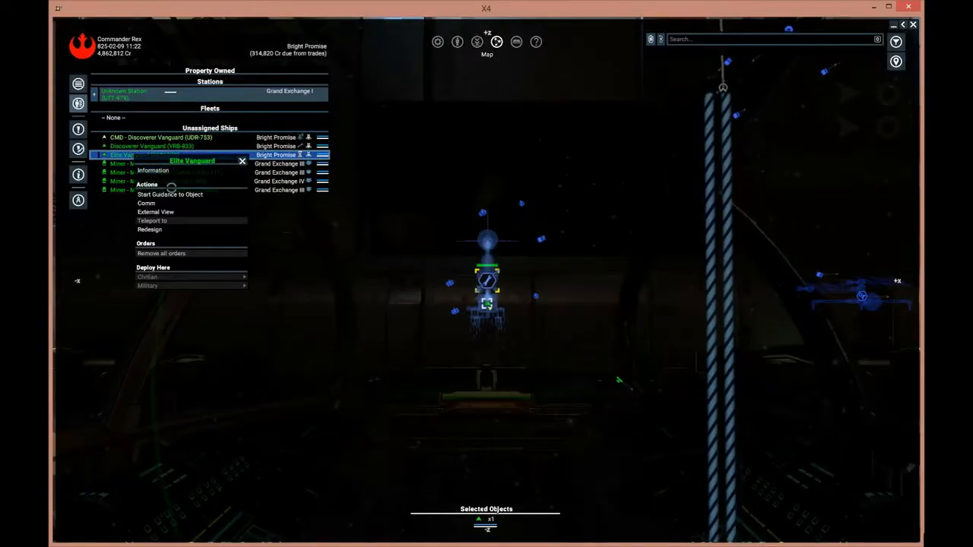
pyautogui.click(486, 342)
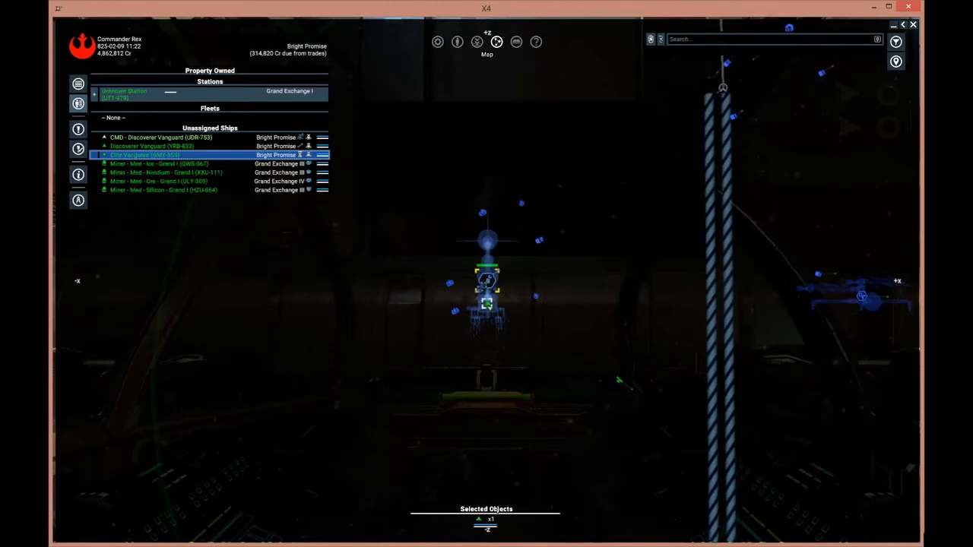
pyautogui.rightClick(487, 285)
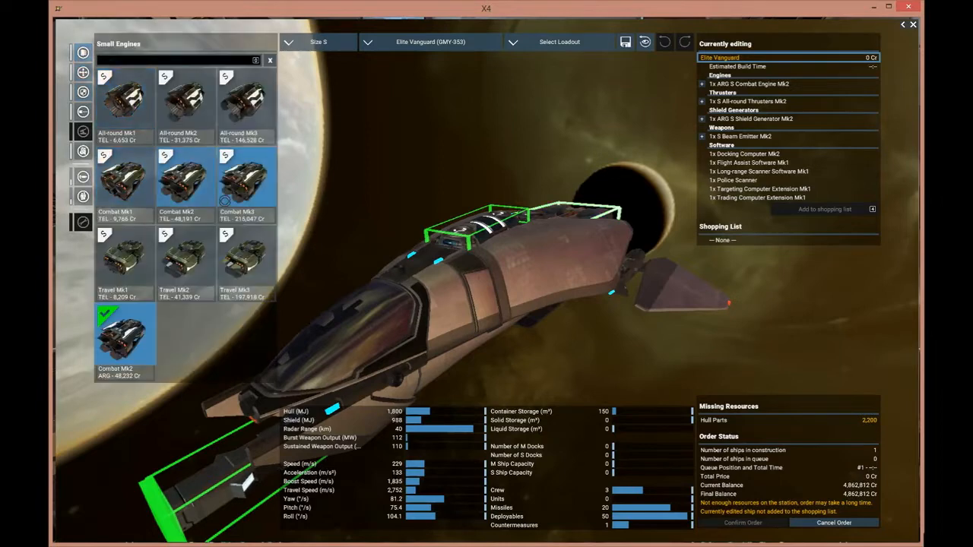
# Fit combat engines, combat thrusters, a shield generator and a Pulse Laser Mk1 to the Elite Vanguard
pyautogui.click(245, 179)
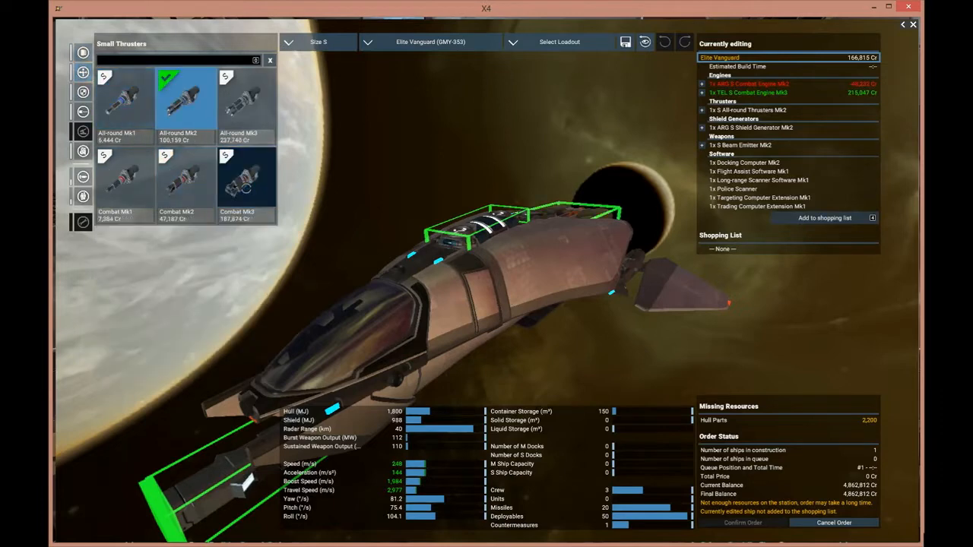
pyautogui.click(246, 180)
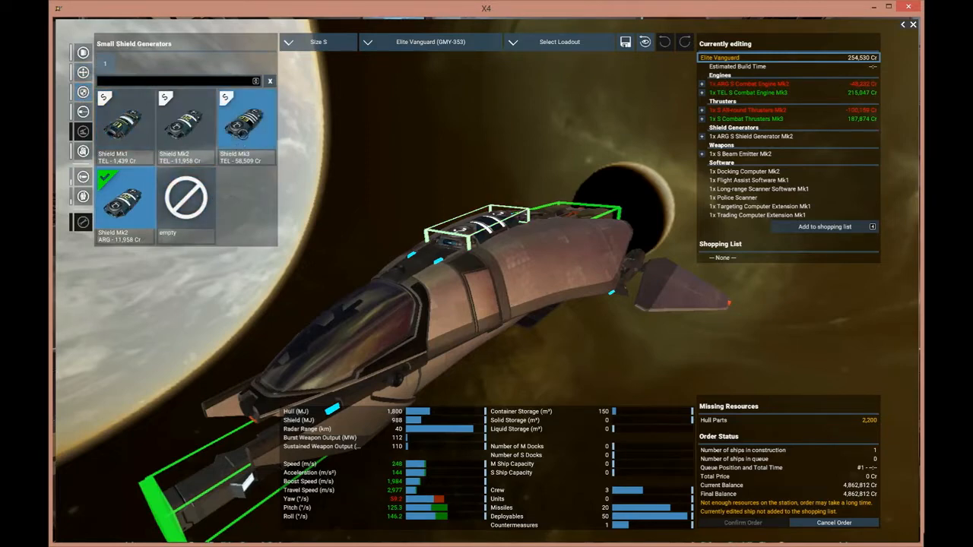
pyautogui.click(243, 122)
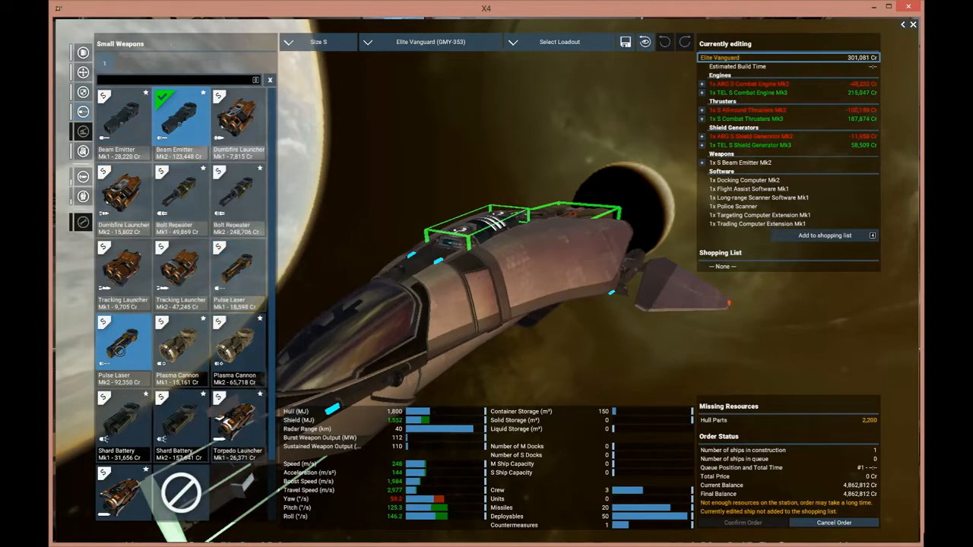
pyautogui.click(122, 347)
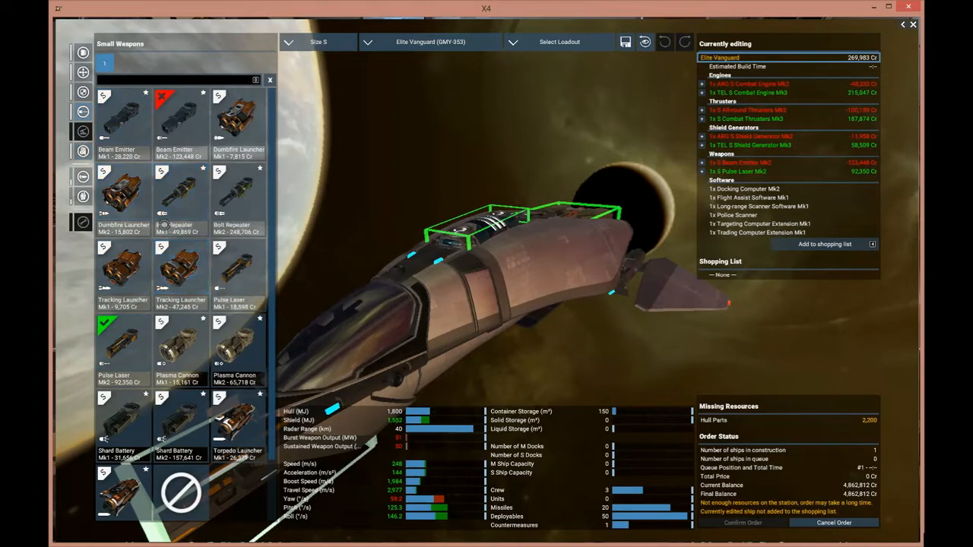
pyautogui.click(123, 195)
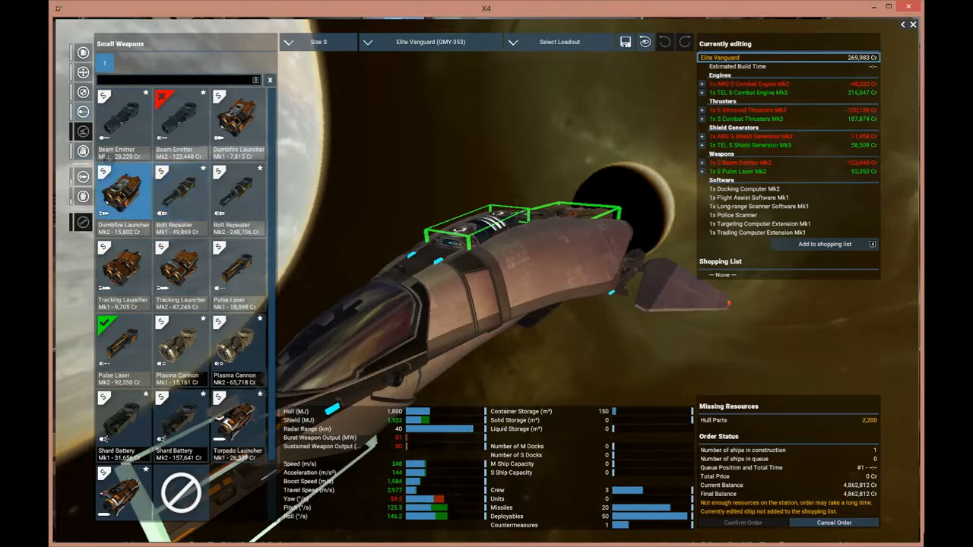
pyautogui.moveTo(82, 150)
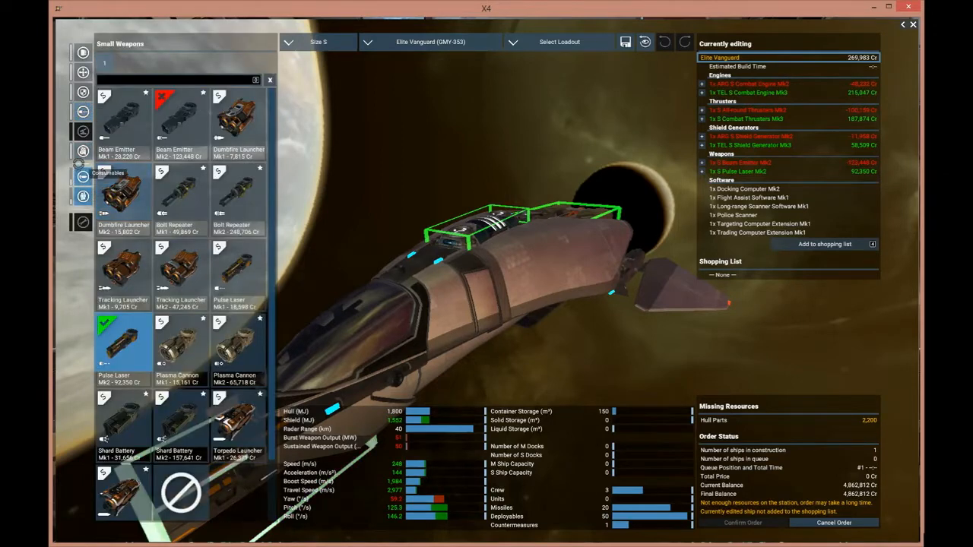
# Upgrade to Long-Range Scanner Software Mk2 and stock flares, nav beacons and resource probes
pyautogui.click(82, 177)
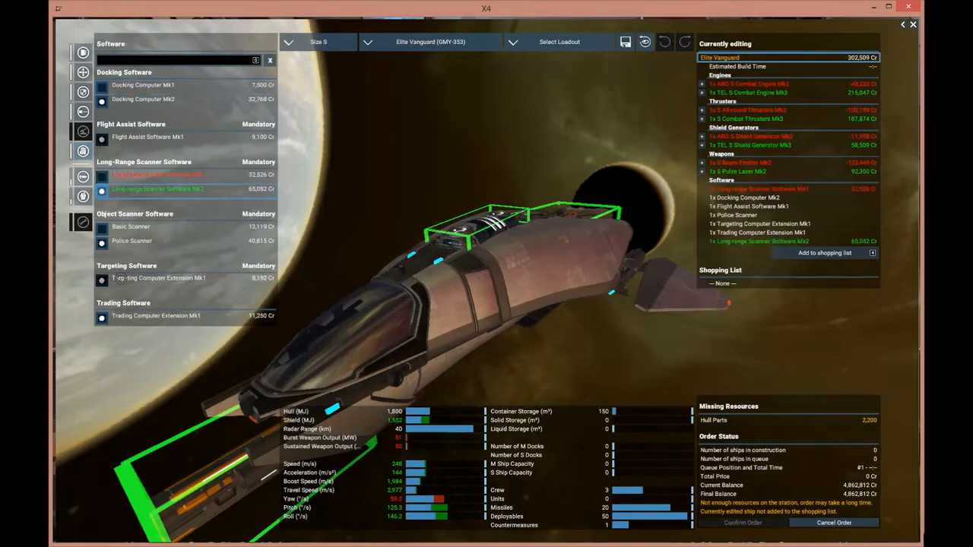
pyautogui.moveTo(82, 176)
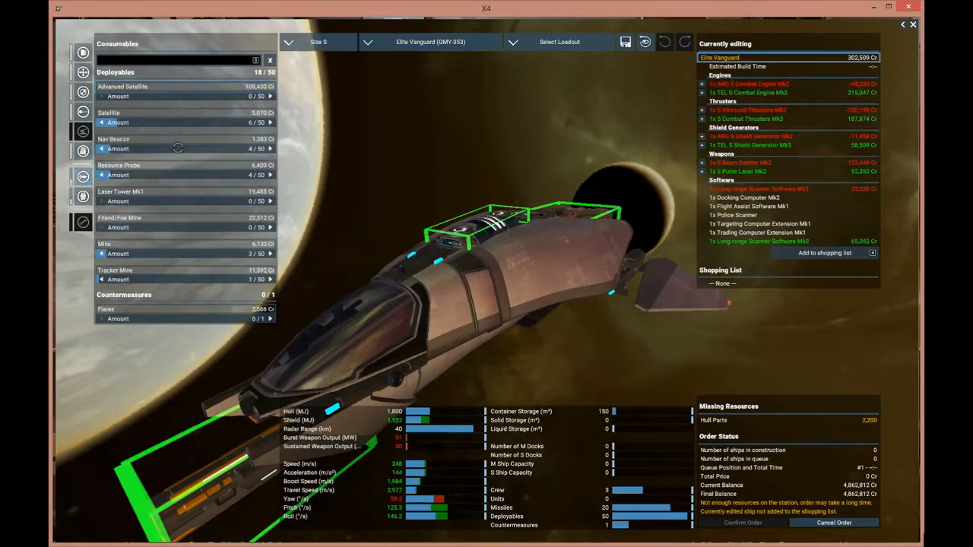
pyautogui.moveTo(188, 289)
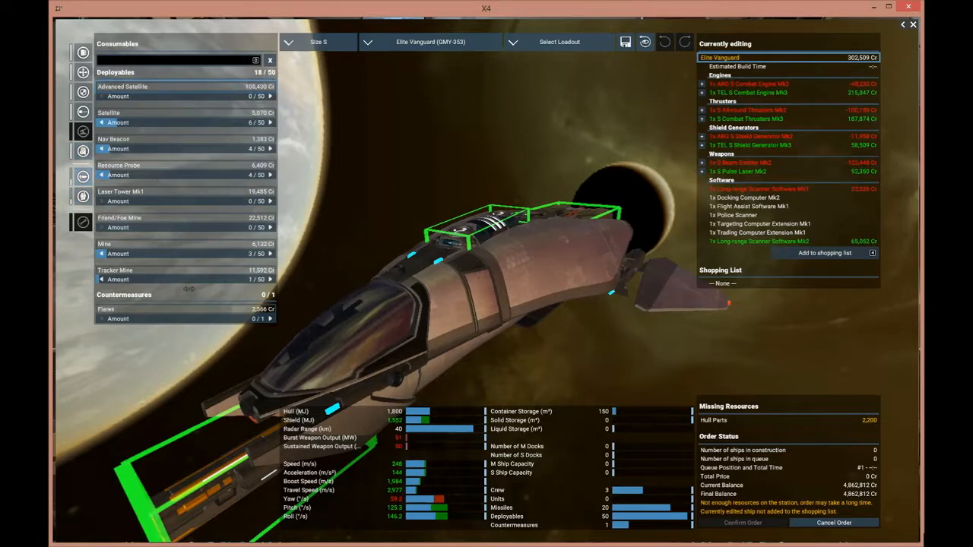
pyautogui.click(270, 319)
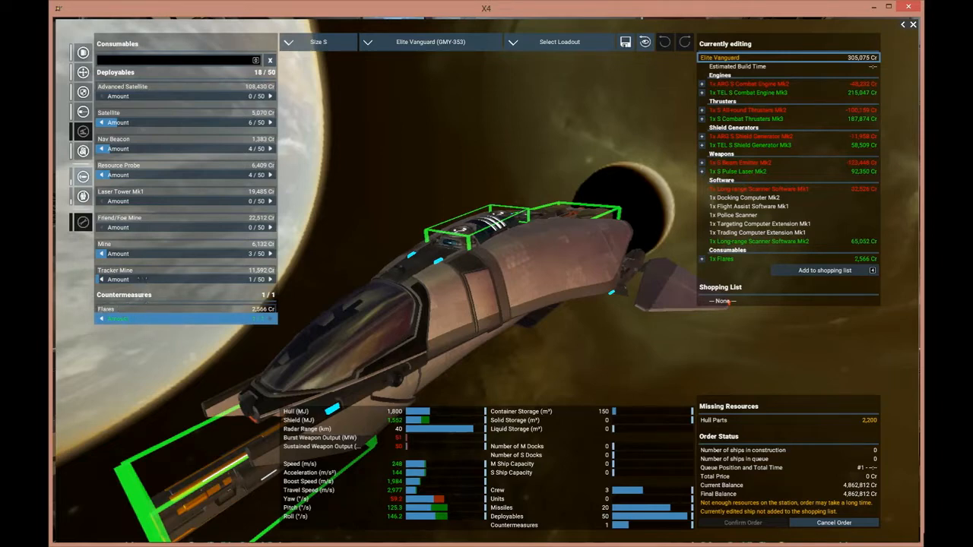
pyautogui.moveTo(155, 193)
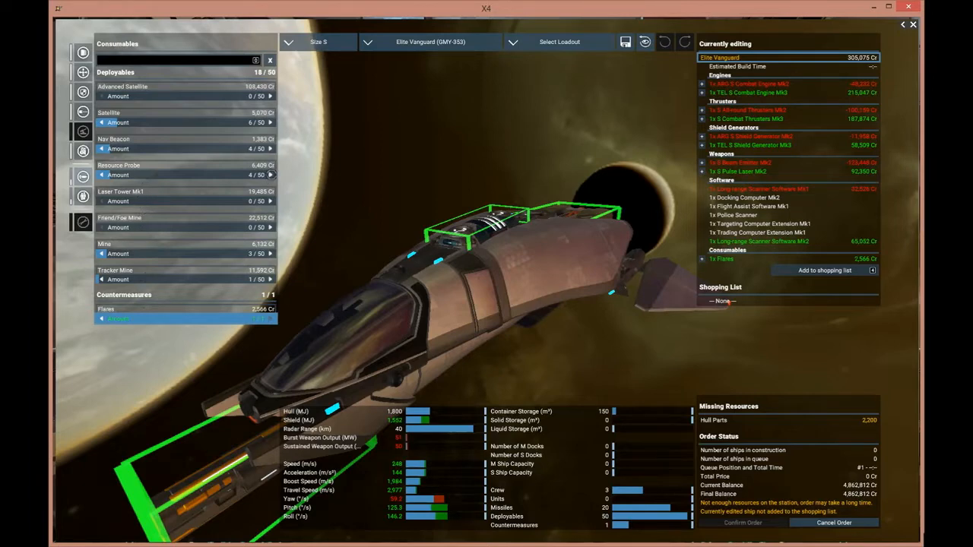
pyautogui.click(271, 173)
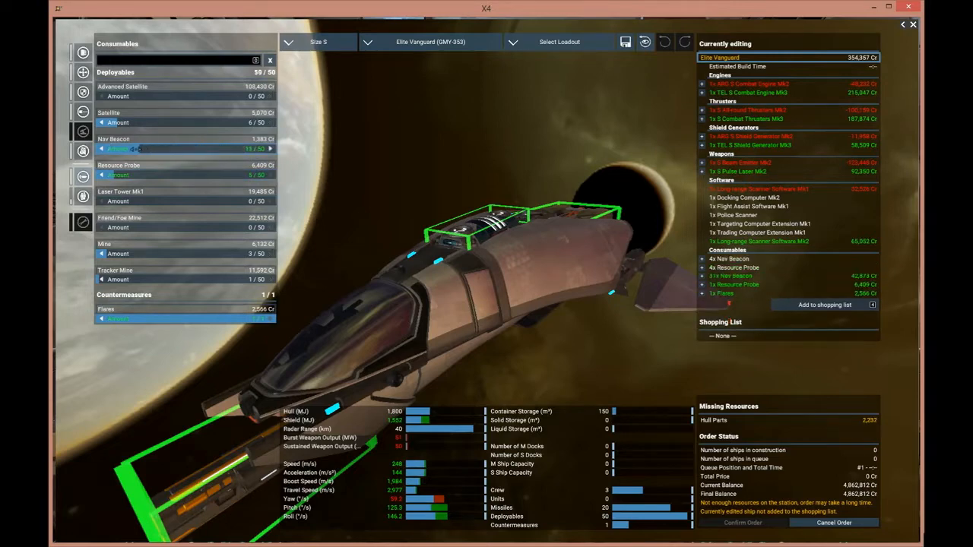
pyautogui.click(102, 149)
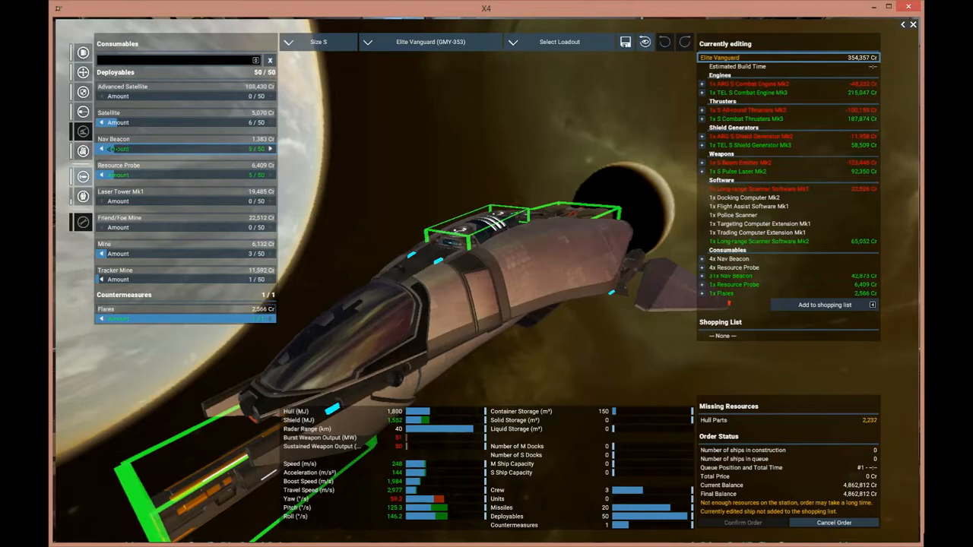
pyautogui.click(103, 149)
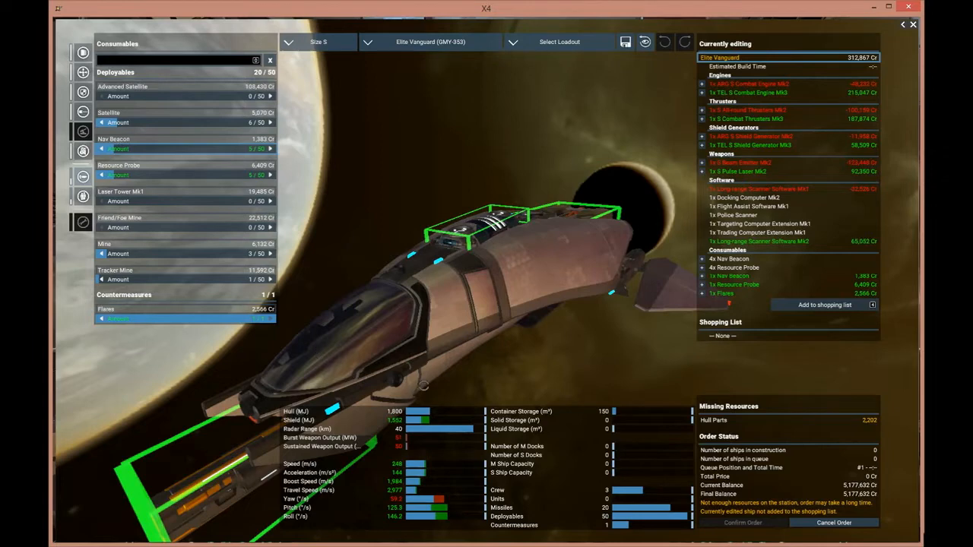
pyautogui.moveTo(237, 133)
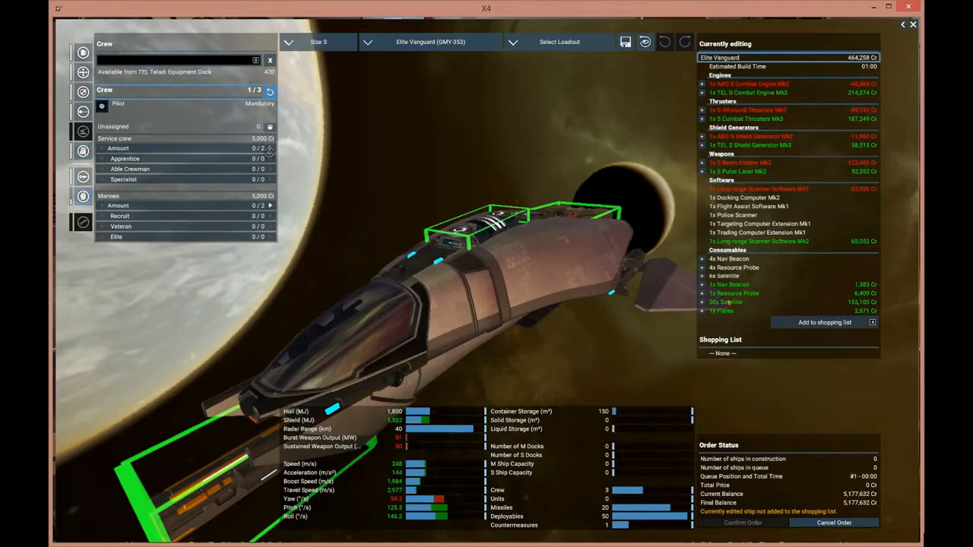
# Raise service crew so the Elite Vanguard shows a 3/3 crew complement
pyautogui.click(270, 146)
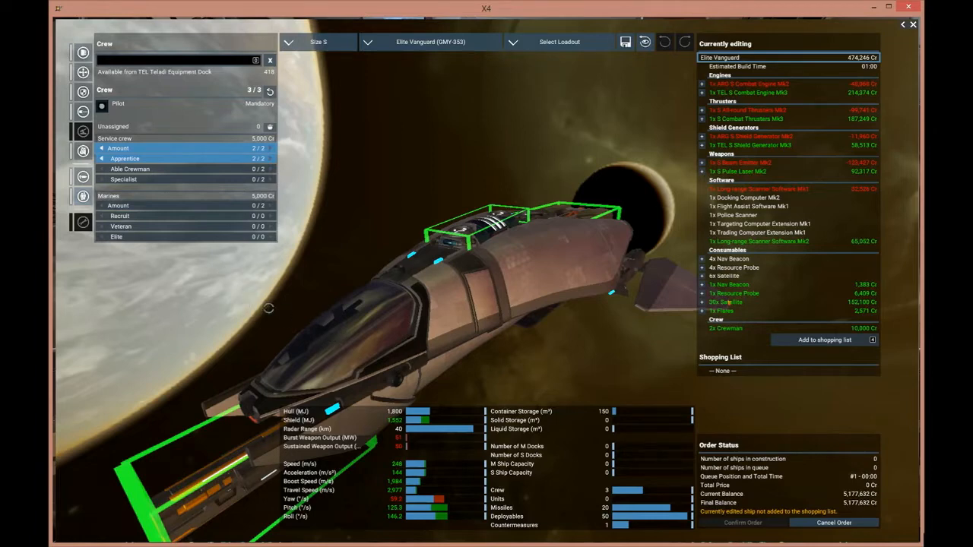
pyautogui.moveTo(331, 331)
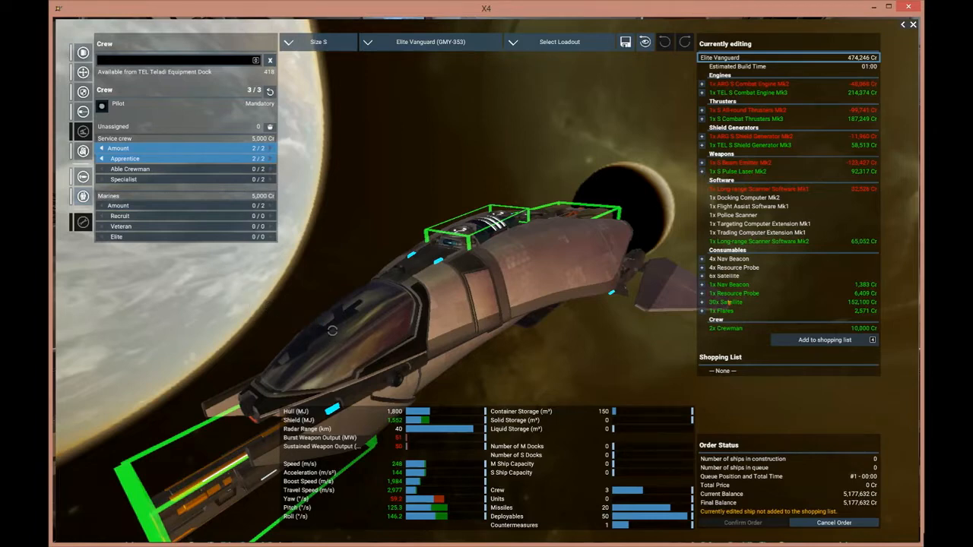
pyautogui.moveTo(388, 342)
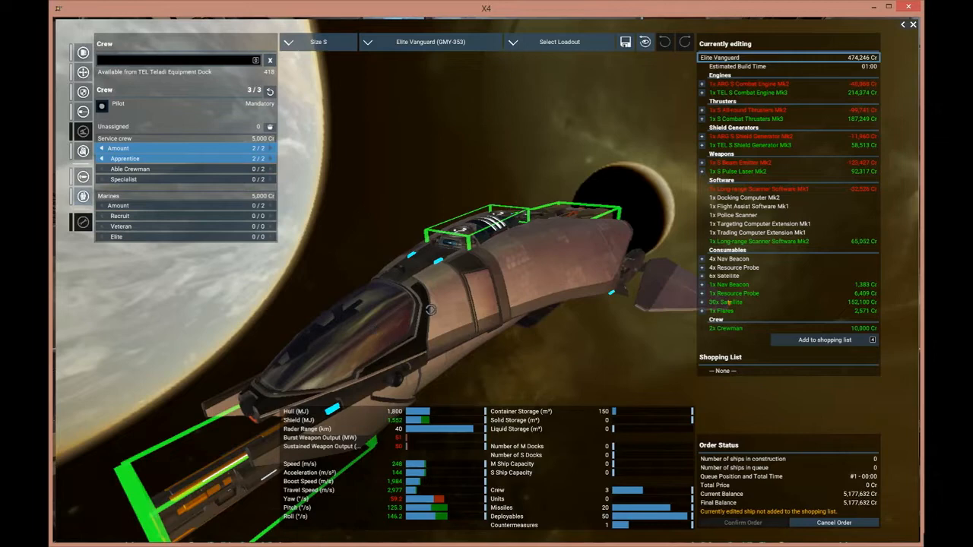
pyautogui.moveTo(450, 304)
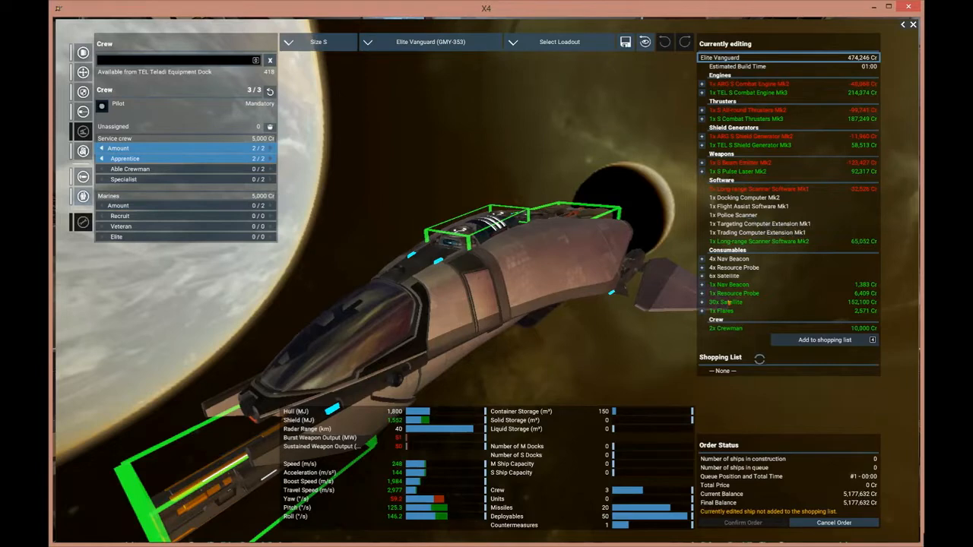
pyautogui.click(824, 341)
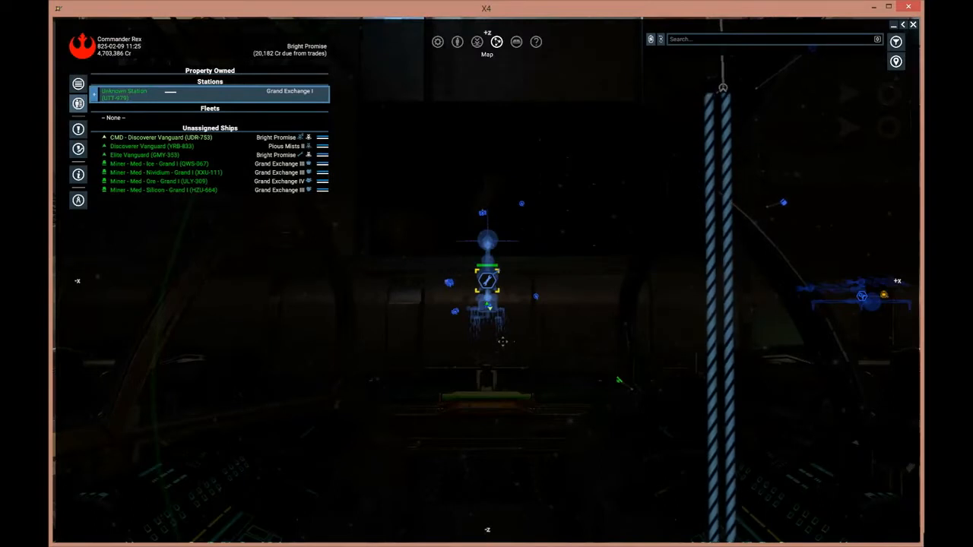
pyautogui.moveTo(373, 320)
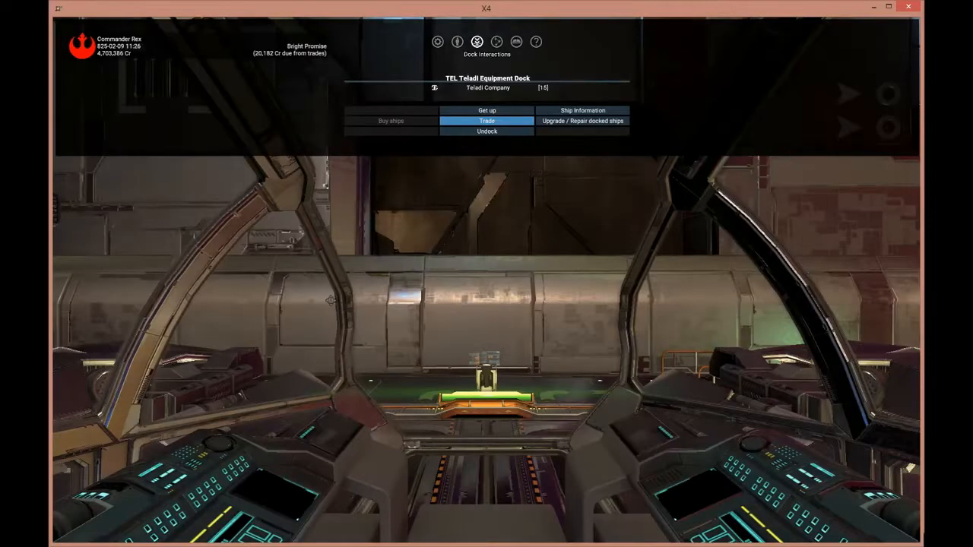
pyautogui.moveTo(397, 357)
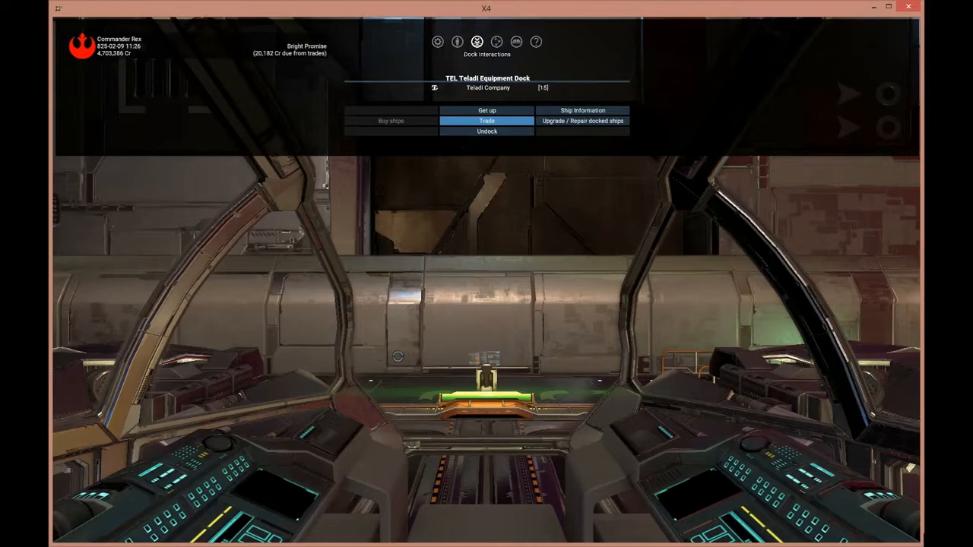
# Undock the ship from the TEL Teladi Equipment Dock
pyautogui.click(486, 109)
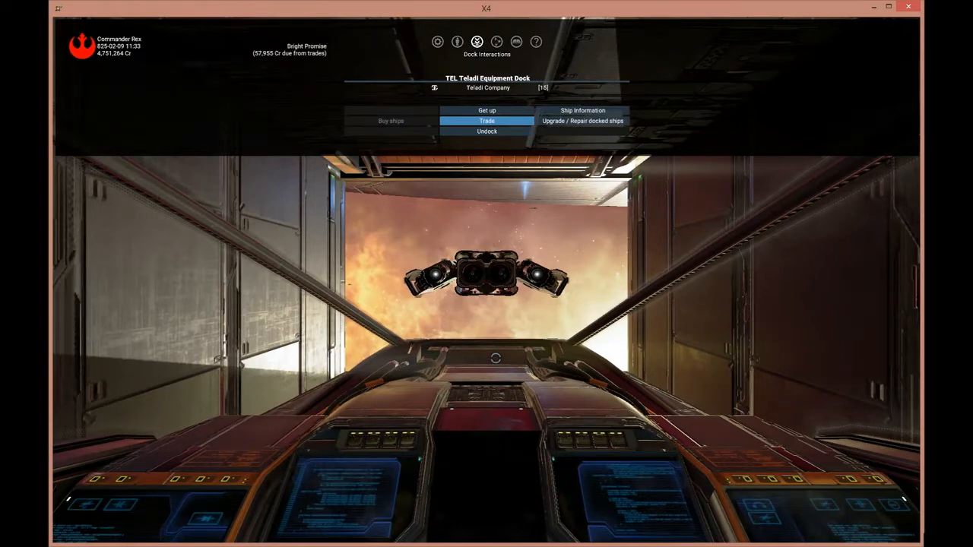
pyautogui.moveTo(477, 188)
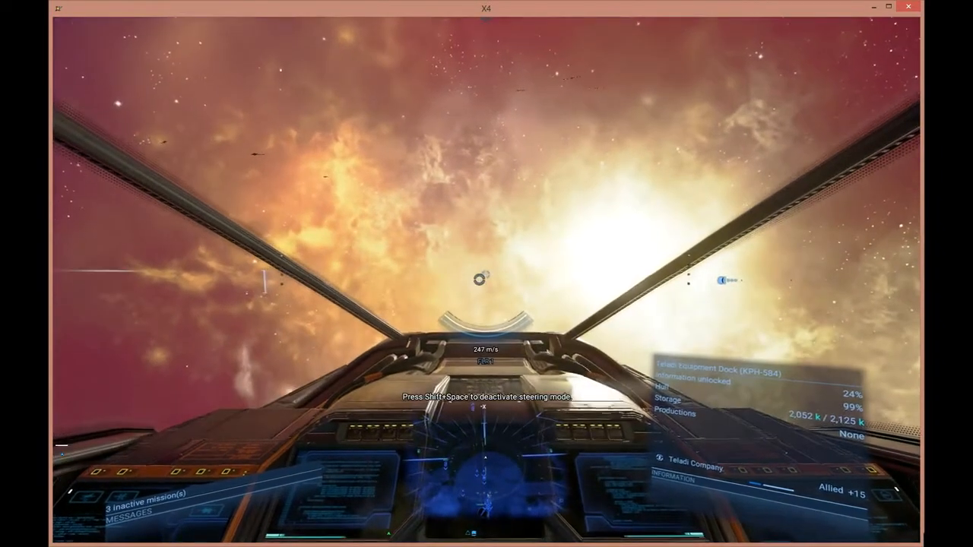
pyautogui.moveTo(486, 274)
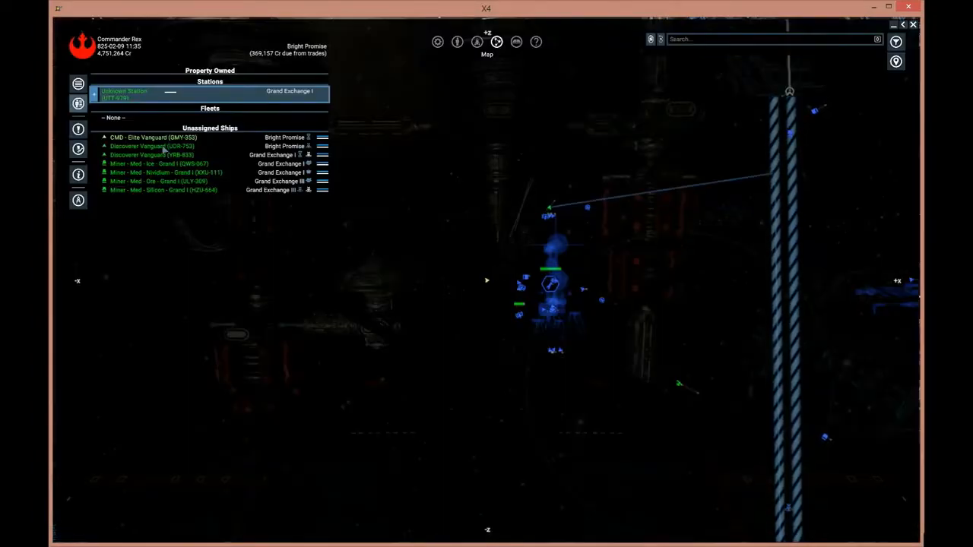
# Set the first Discoverer Vanguard's default behaviour to Protect Ship on CMD - Elite Vanguard
pyautogui.click(152, 146)
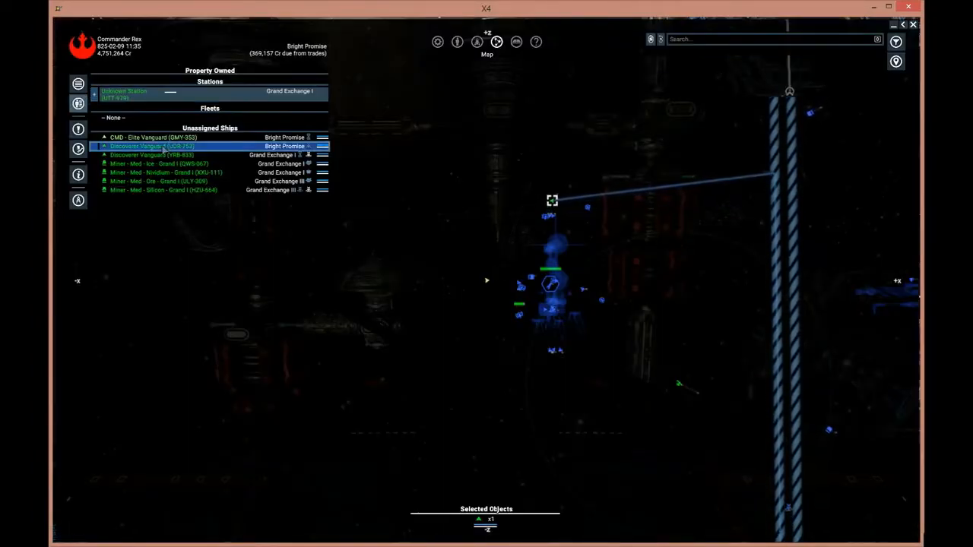
pyautogui.moveTo(488, 282)
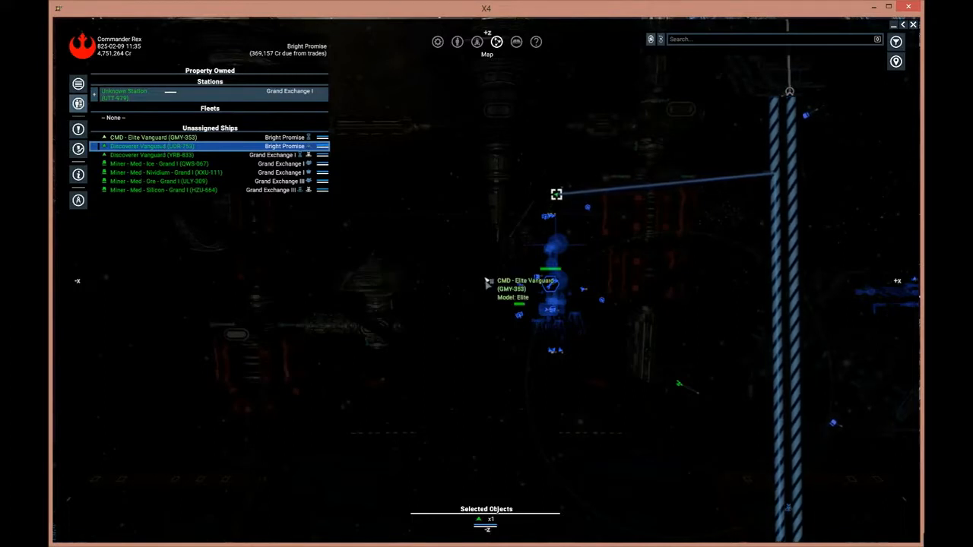
pyautogui.rightClick(548, 285)
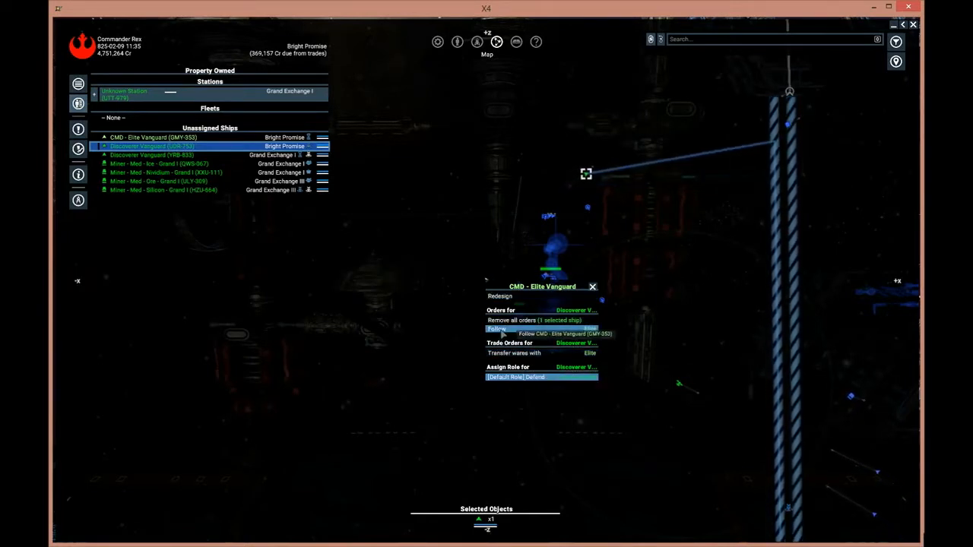
pyautogui.moveTo(596, 170)
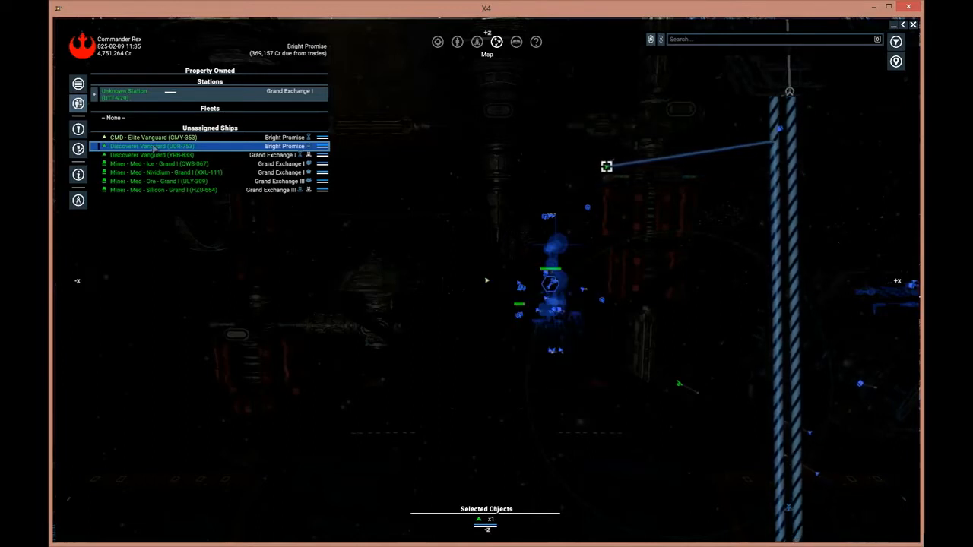
pyautogui.click(152, 146)
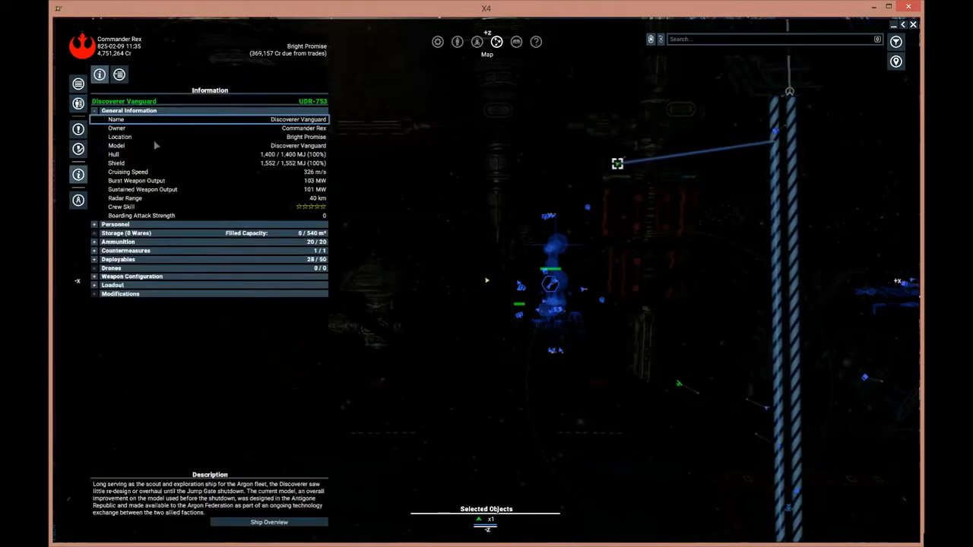
pyautogui.click(118, 73)
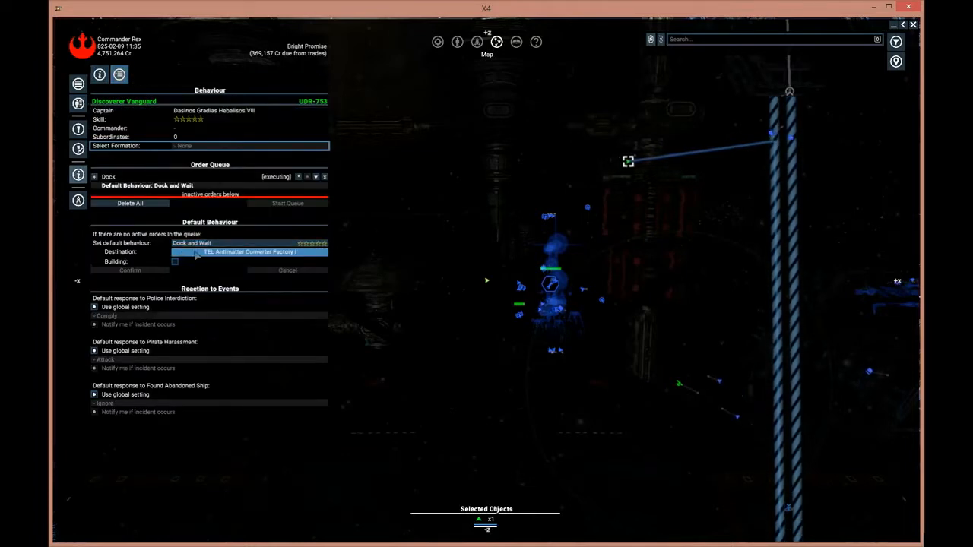
pyautogui.click(192, 243)
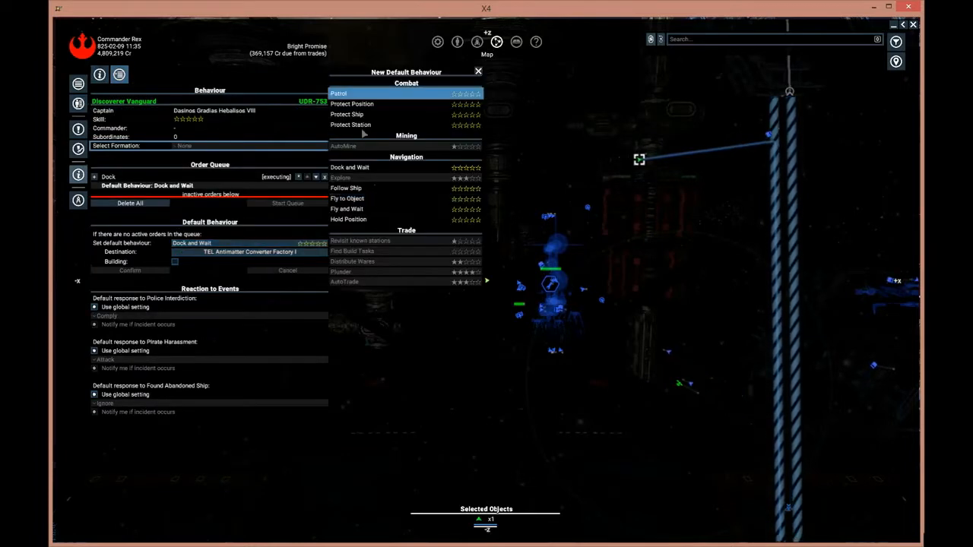
pyautogui.click(346, 114)
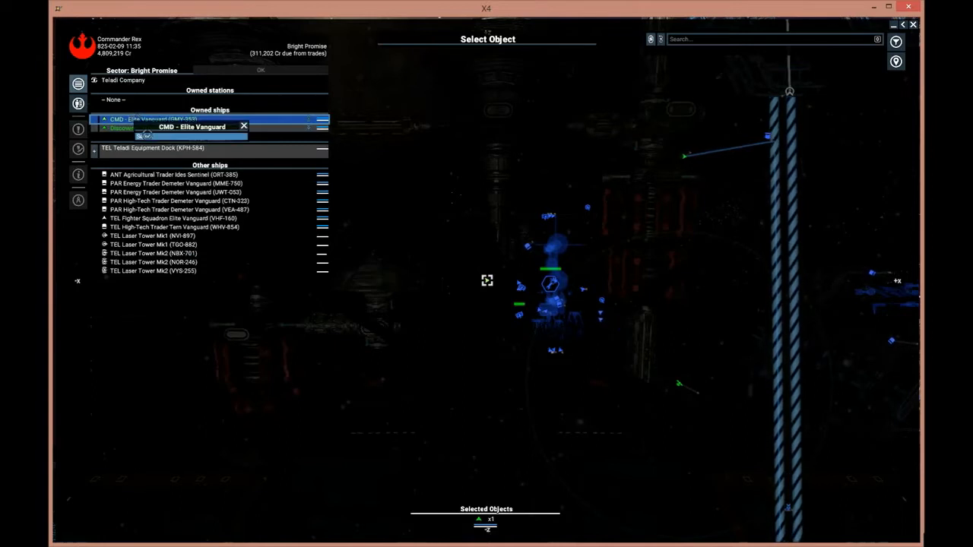
pyautogui.click(121, 128)
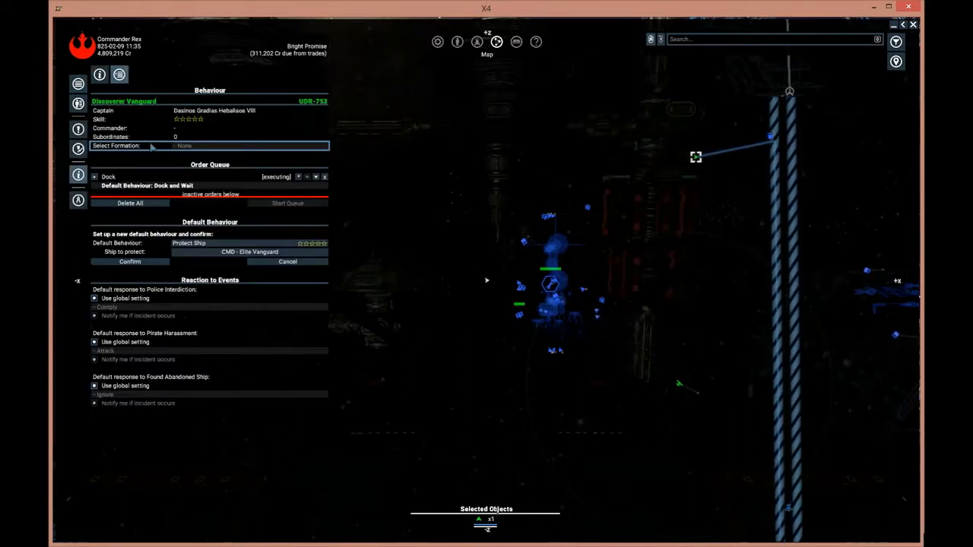
pyautogui.click(129, 261)
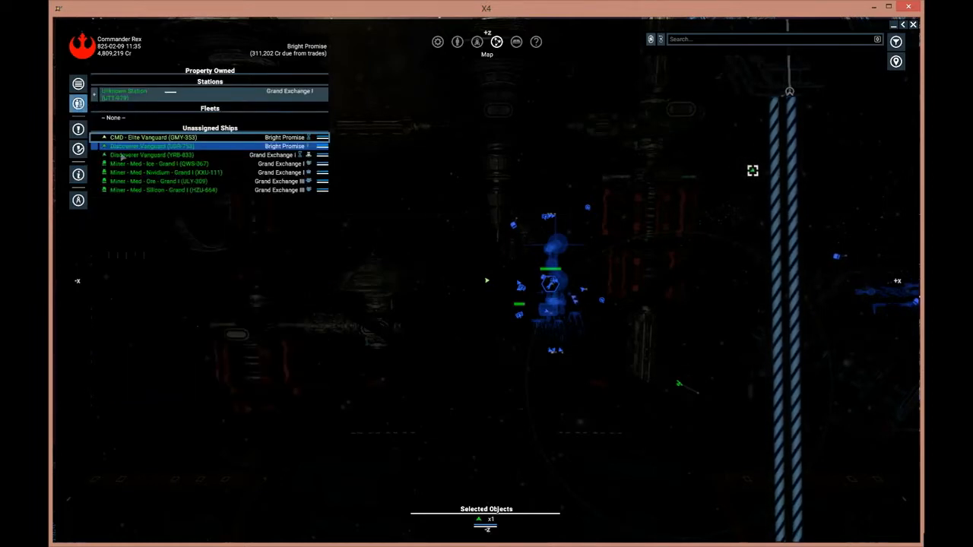
# Set the second Discoverer Vanguard's default behaviour to protect the Elite Vanguard as well
pyautogui.rightClick(152, 155)
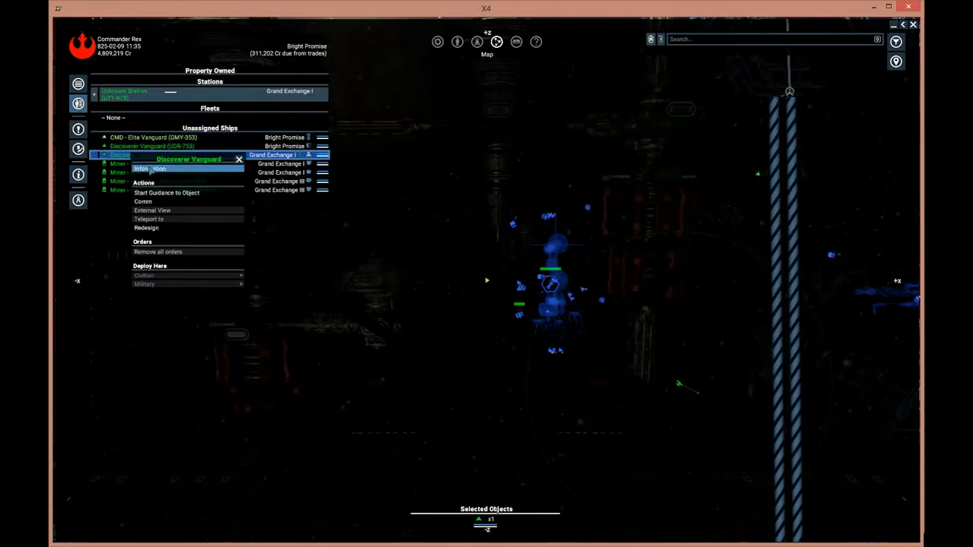
pyautogui.click(149, 167)
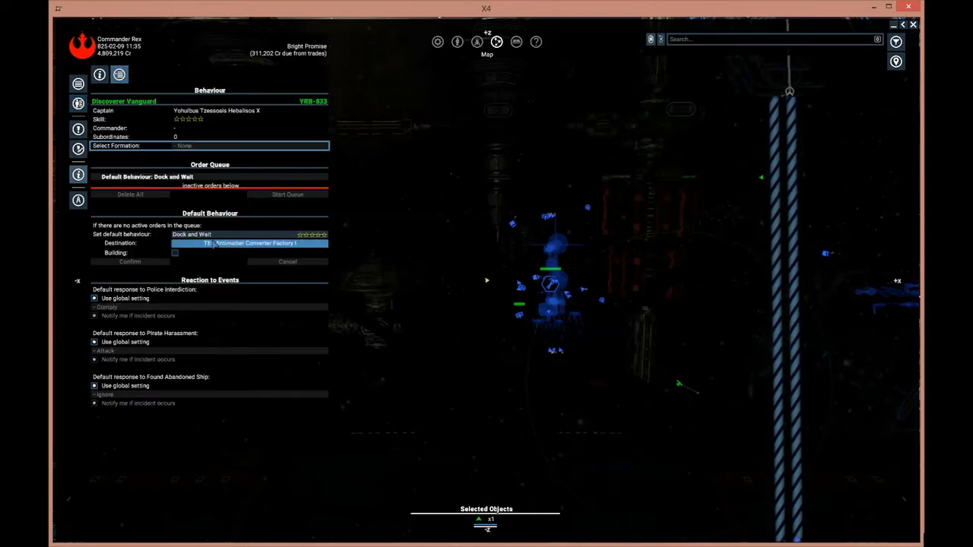
pyautogui.click(190, 234)
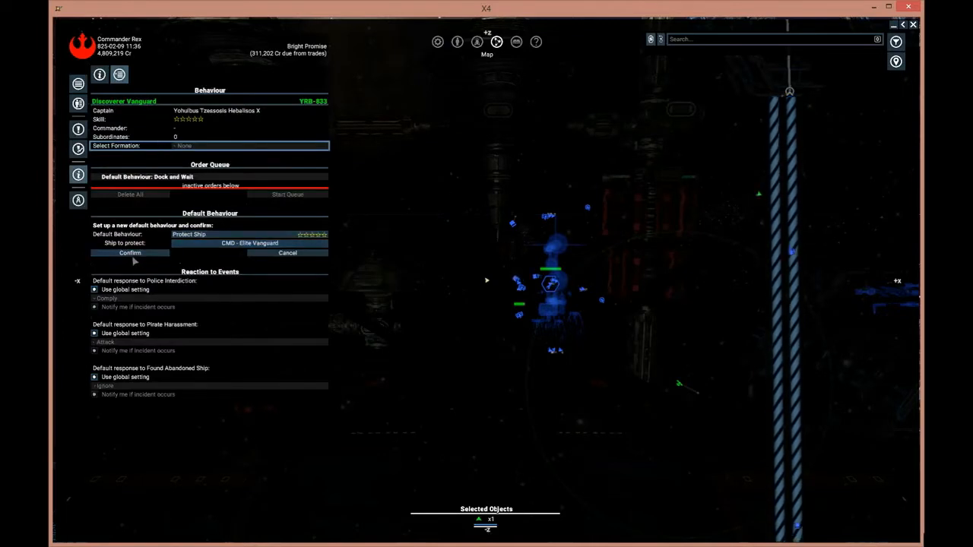
pyautogui.click(129, 252)
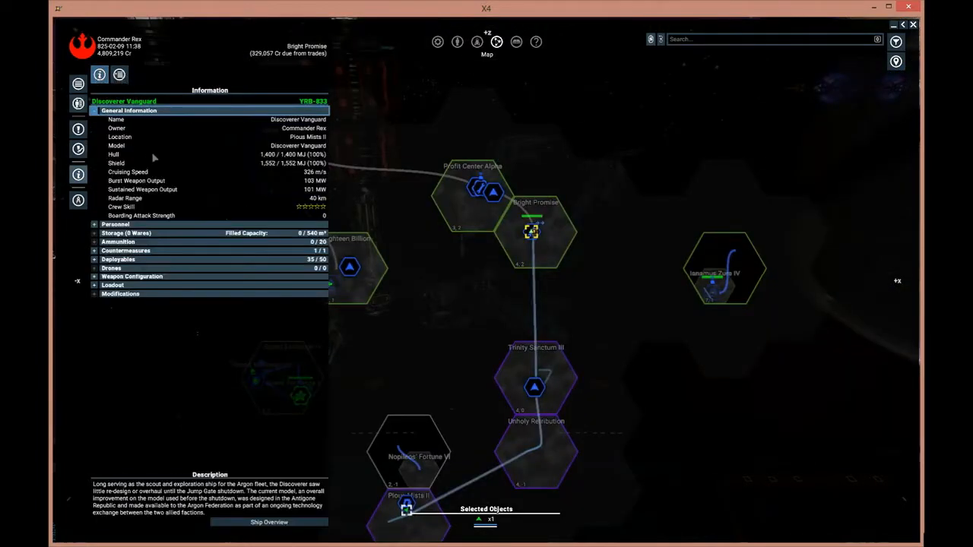
pyautogui.moveTo(149, 158)
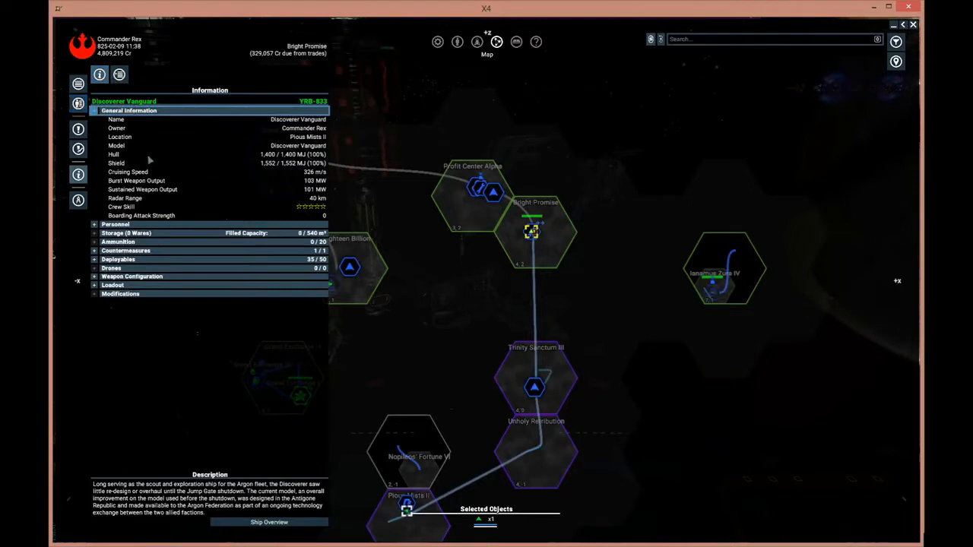
pyautogui.moveTo(79, 175)
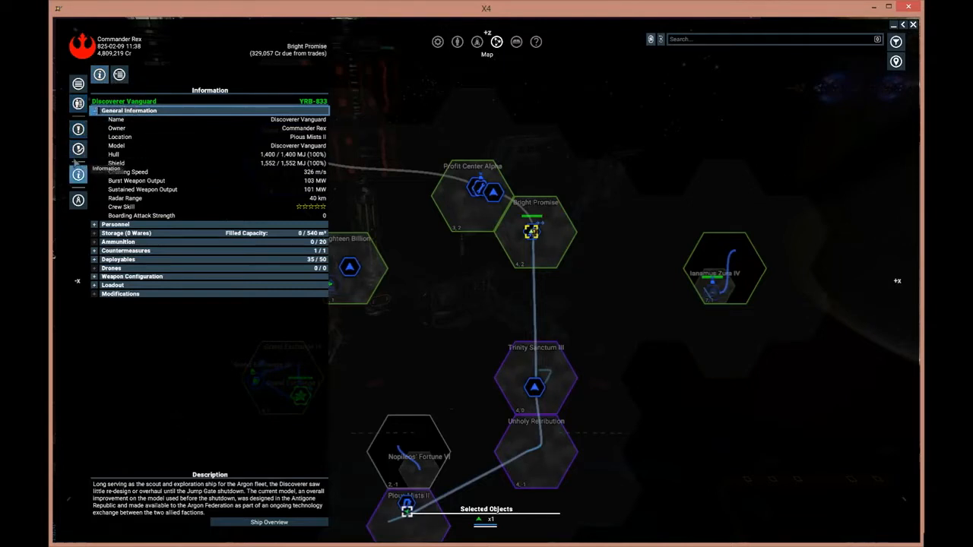
# List the other missions, Escape Plan and Historical Logs, and view the Historical Logs briefing
pyautogui.click(138, 75)
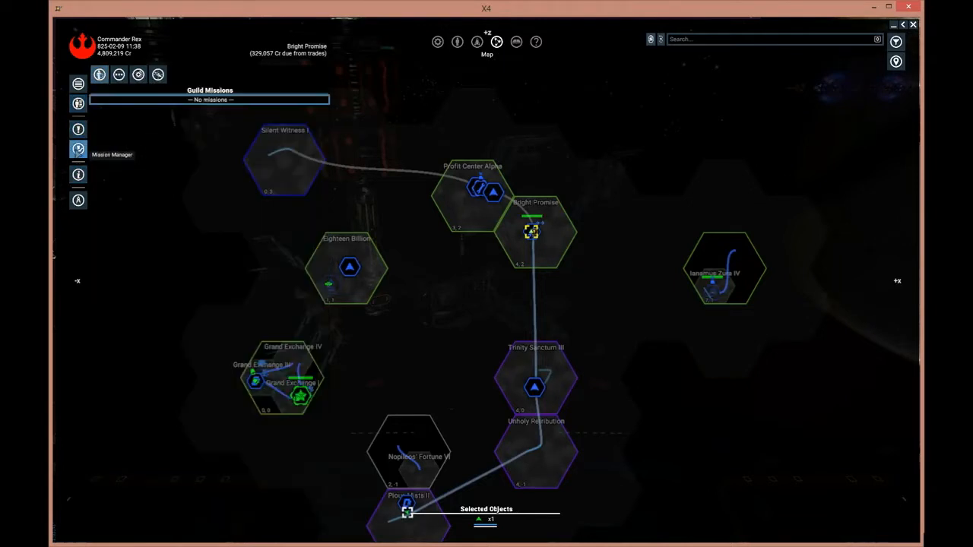
pyautogui.click(118, 75)
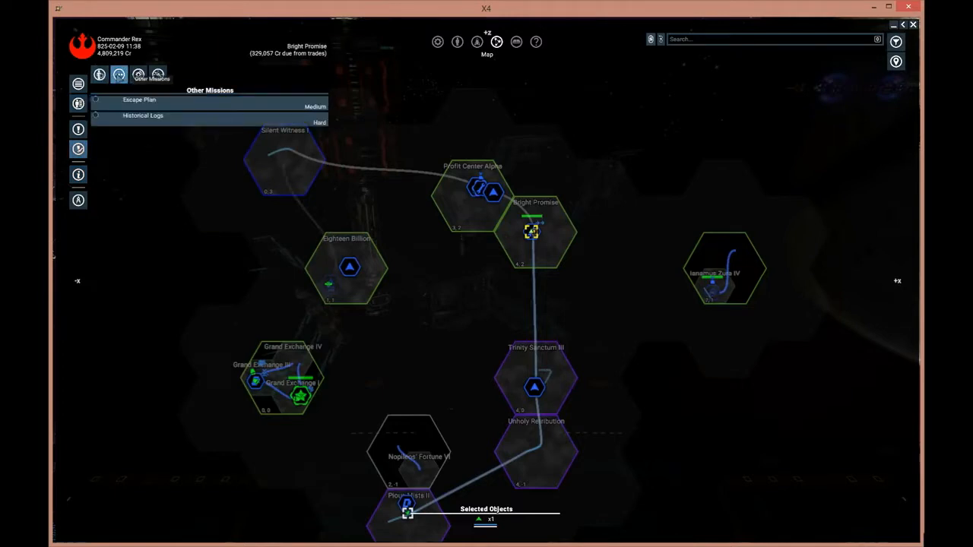
pyautogui.click(140, 101)
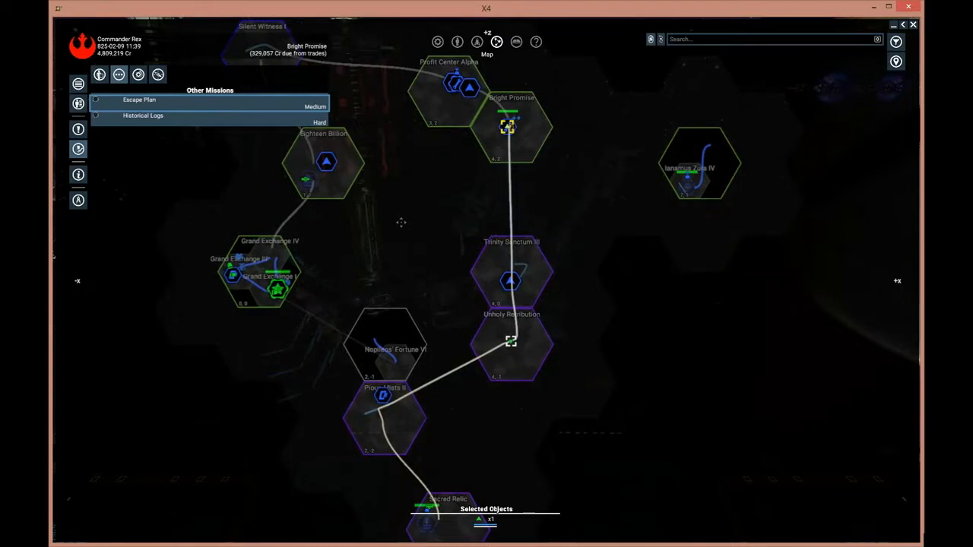
pyautogui.click(143, 116)
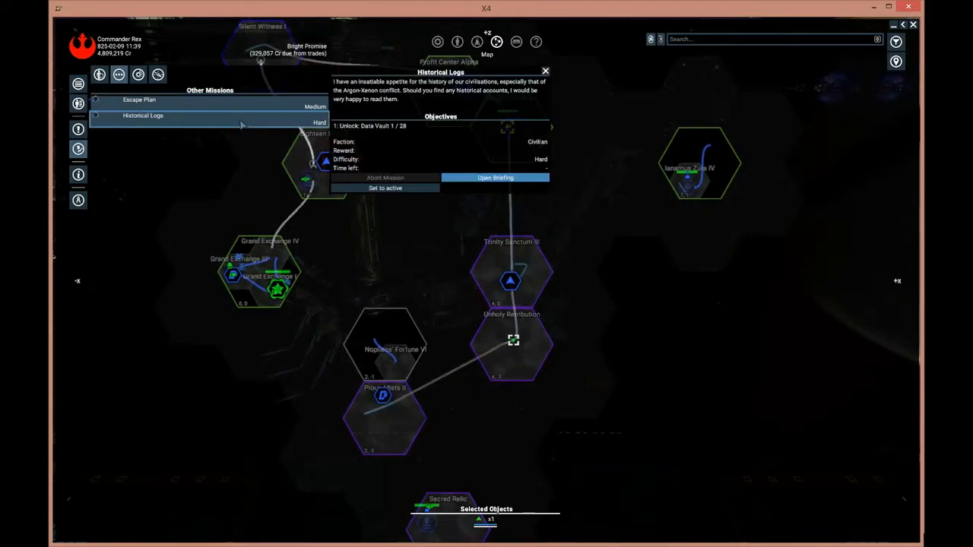
pyautogui.click(140, 100)
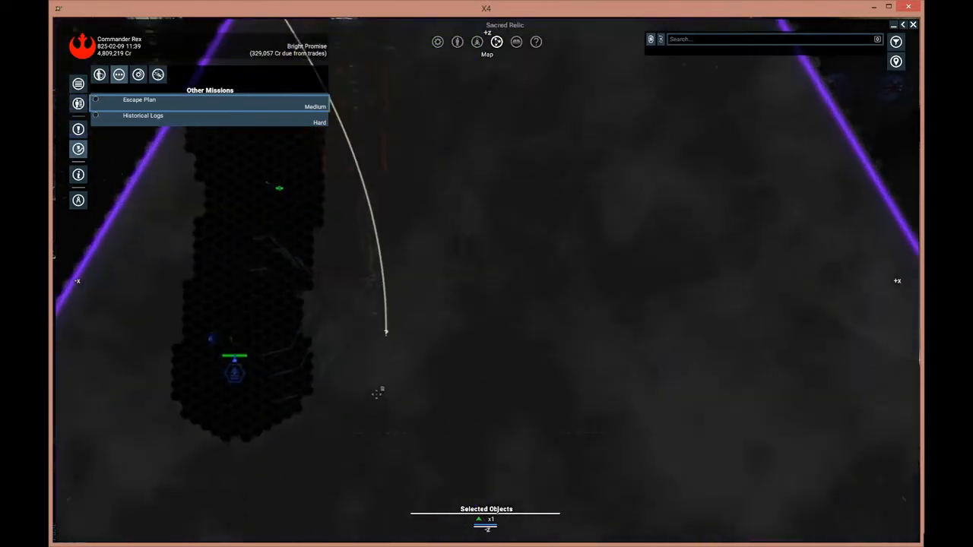
pyautogui.moveTo(386, 335)
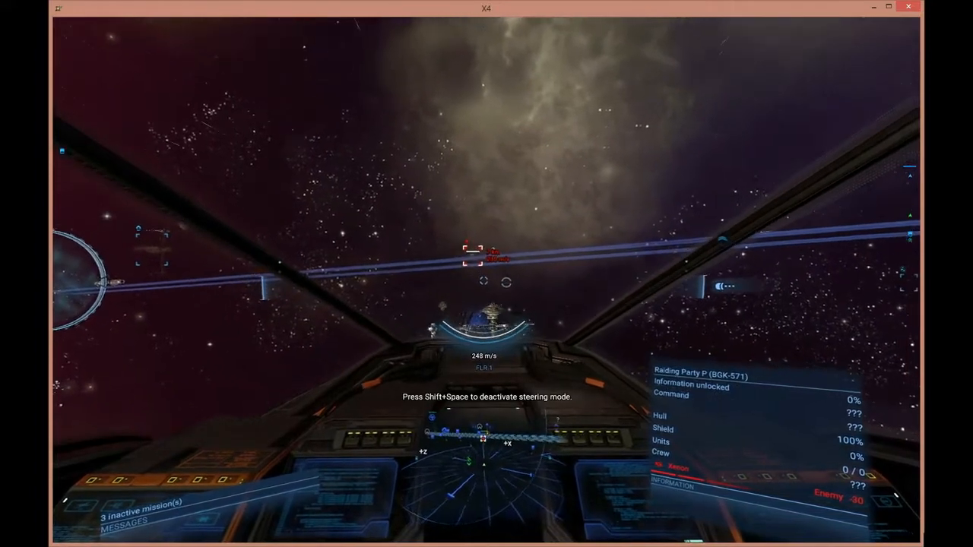
pyautogui.moveTo(487, 274)
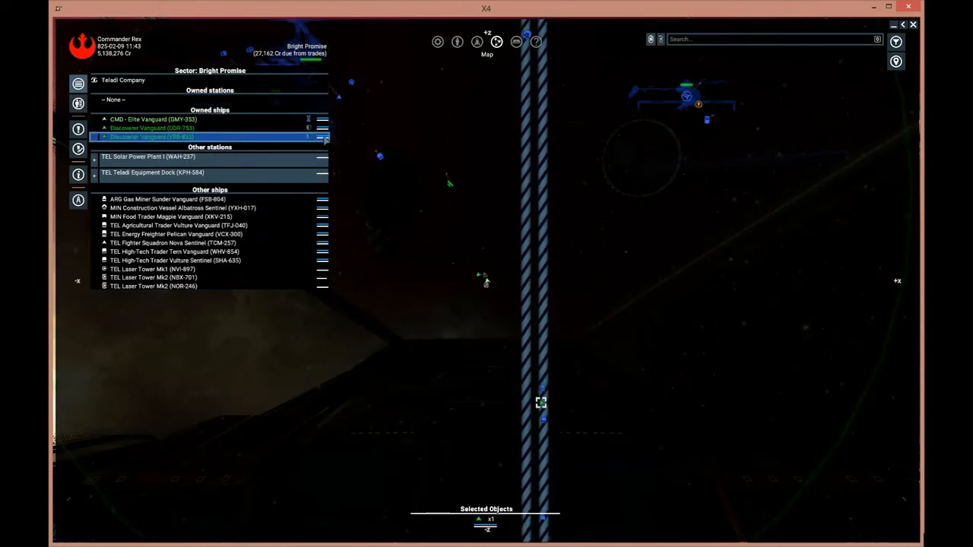
# View the Discoverer Vanguard's Information tab, then close its details panel
pyautogui.rightClick(152, 137)
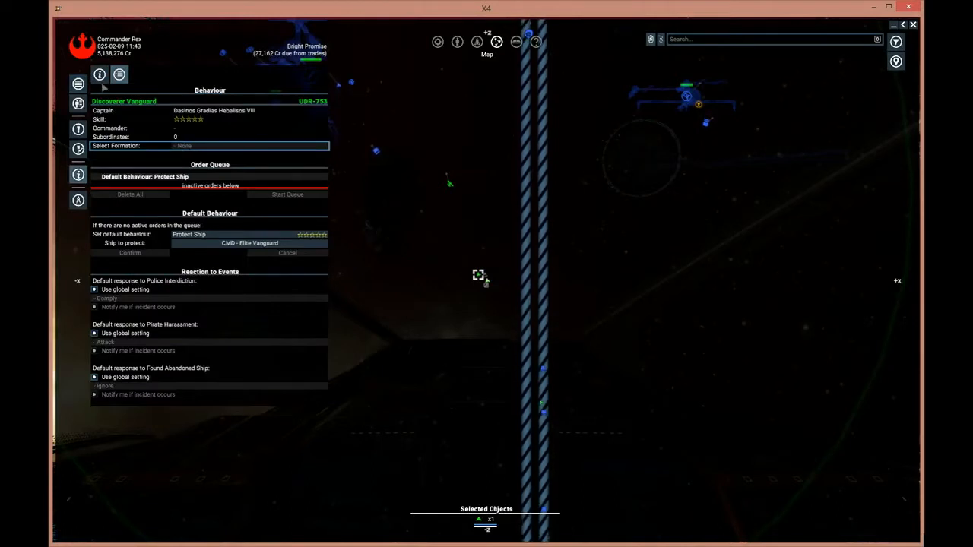
pyautogui.click(98, 73)
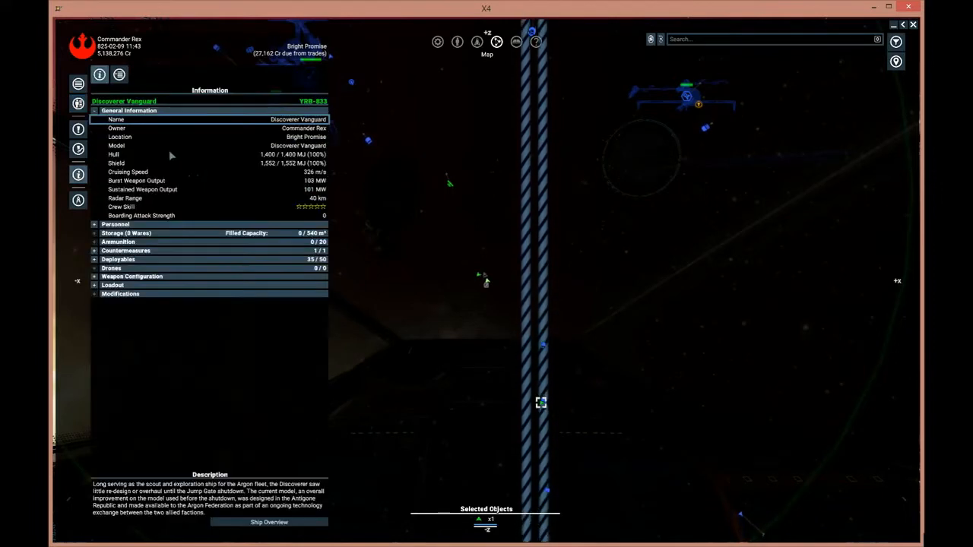
pyautogui.moveTo(237, 170)
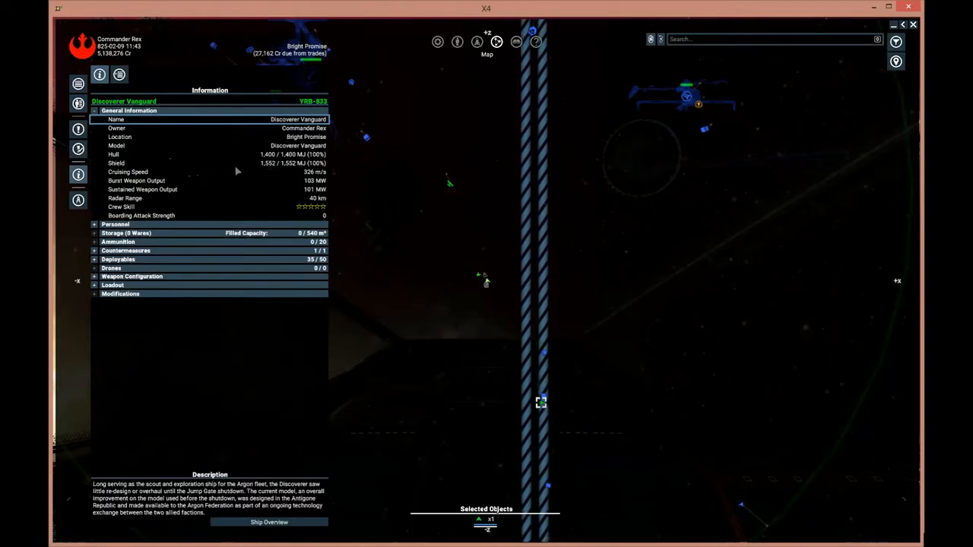
pyautogui.click(79, 173)
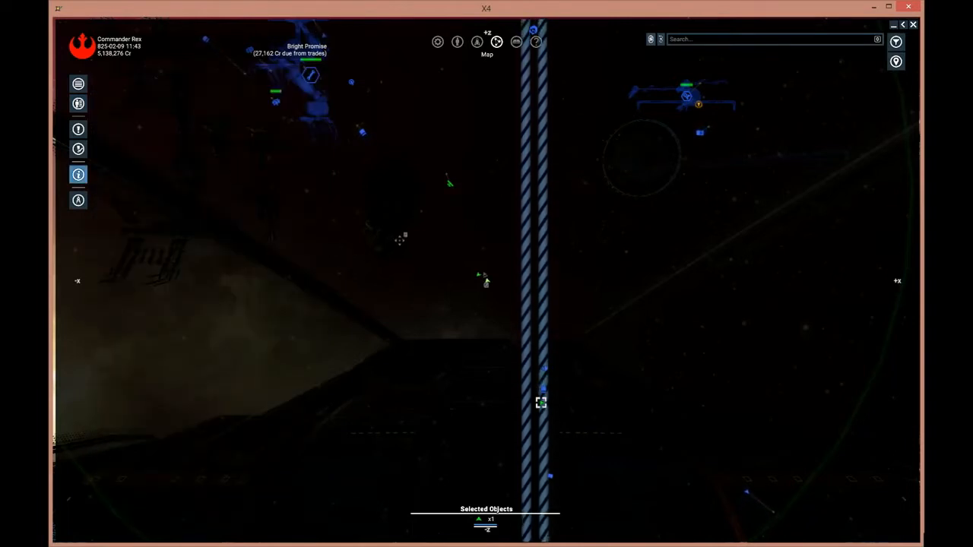
pyautogui.moveTo(485, 280)
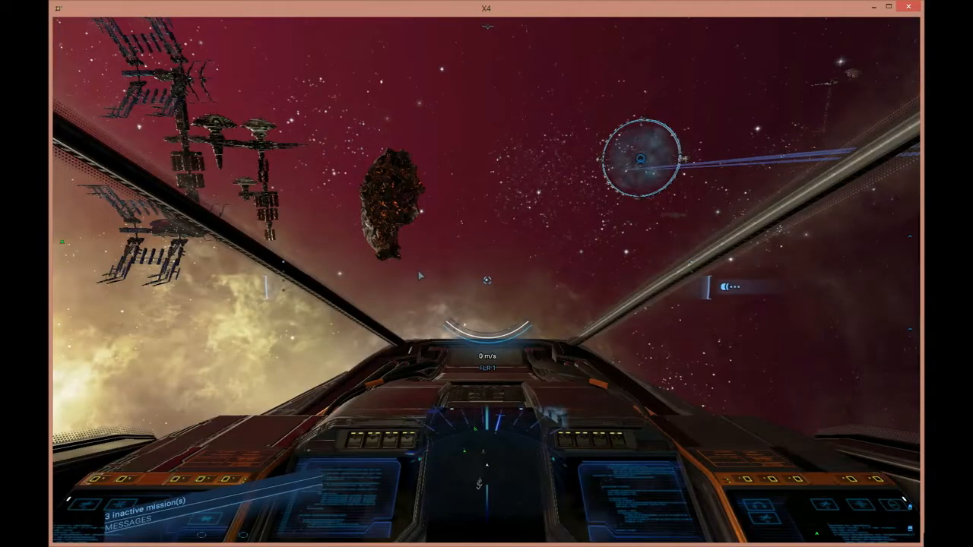
pyautogui.moveTo(422, 246)
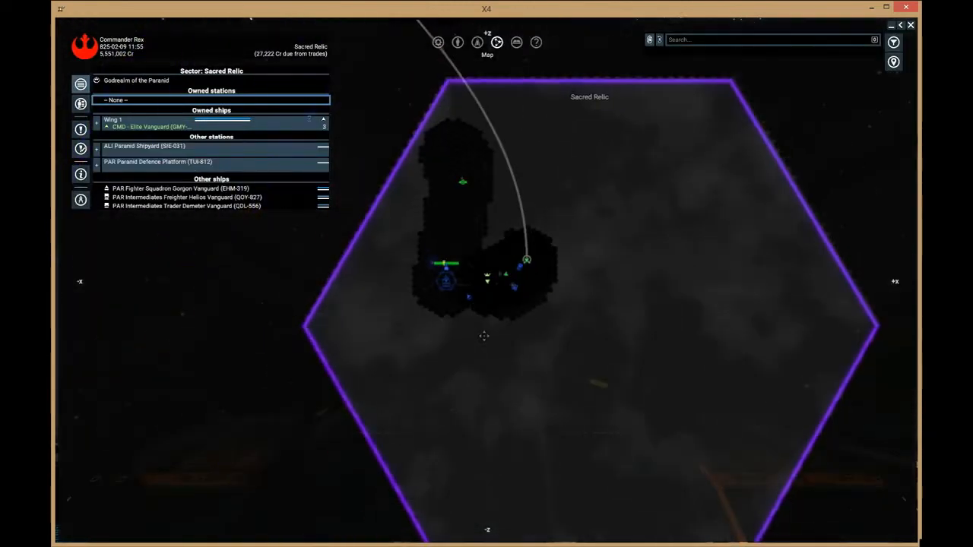
pyautogui.moveTo(532, 231)
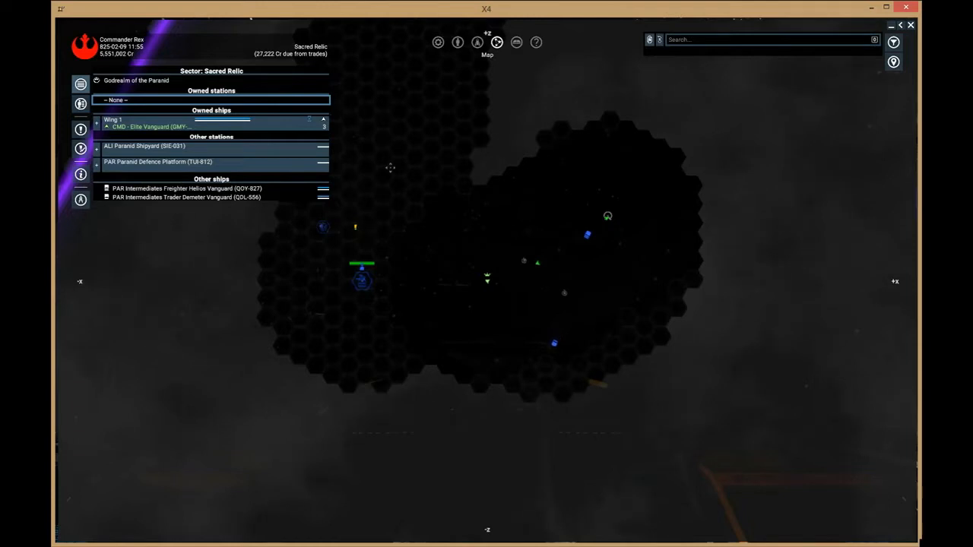
pyautogui.moveTo(535, 264)
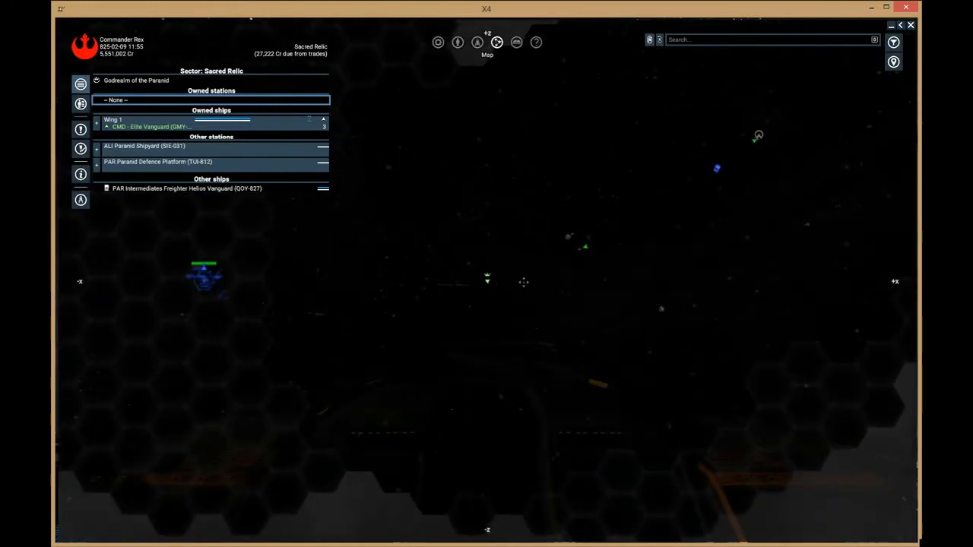
pyautogui.moveTo(584, 265)
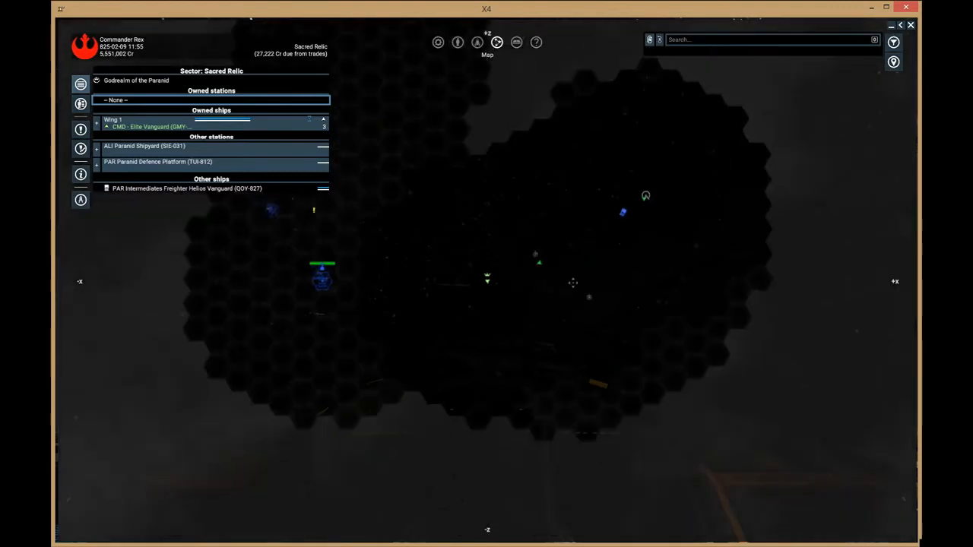
pyautogui.moveTo(605, 207)
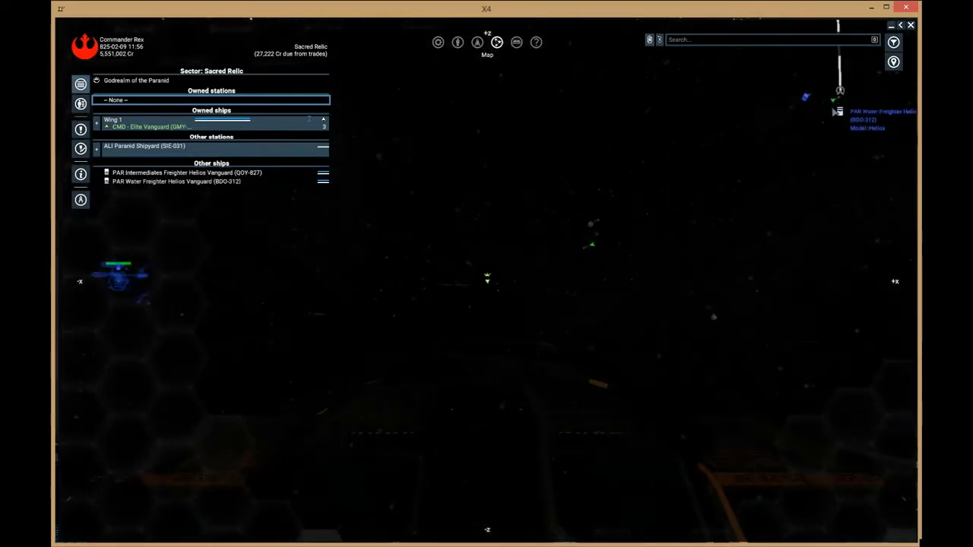
pyautogui.moveTo(559, 292)
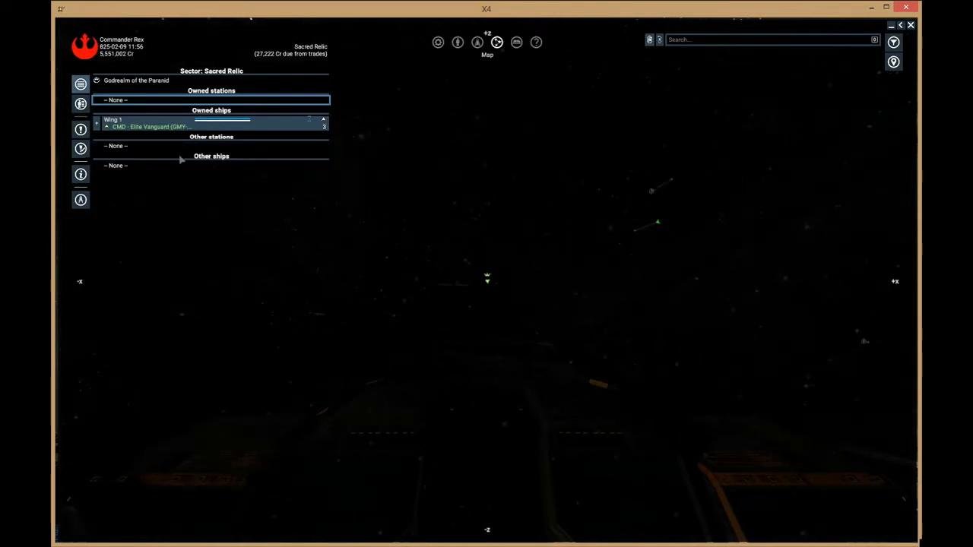
# Expand Wing 1, check the Discoverer Vanguard's personnel and behaviour, then show all owned property
pyautogui.click(107, 126)
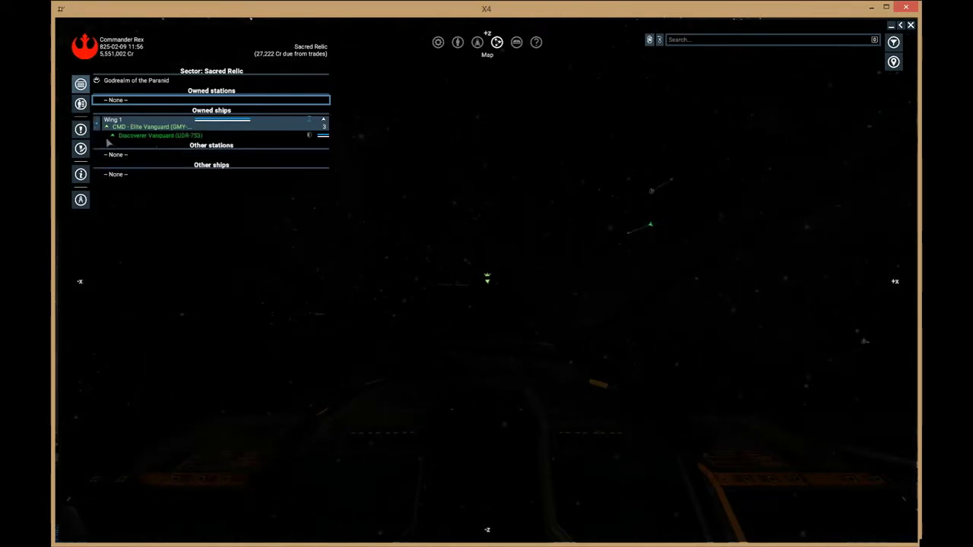
pyautogui.click(160, 135)
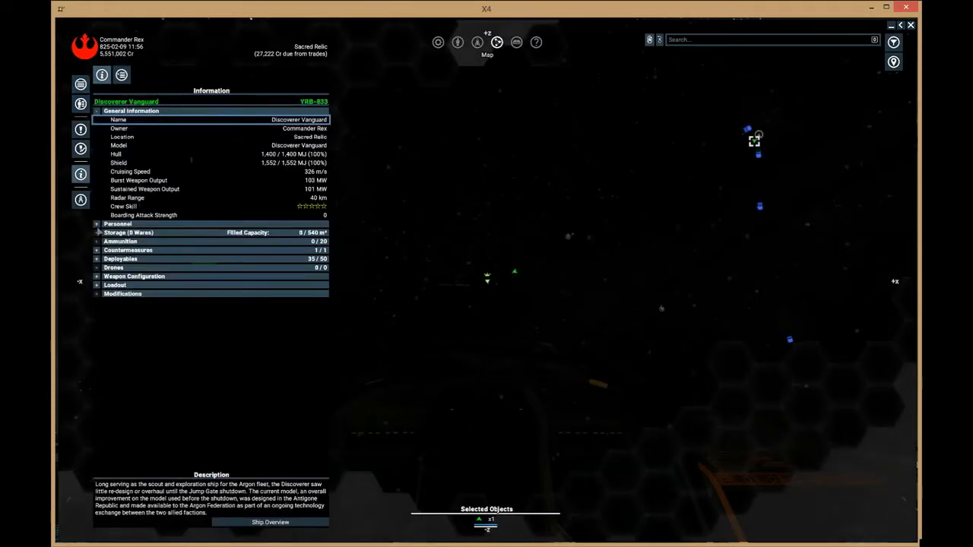
pyautogui.click(119, 223)
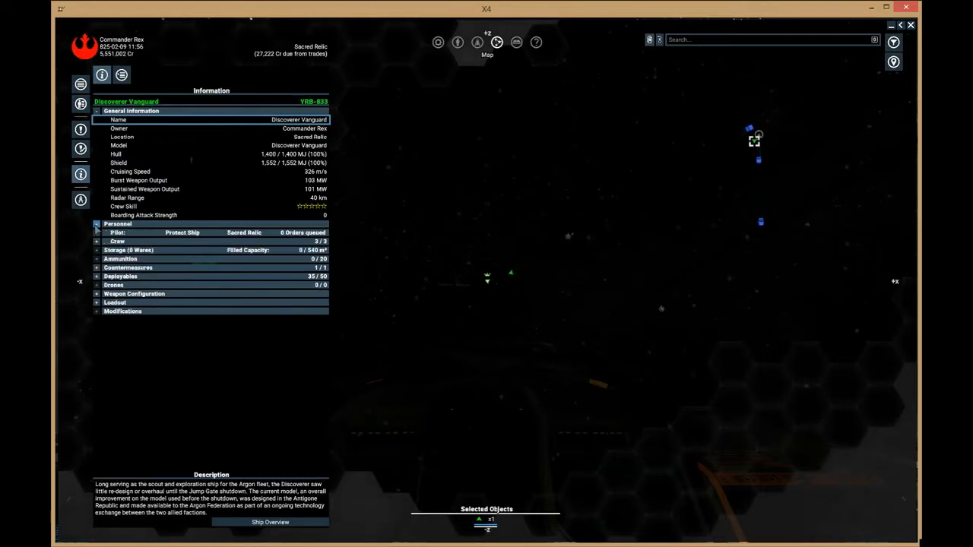
pyautogui.click(122, 75)
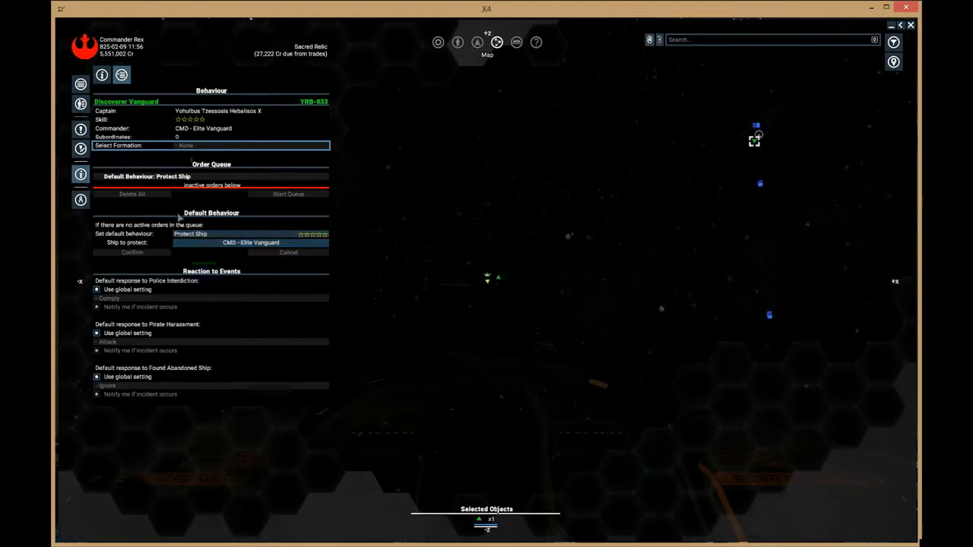
pyautogui.click(212, 234)
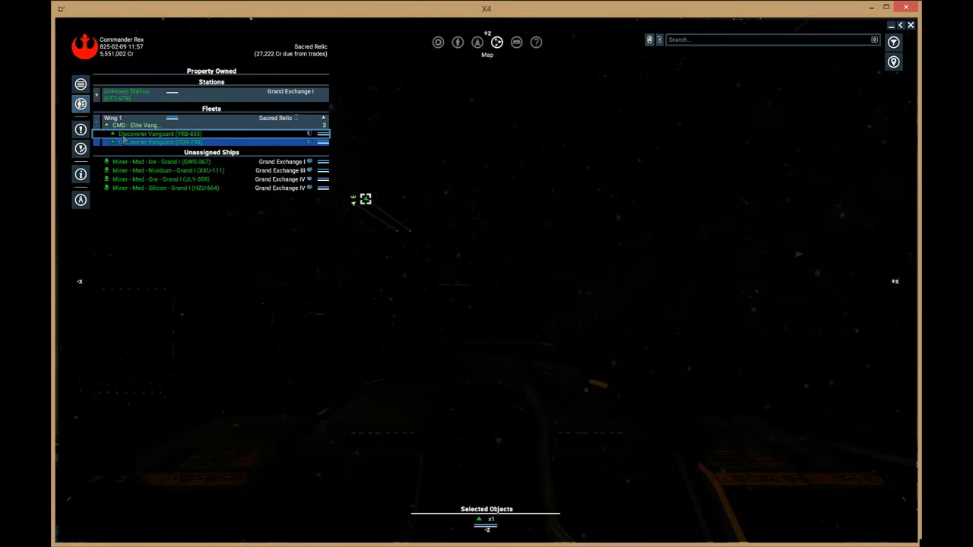
# Bring up the command context menu for the Discoverer Vanguard in Property Owned
pyautogui.rightClick(136, 124)
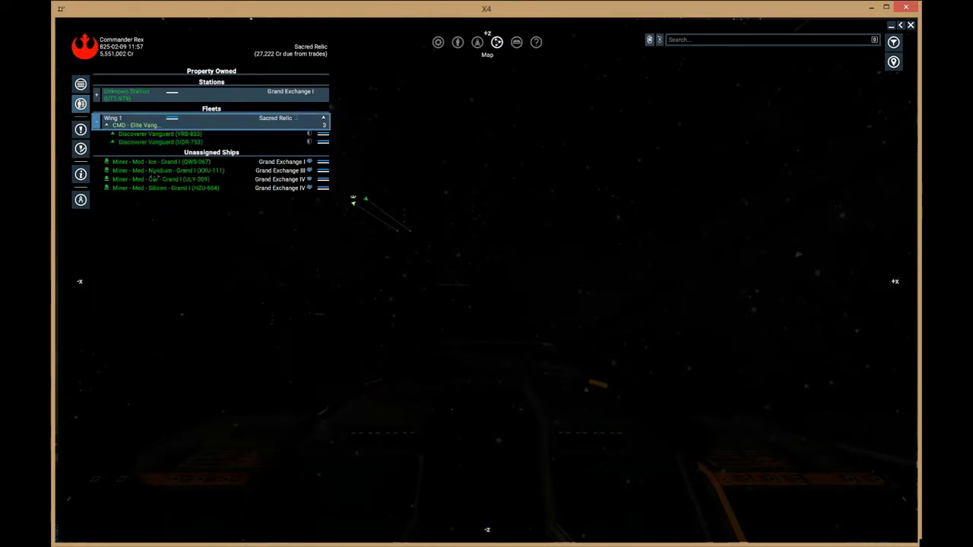
pyautogui.rightClick(144, 134)
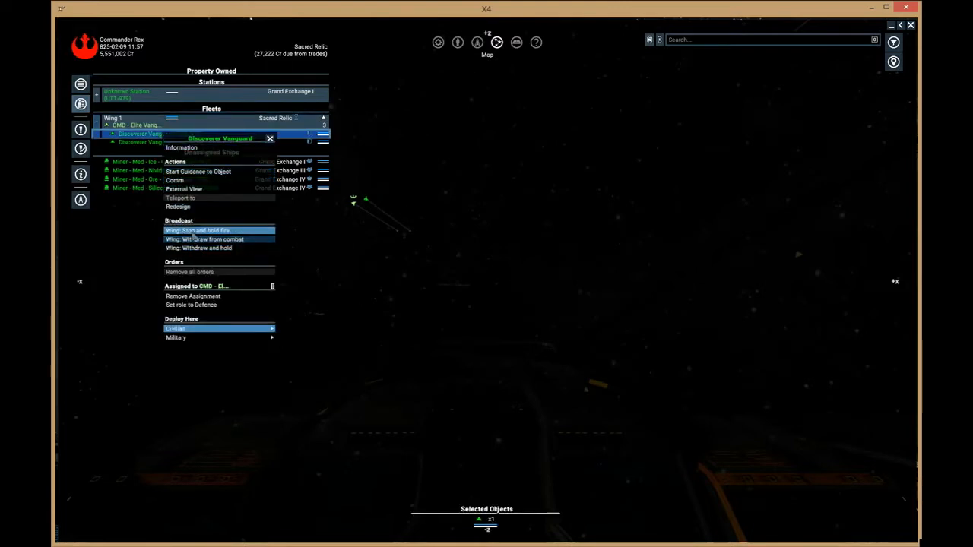
pyautogui.moveTo(213, 248)
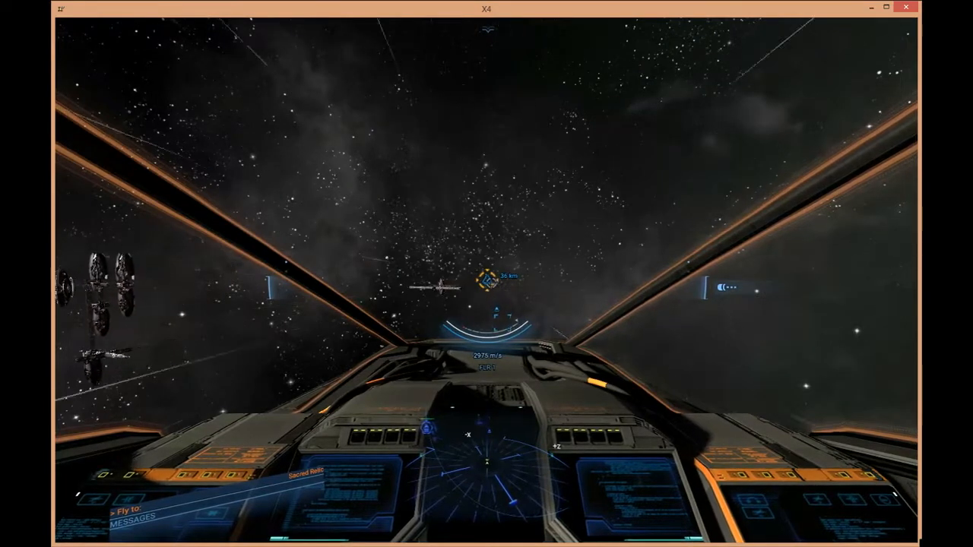
# Bring up the Sacred Relic sector map listing Wing 1 and its two Discoverer Vanguards
pyautogui.press('shift+space')
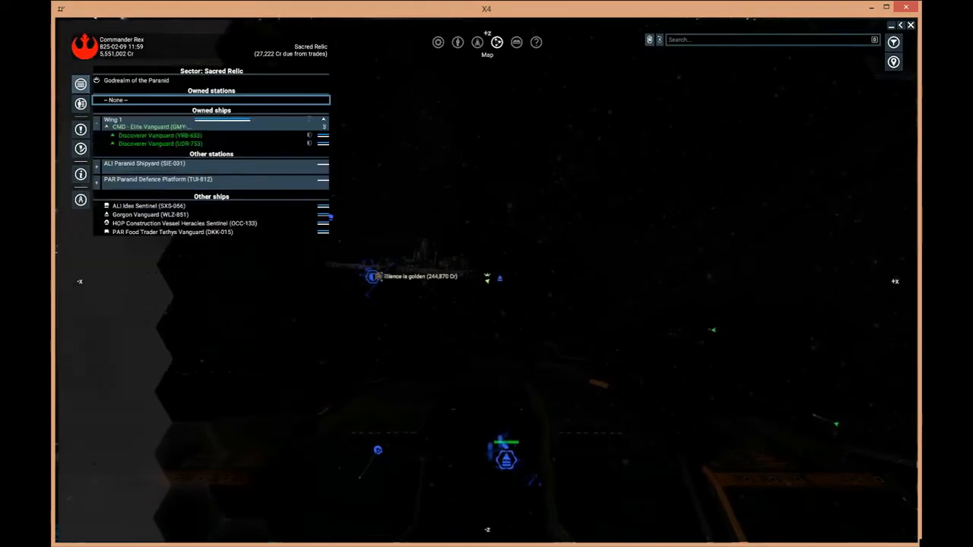
# Target the Idex Sentinel on the map and return to cockpit flight
pyautogui.click(149, 207)
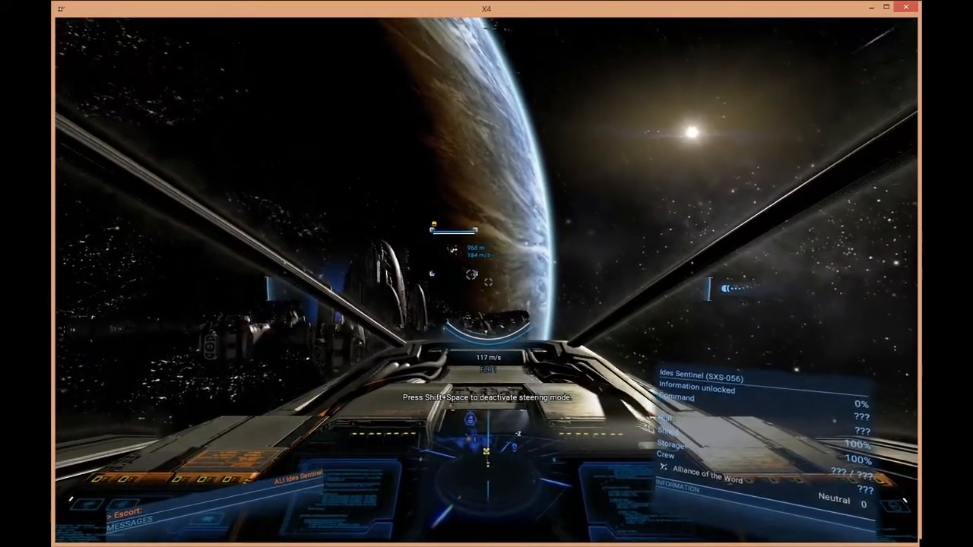
# Pause into Settings > Controls > General and scroll through the key bindings
pyautogui.press('Escape')
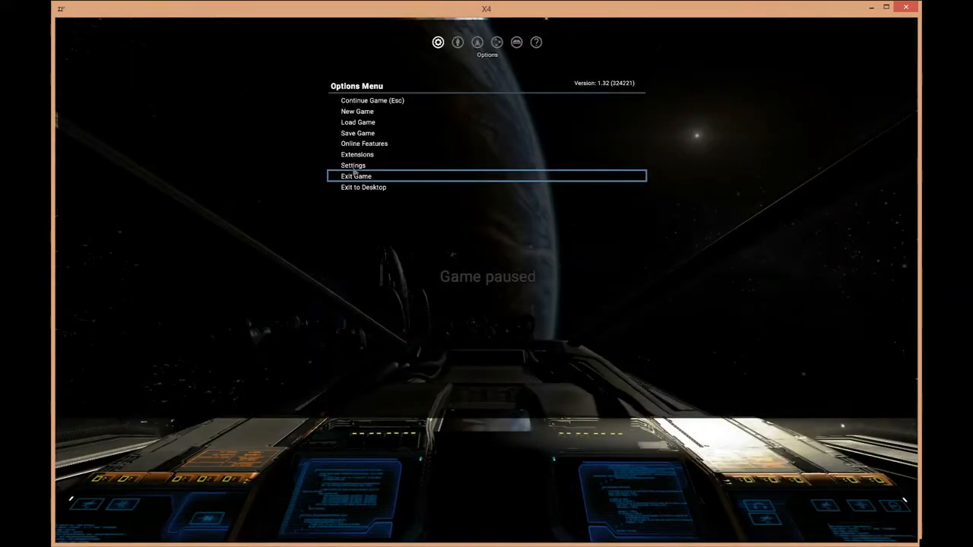
pyautogui.click(353, 164)
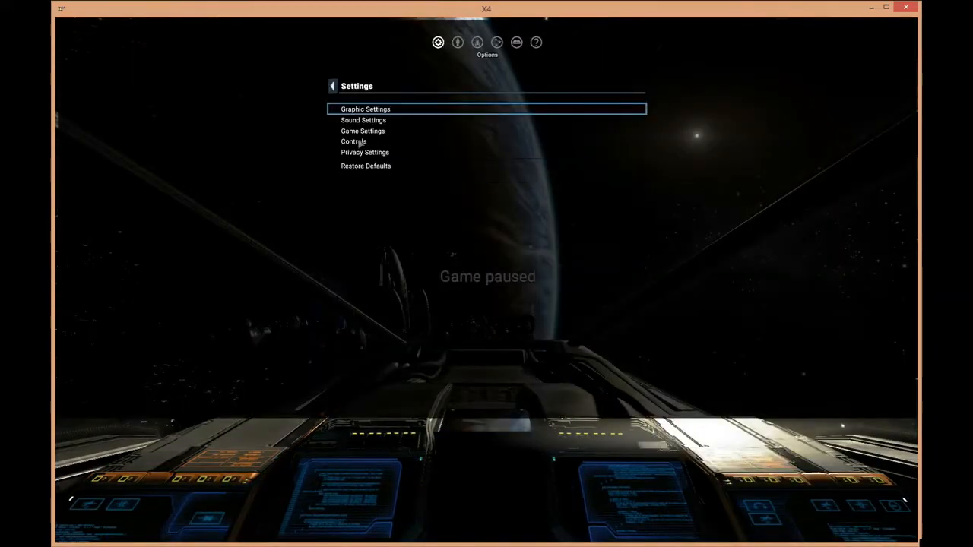
pyautogui.click(353, 141)
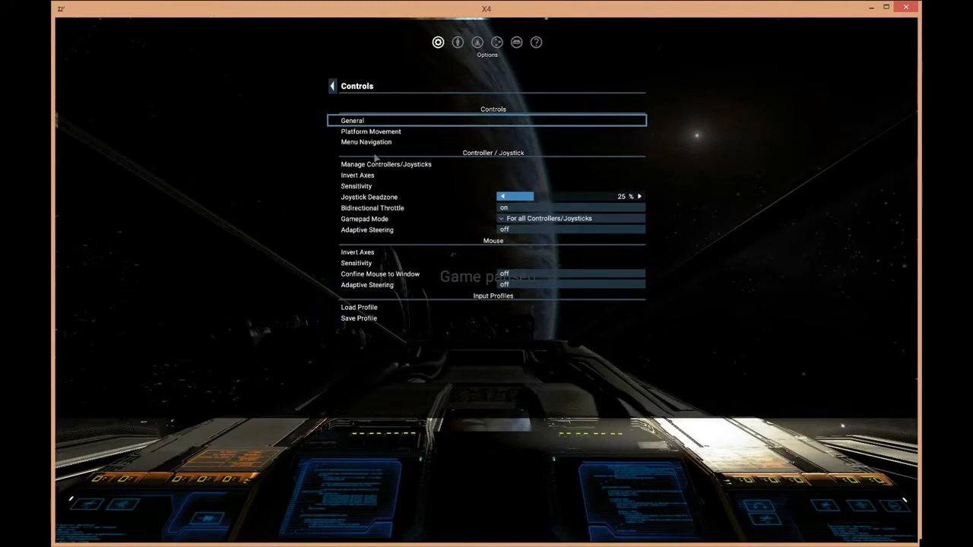
pyautogui.moveTo(389, 222)
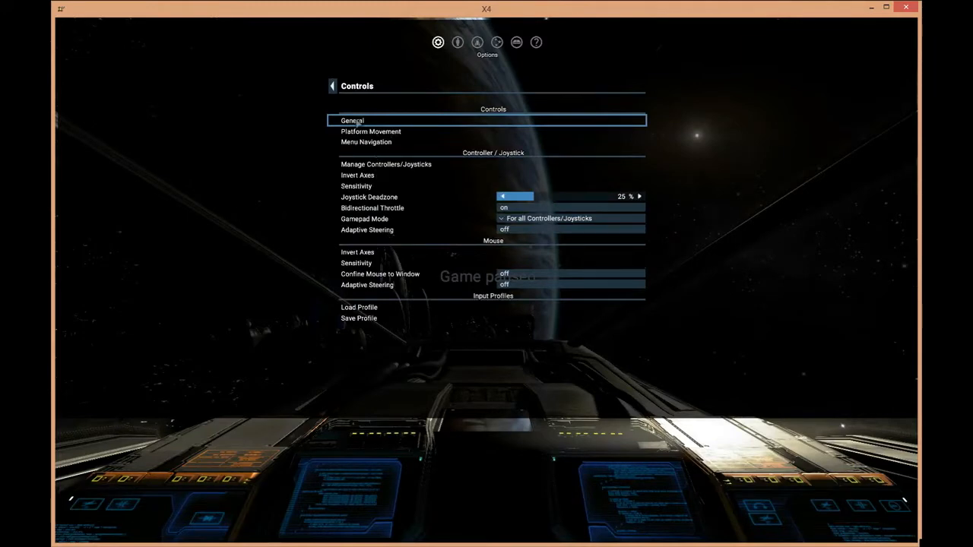
pyautogui.click(352, 120)
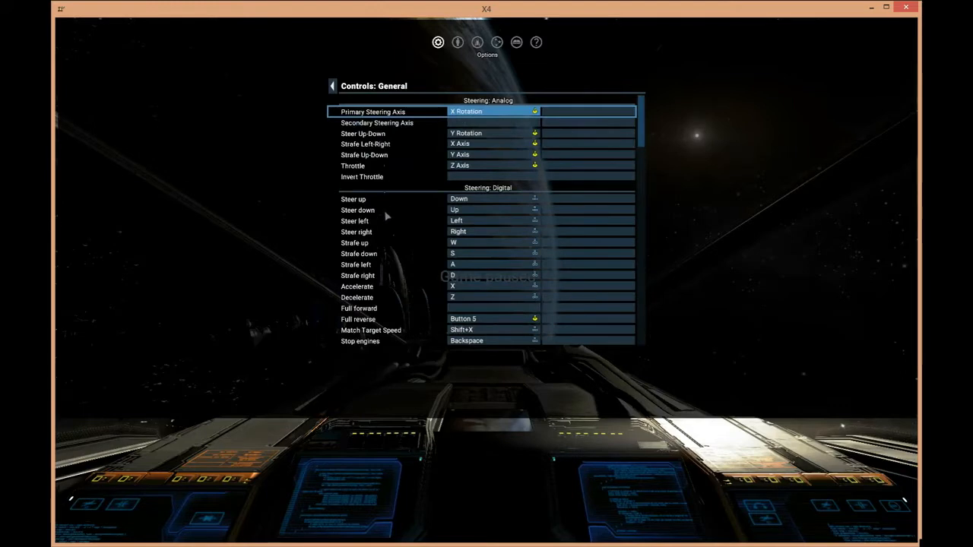
pyautogui.scroll(-3)
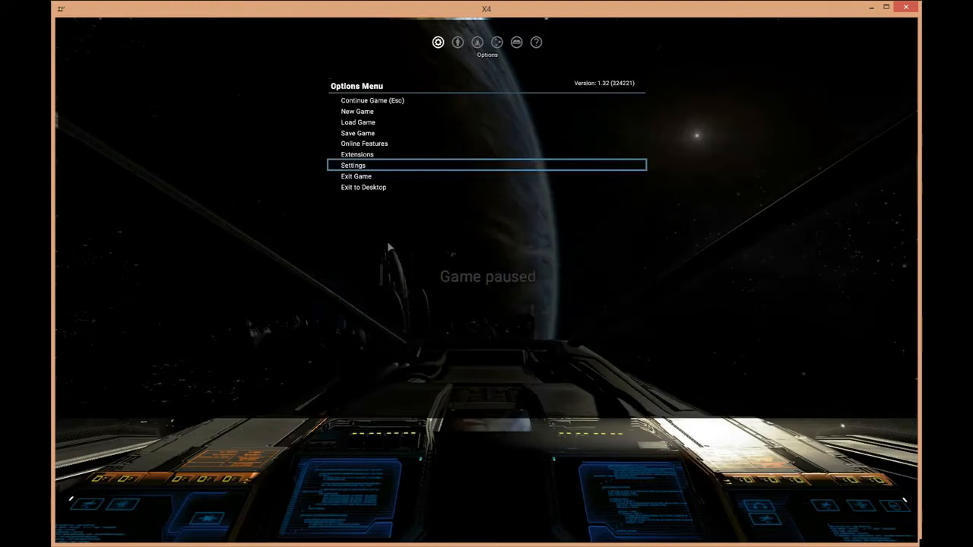
# Continue the game and resume cockpit flight near the planet
pyautogui.click(371, 100)
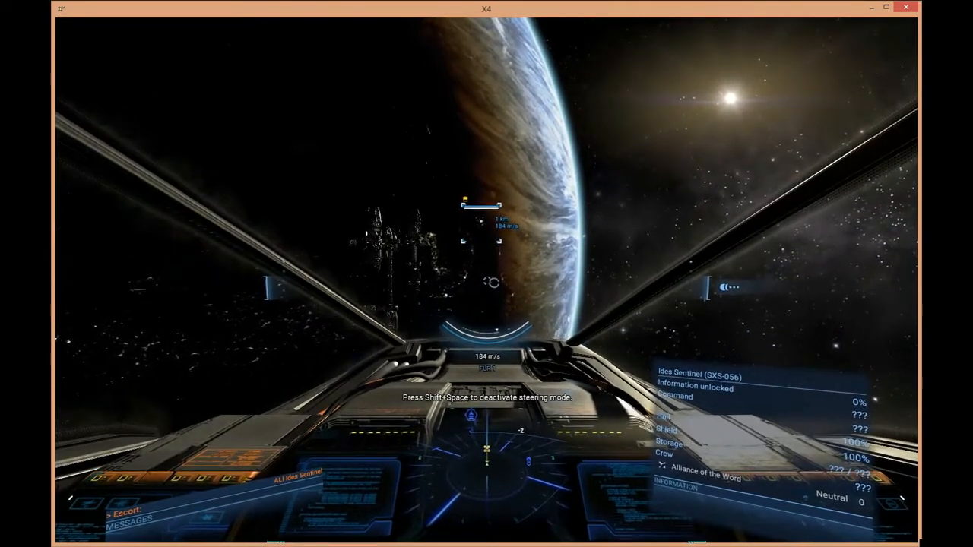
pyautogui.moveTo(486, 274)
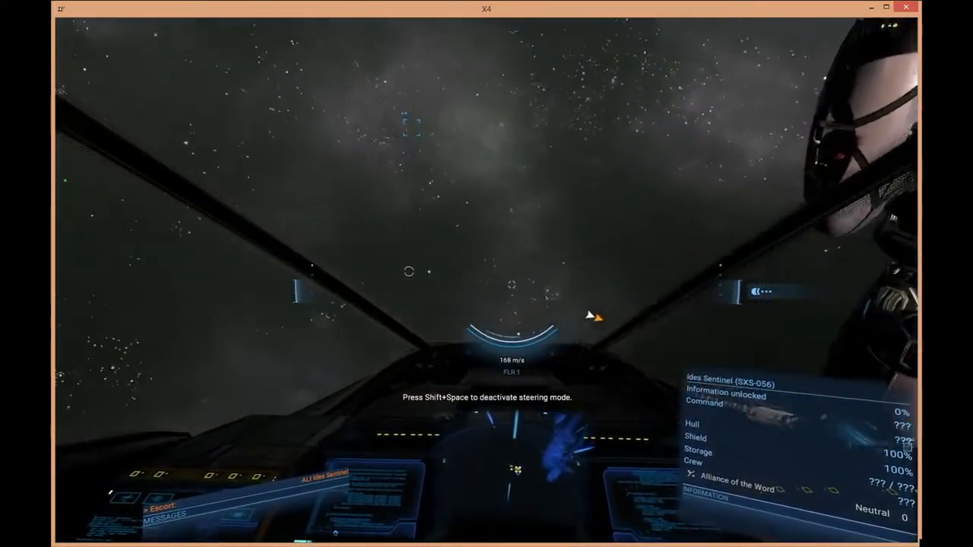
pyautogui.moveTo(486, 273)
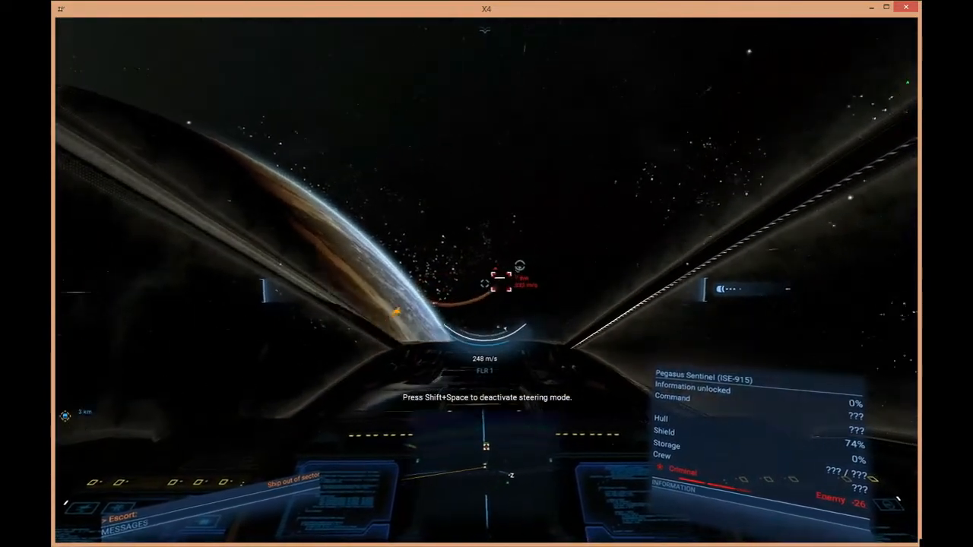
pyautogui.moveTo(487, 274)
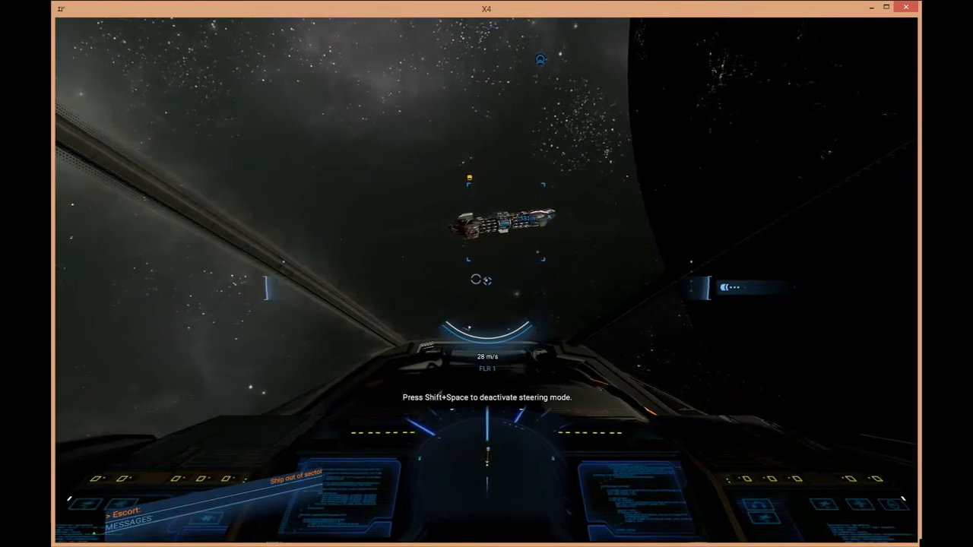
# Start guidance to the ALI Ides Sentinel from its interaction menu
pyautogui.click(505, 225)
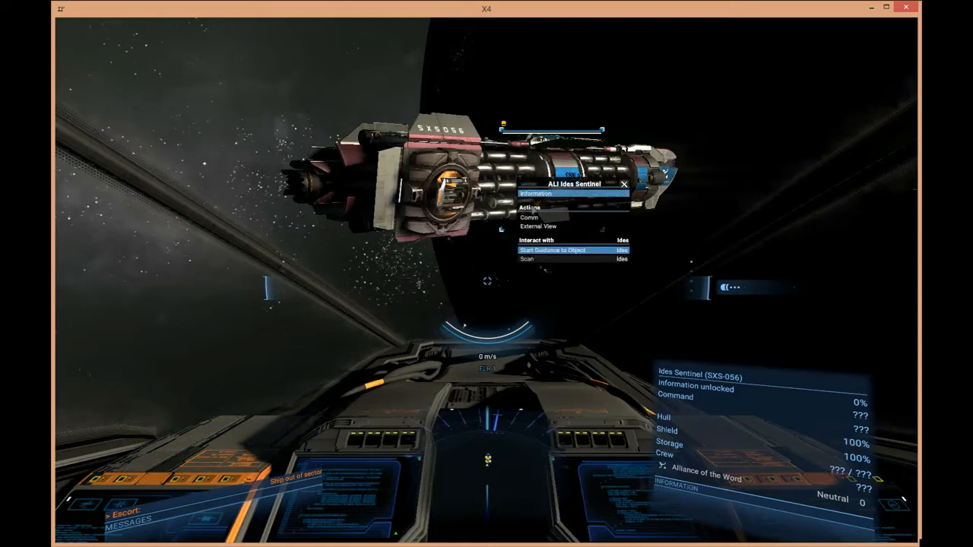
pyautogui.click(529, 218)
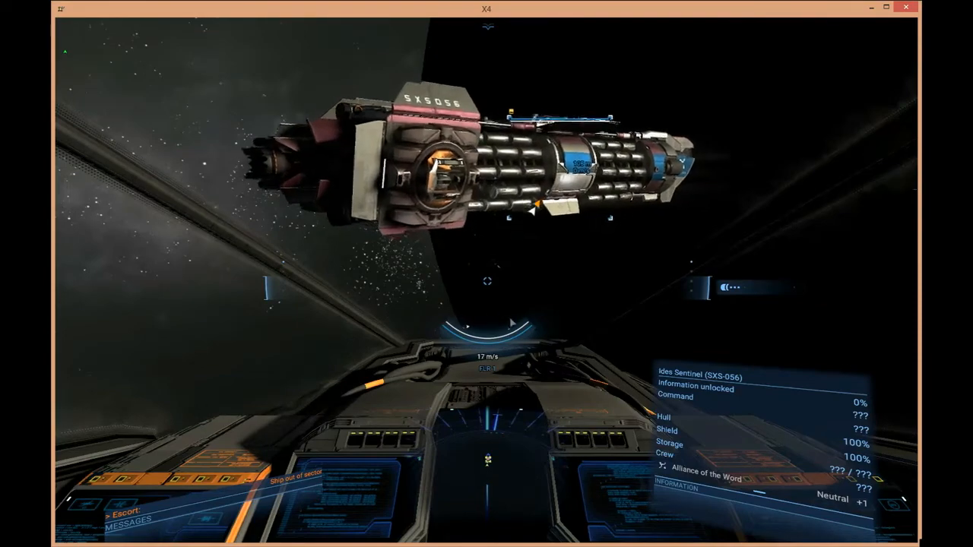
# Show the Ides Sentinel's Behaviour panel with its order queue on the map
pyautogui.press('shift+space')
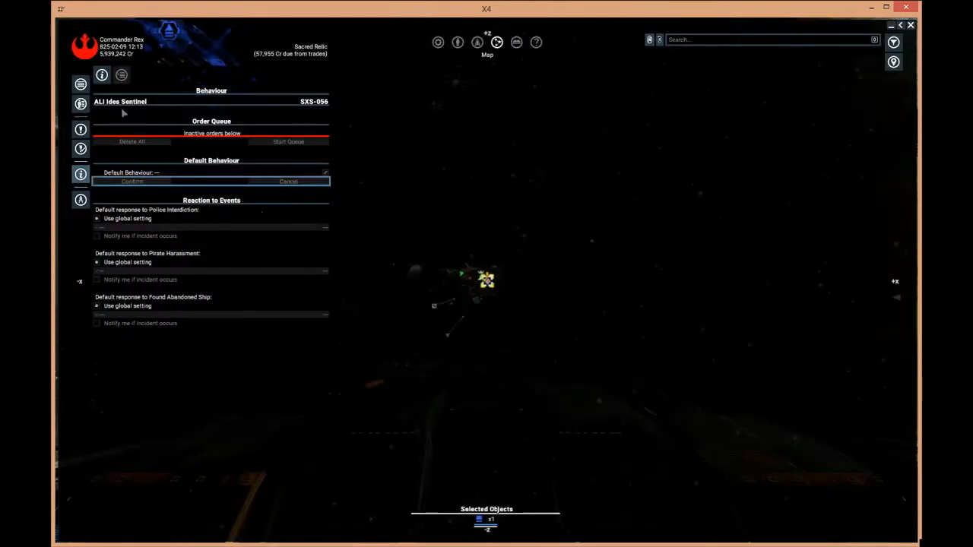
# View the Sentinel's Information and Personnel, then the sector's Property Owned list
pyautogui.click(101, 74)
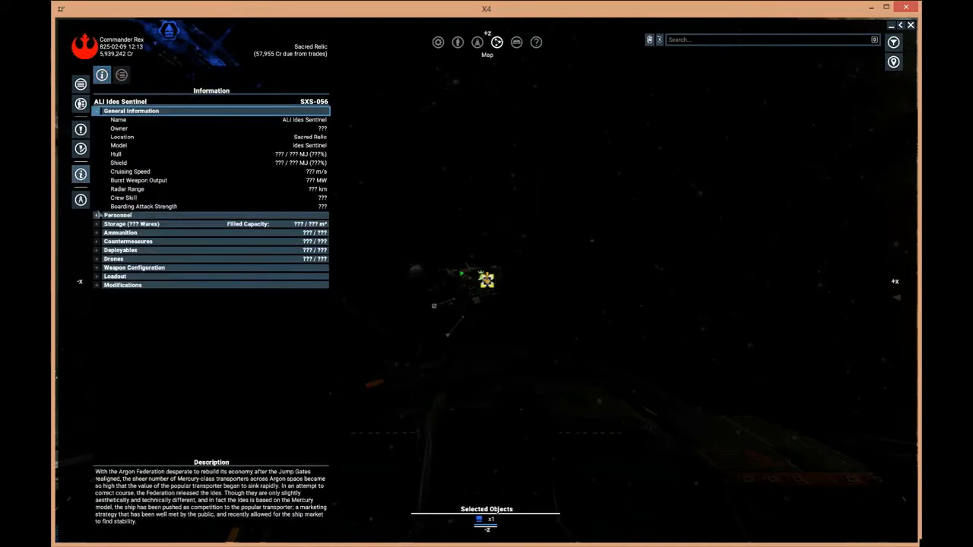
pyautogui.click(97, 216)
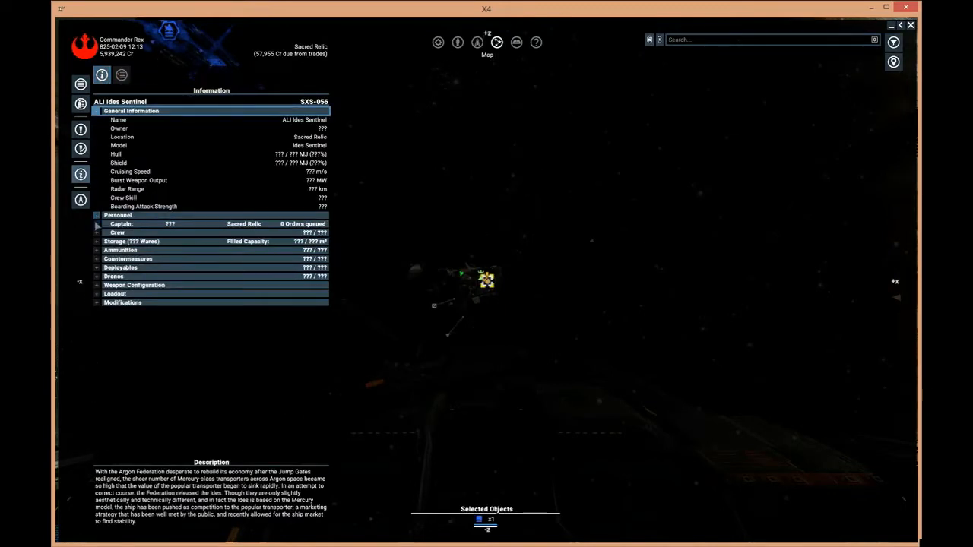
pyautogui.click(97, 231)
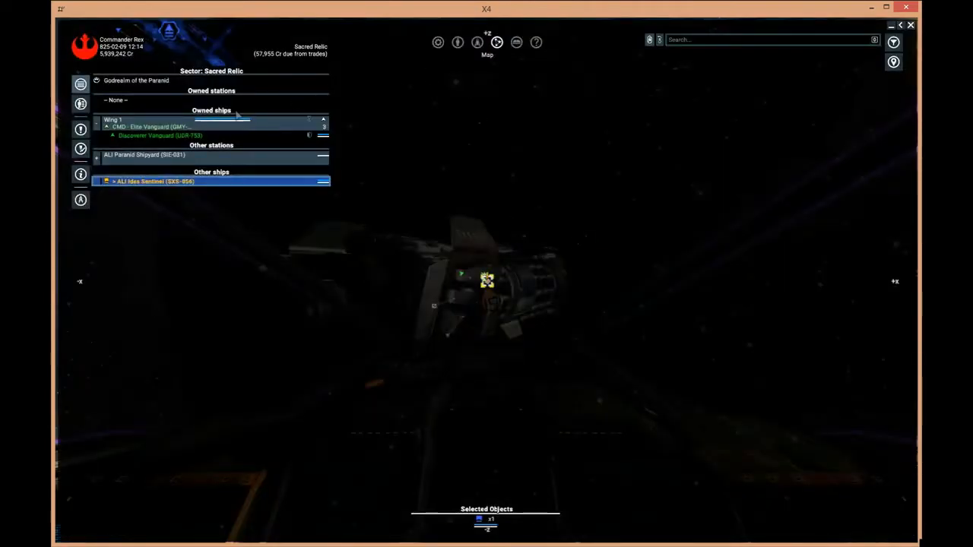
pyautogui.click(80, 149)
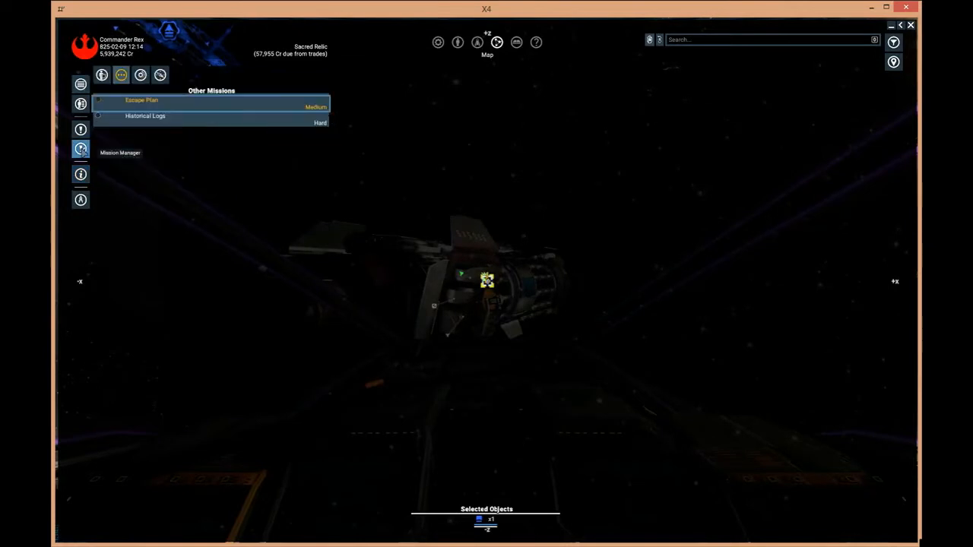
pyautogui.click(141, 103)
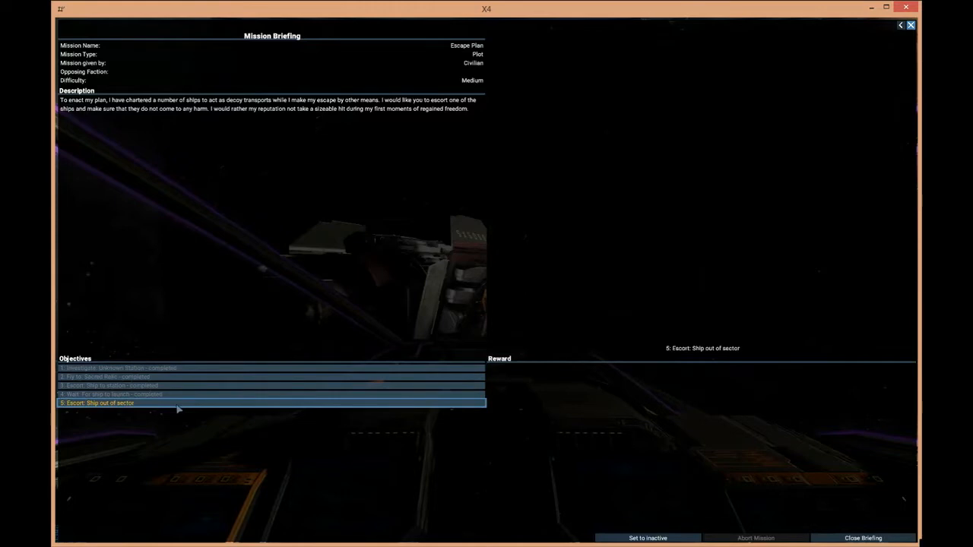
pyautogui.click(862, 538)
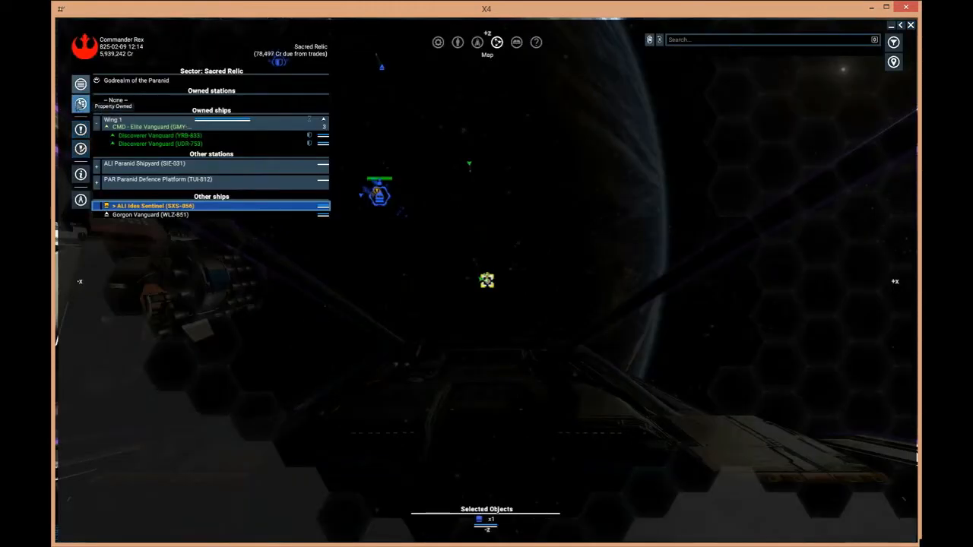
# Start guidance to the ALI Ides Sentinel from the sector property list
pyautogui.rightClick(155, 205)
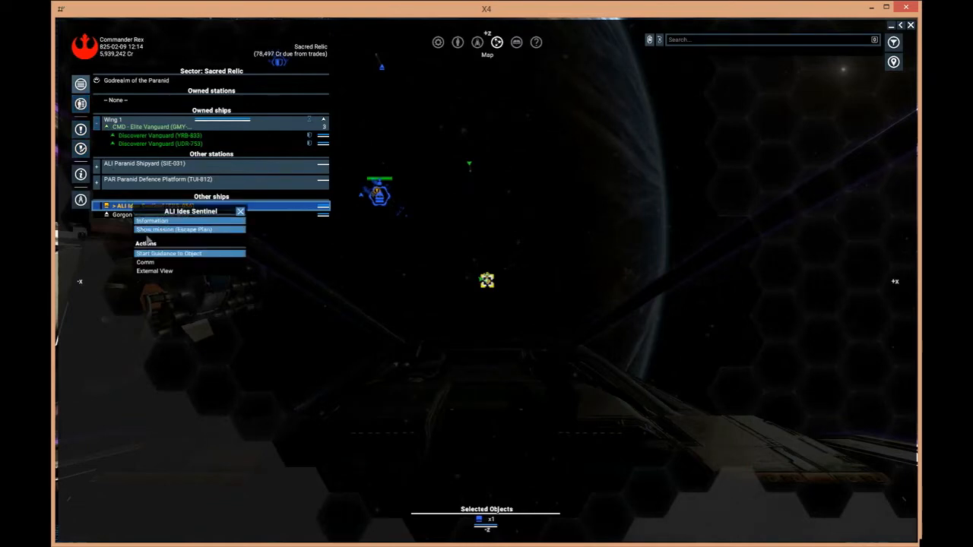
pyautogui.moveTo(149, 261)
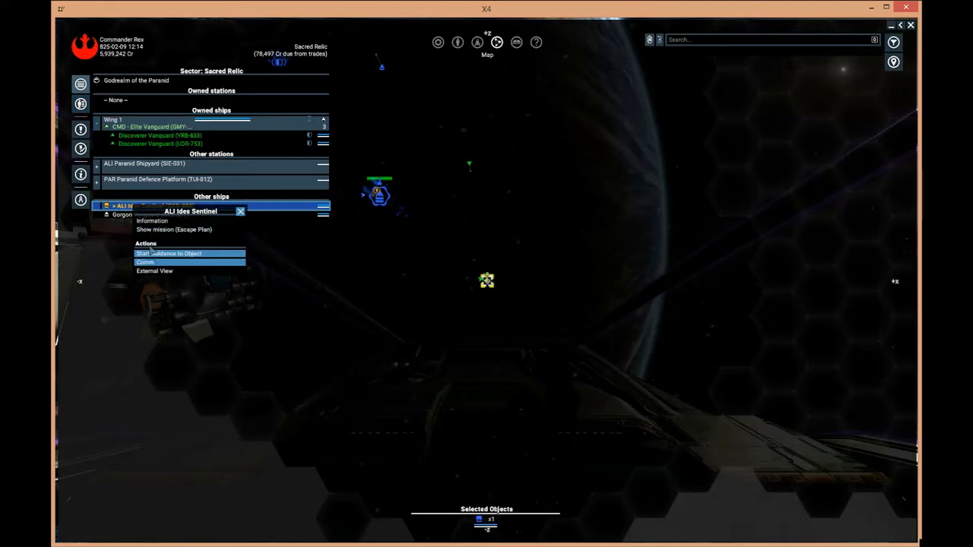
pyautogui.click(173, 229)
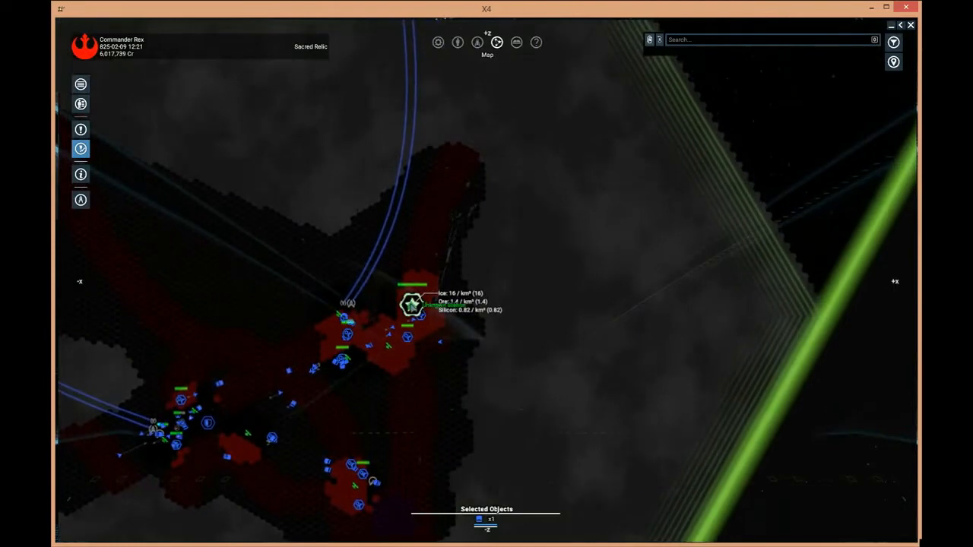
# Bring up actions for the object at the centre of the red-territory sector
pyautogui.rightClick(410, 304)
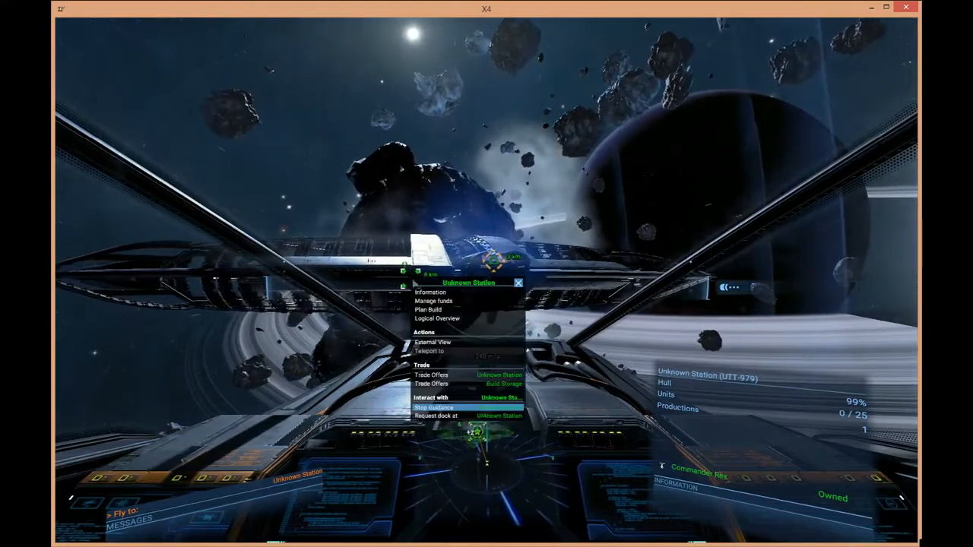
# Request docking permission at the Unknown Station
pyautogui.click(435, 416)
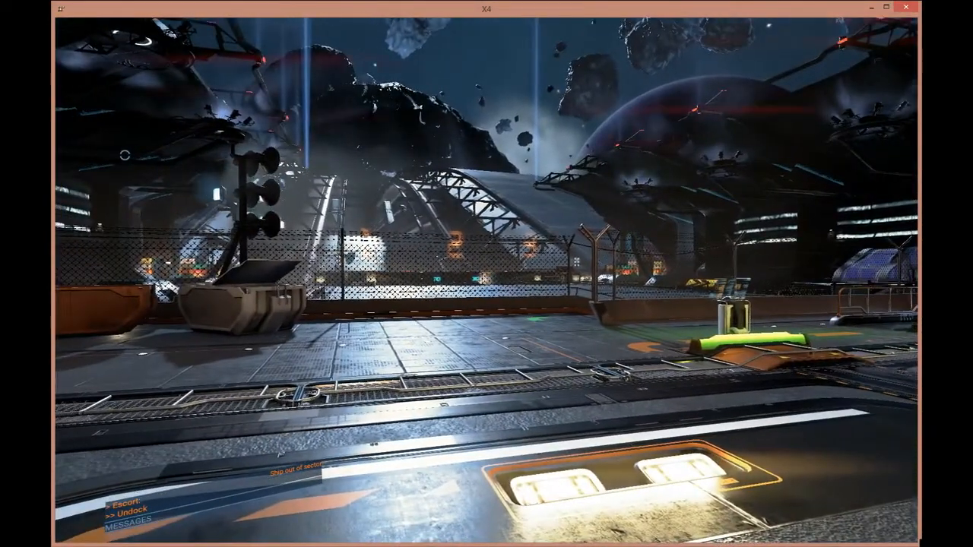
# Pause the game after landing and bring up the options menu
pyautogui.press('Escape')
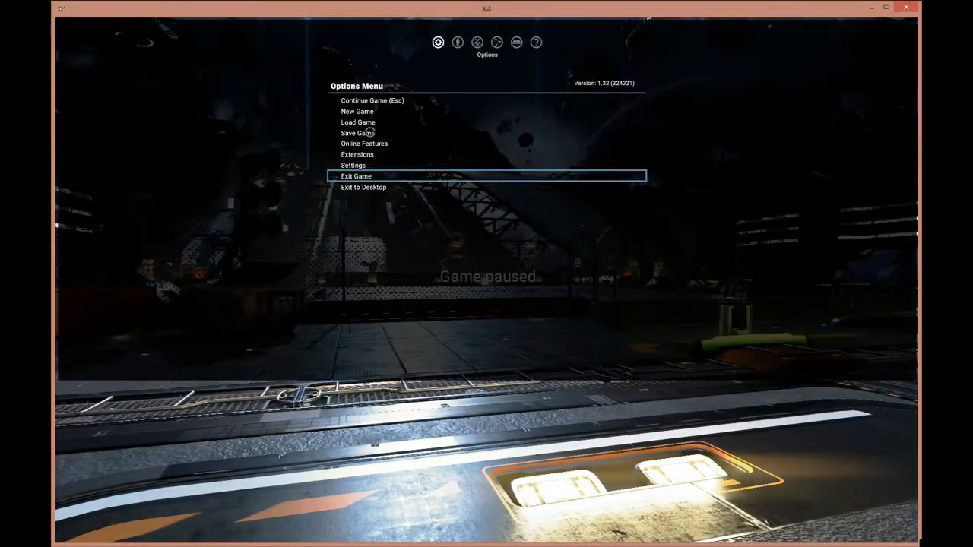
pyautogui.click(356, 134)
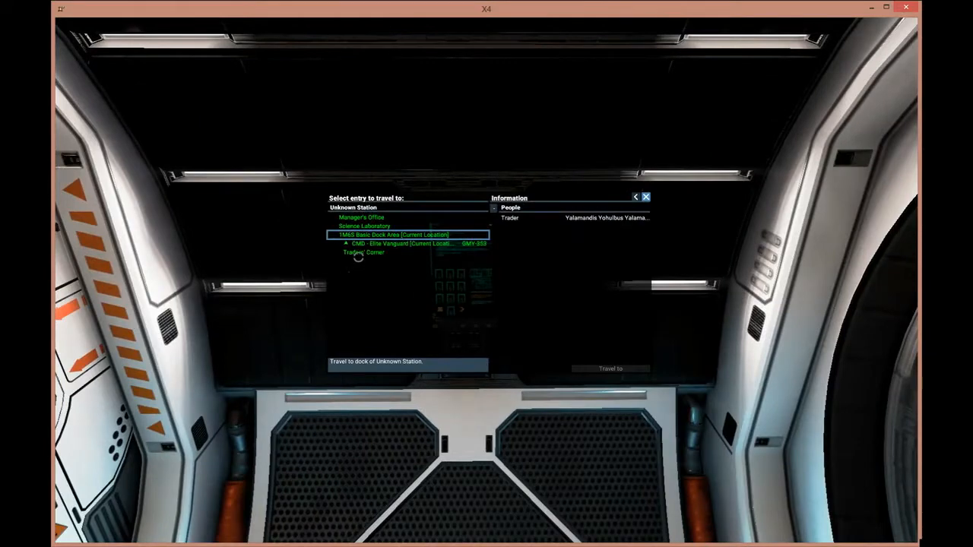
# Travel by transporter from the dock area to the Science Laboratory
pyautogui.click(365, 225)
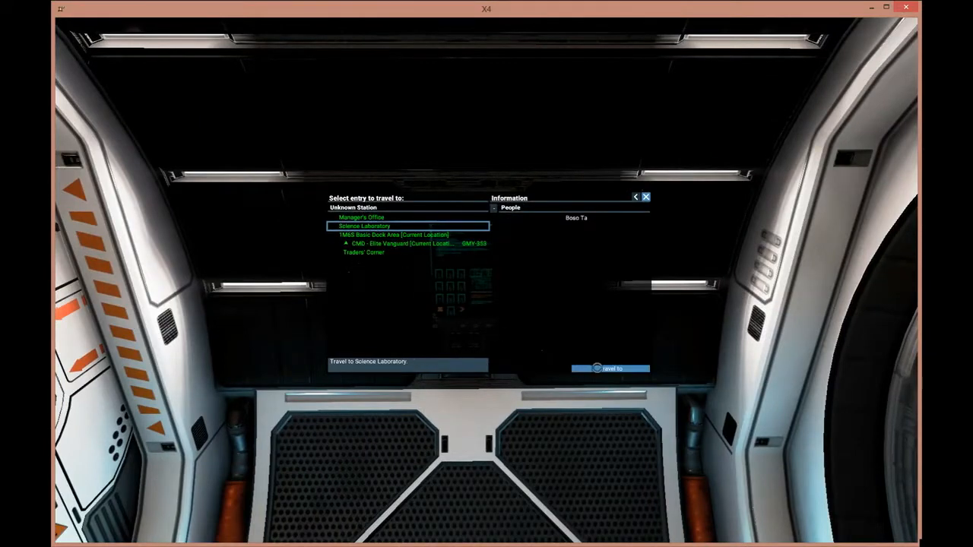
pyautogui.click(609, 369)
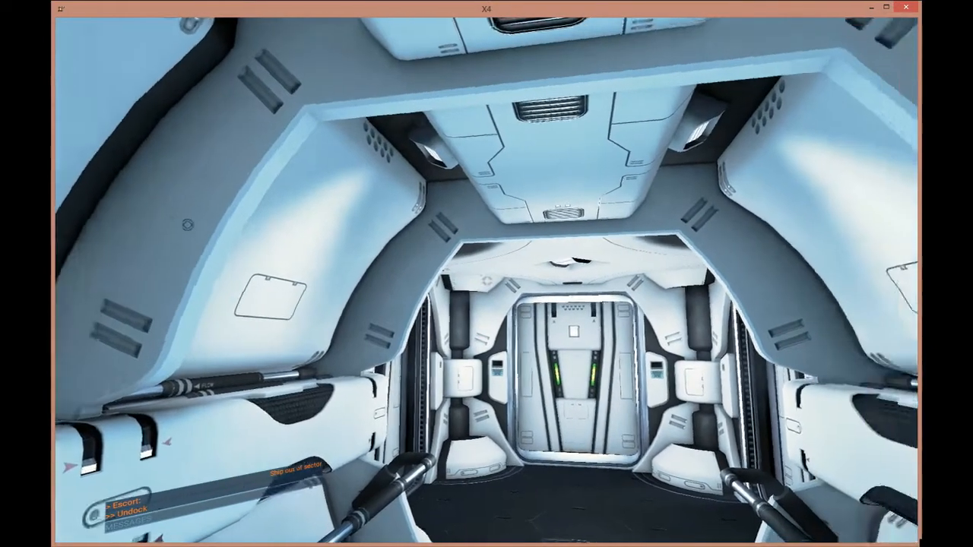
pyautogui.moveTo(486, 274)
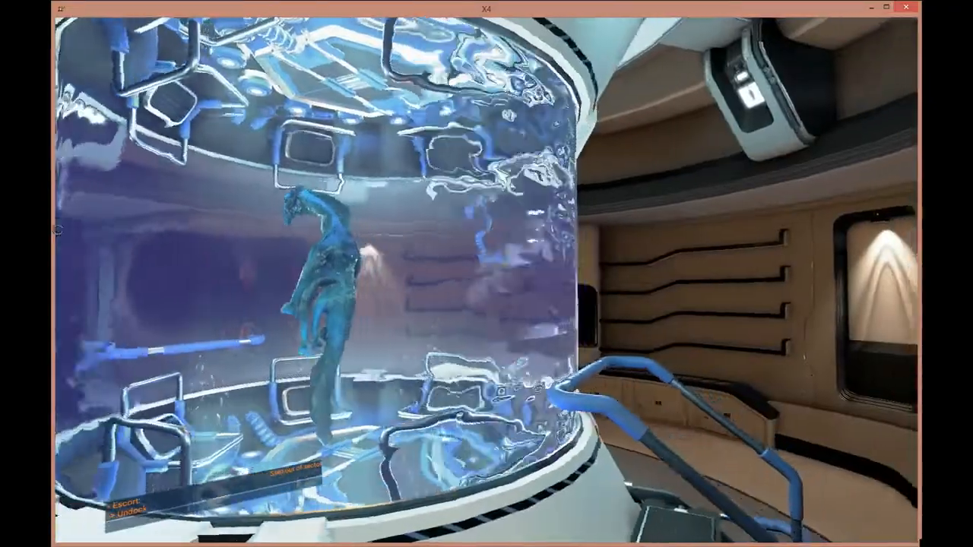
pyautogui.moveTo(486, 273)
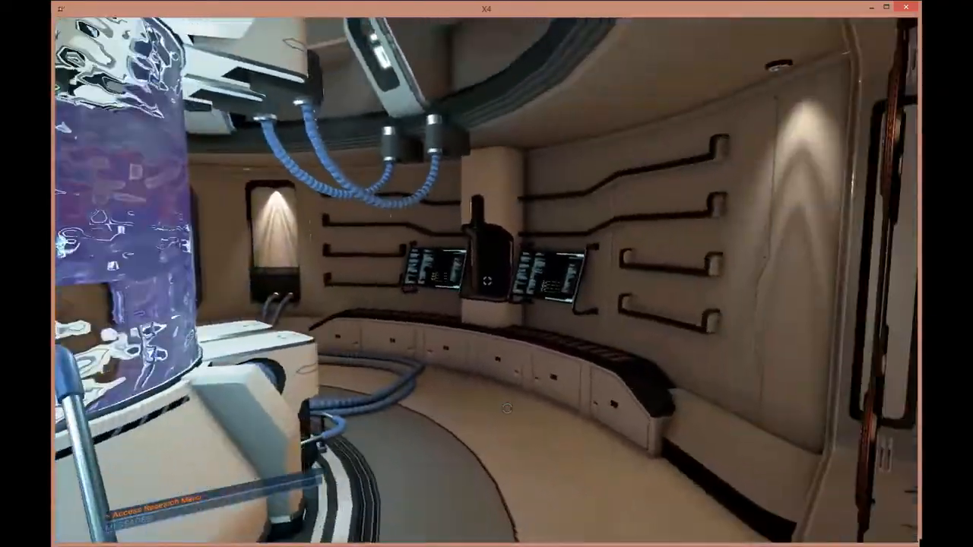
pyautogui.moveTo(487, 274)
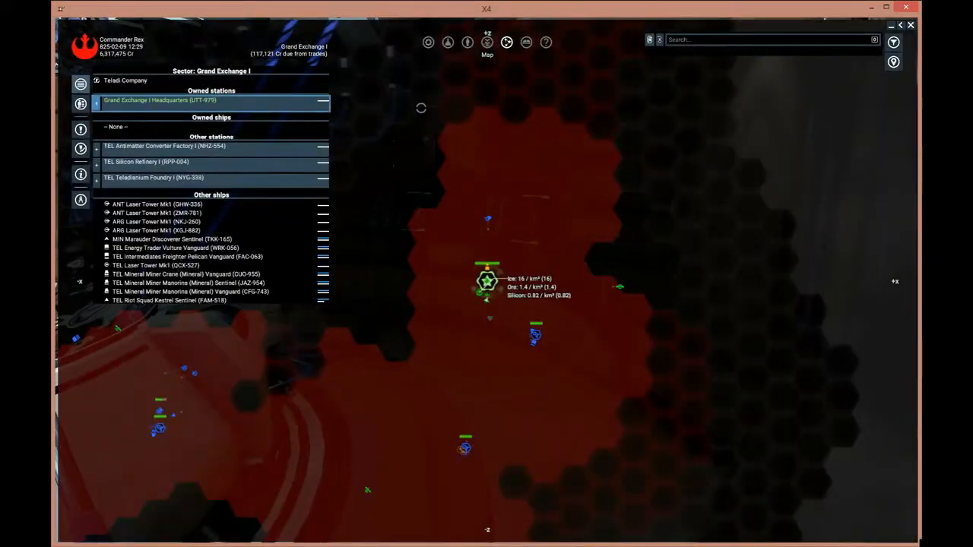
# Open the research tree from the map's top menu bar
pyautogui.click(447, 43)
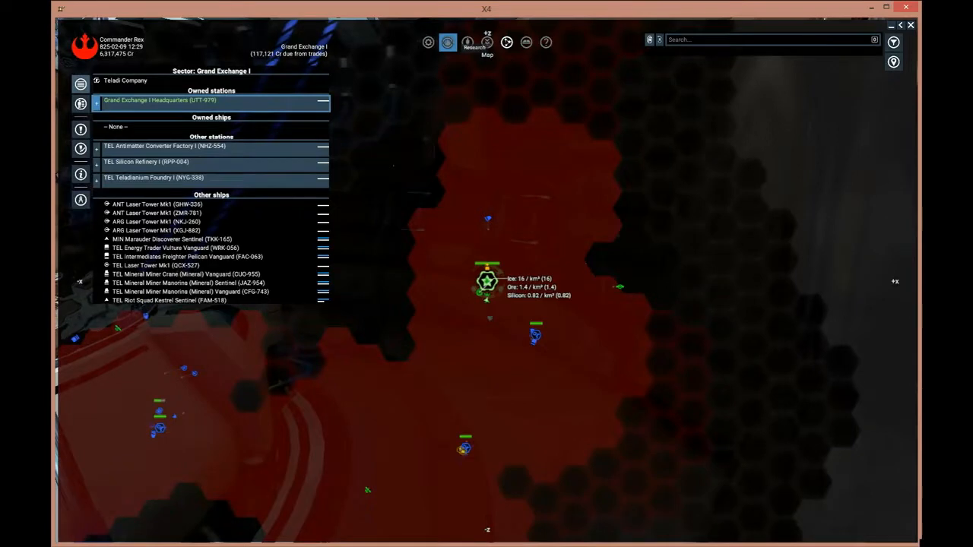
pyautogui.click(447, 43)
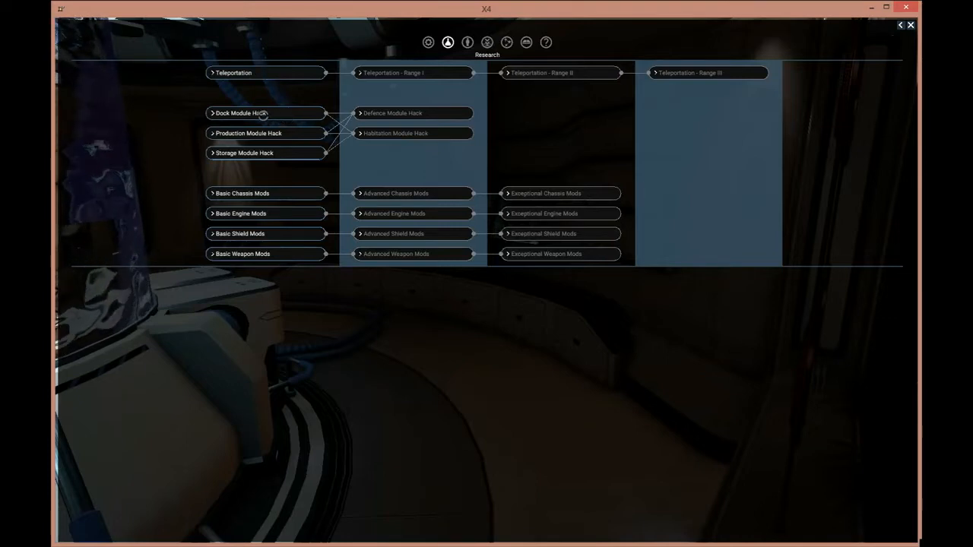
# Close the research tree and return to the sector map
pyautogui.click(264, 112)
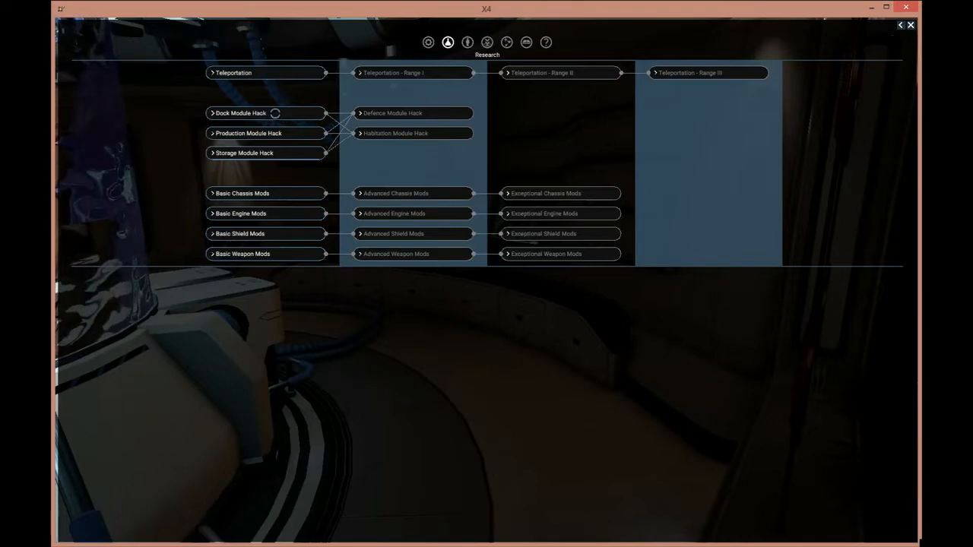
pyautogui.click(234, 73)
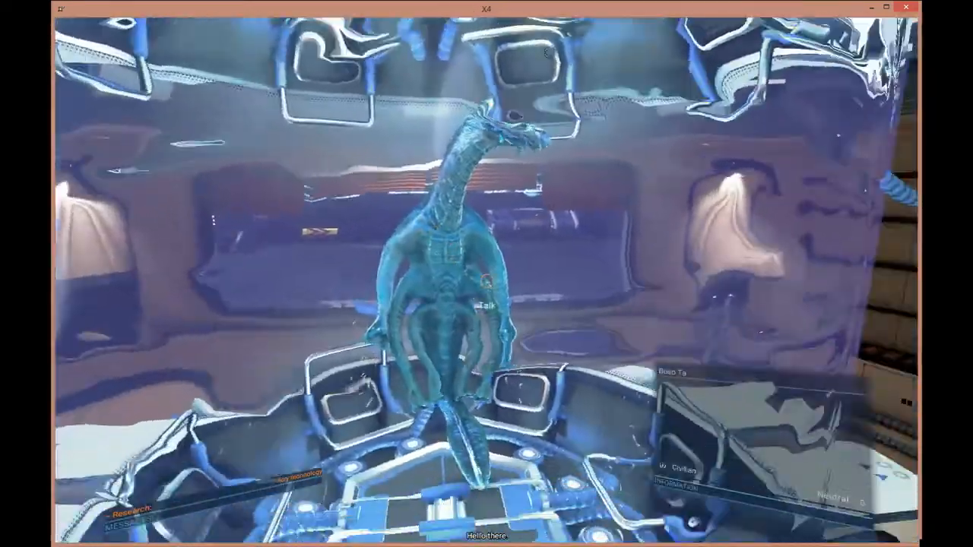
pyautogui.moveTo(486, 274)
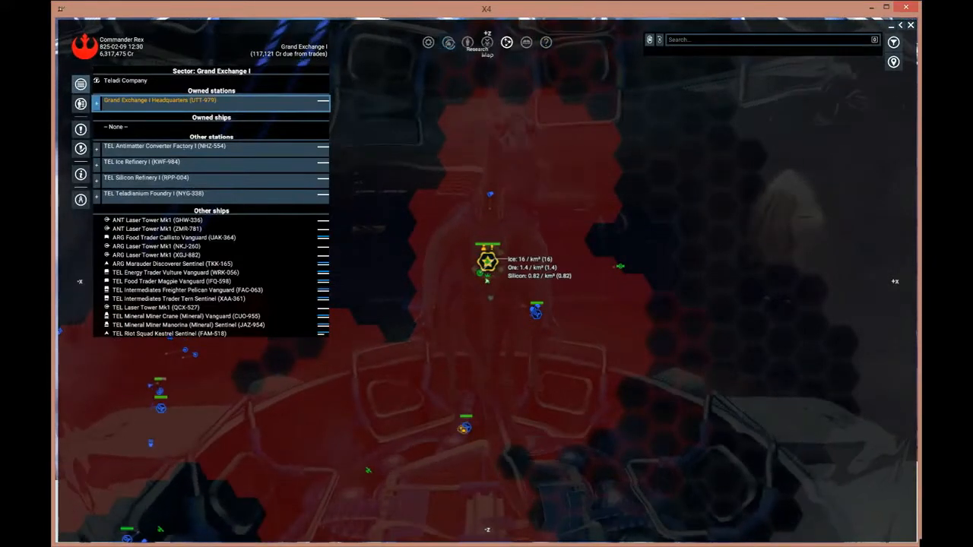
# Review details of Dock Module Hack, Teleportation, Storage, Production and Basic Chassis Mods projects
pyautogui.click(447, 42)
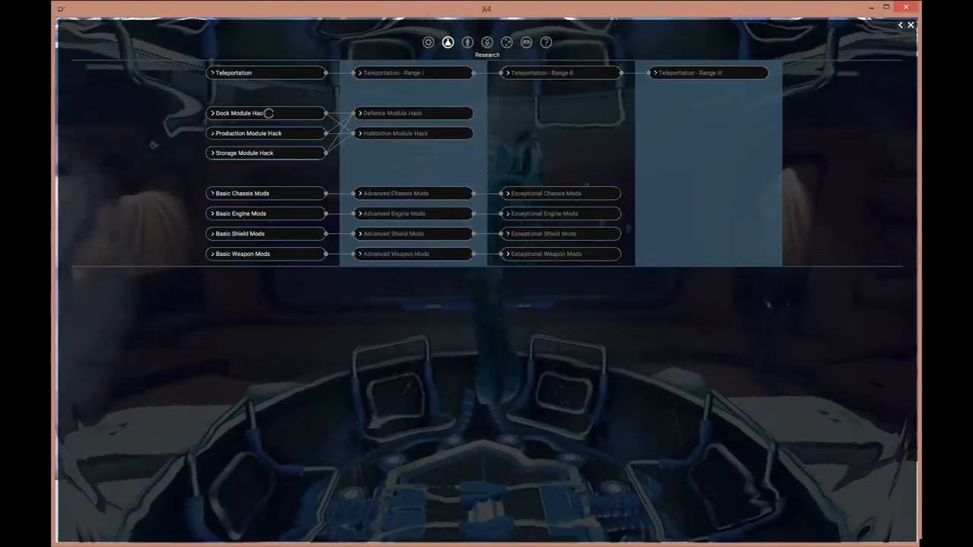
pyautogui.click(240, 113)
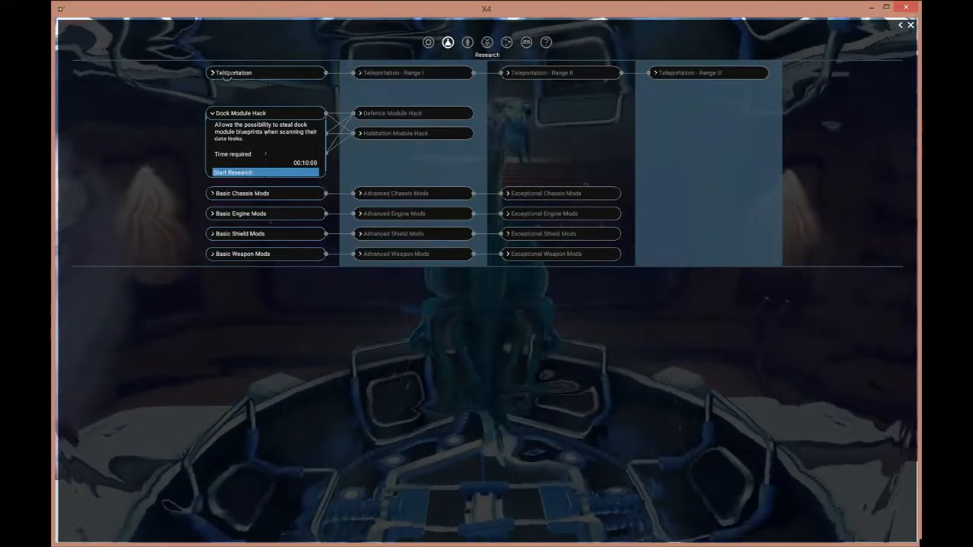
pyautogui.click(234, 73)
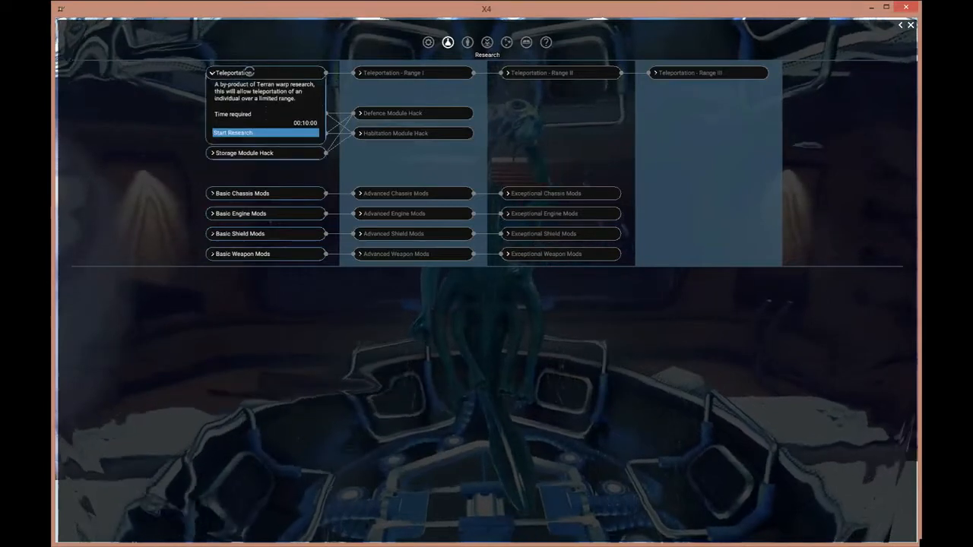
pyautogui.click(244, 152)
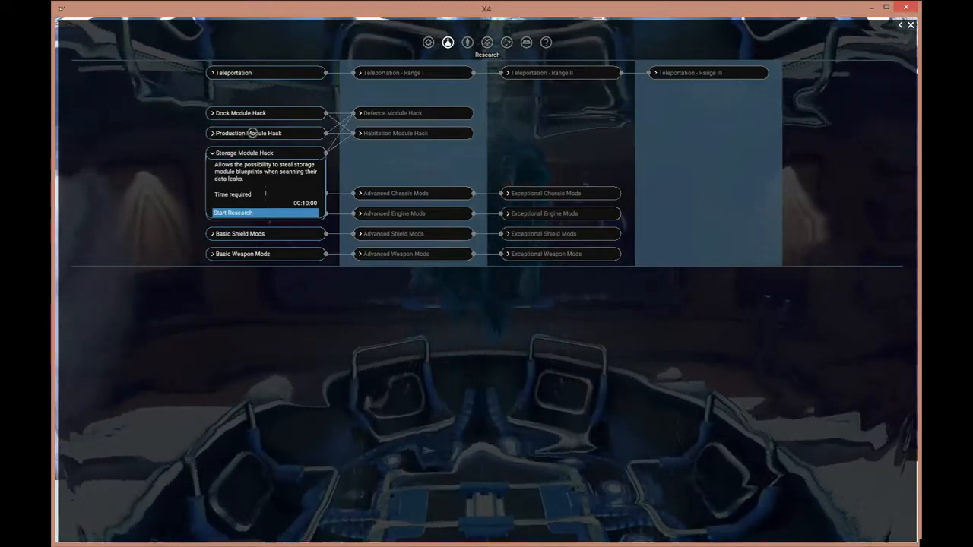
pyautogui.click(249, 133)
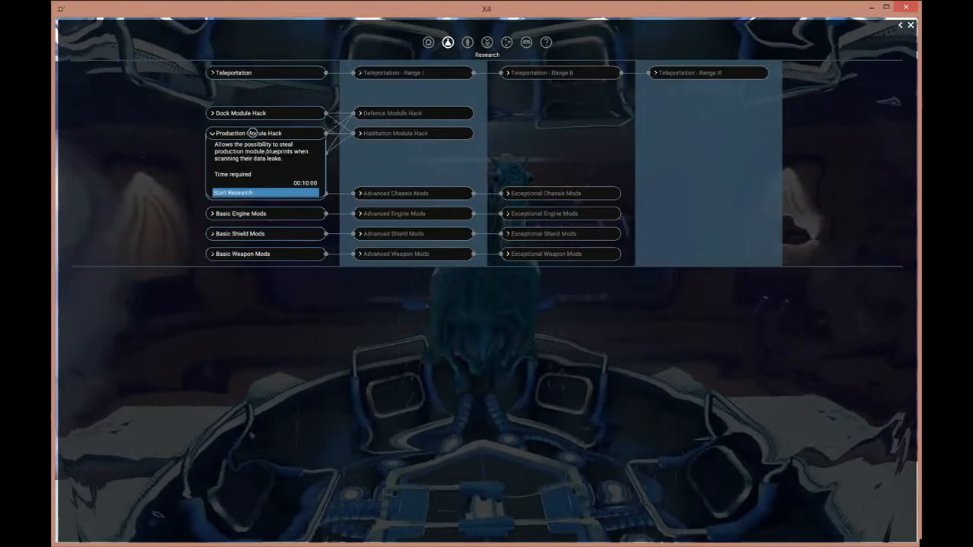
pyautogui.click(240, 113)
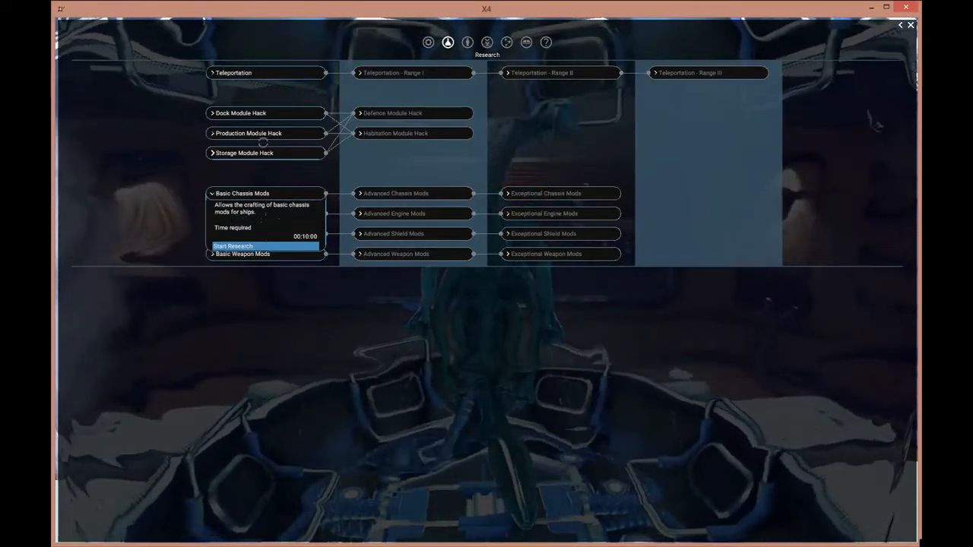
pyautogui.click(240, 112)
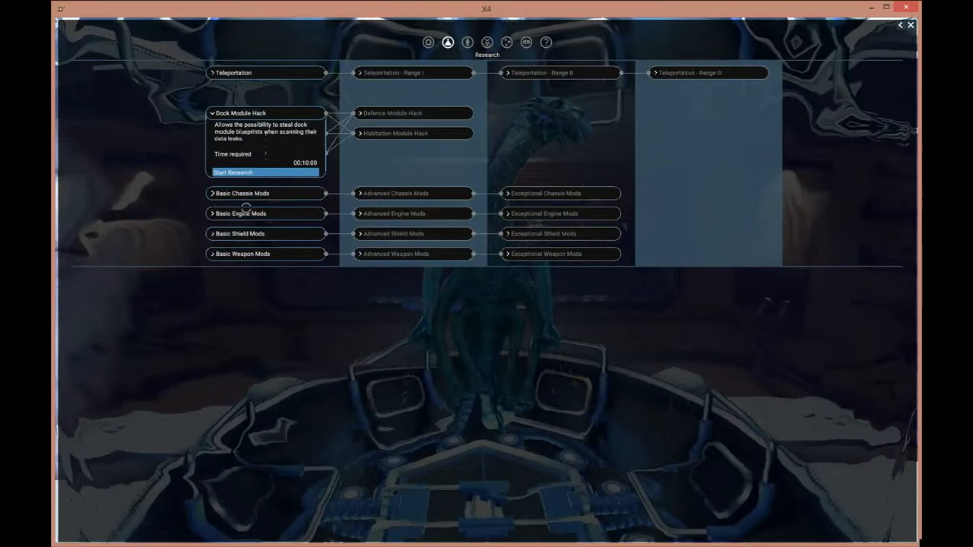
pyautogui.click(240, 213)
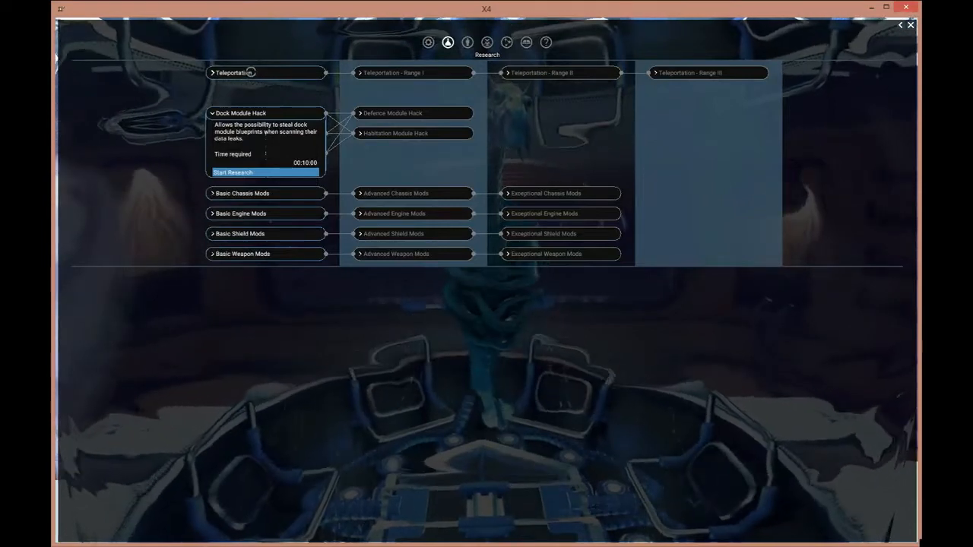
# Start Teleportation research, then read the Range I and Range II upgrade details
pyautogui.click(234, 73)
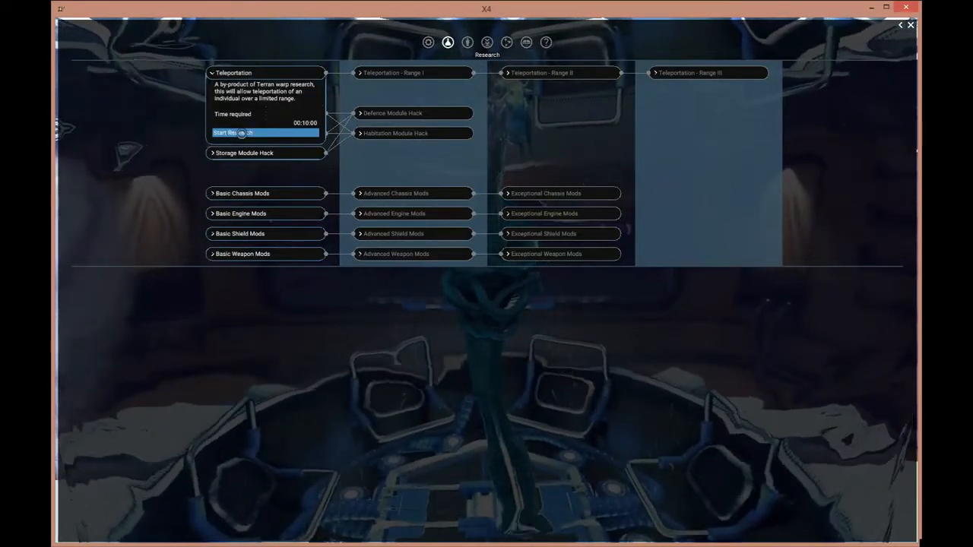
pyautogui.click(264, 133)
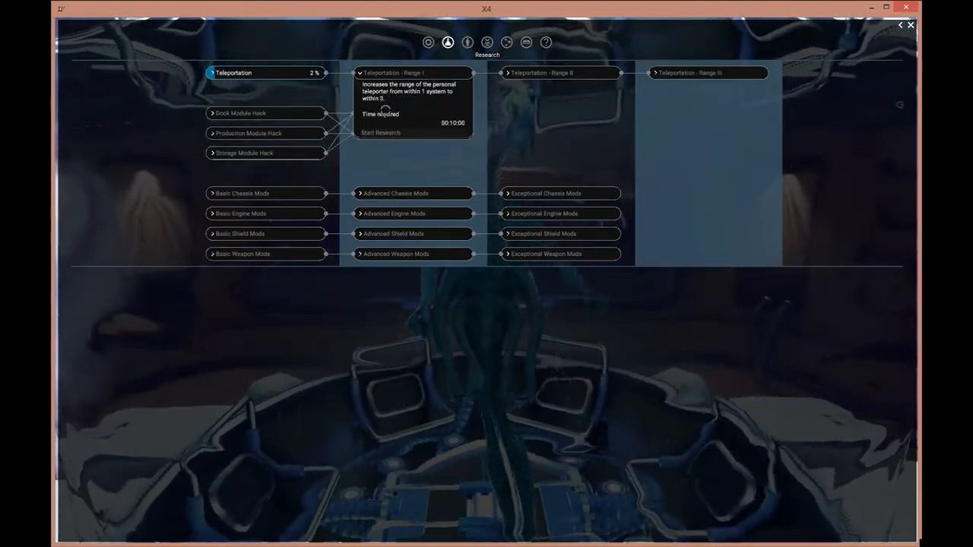
pyautogui.click(379, 132)
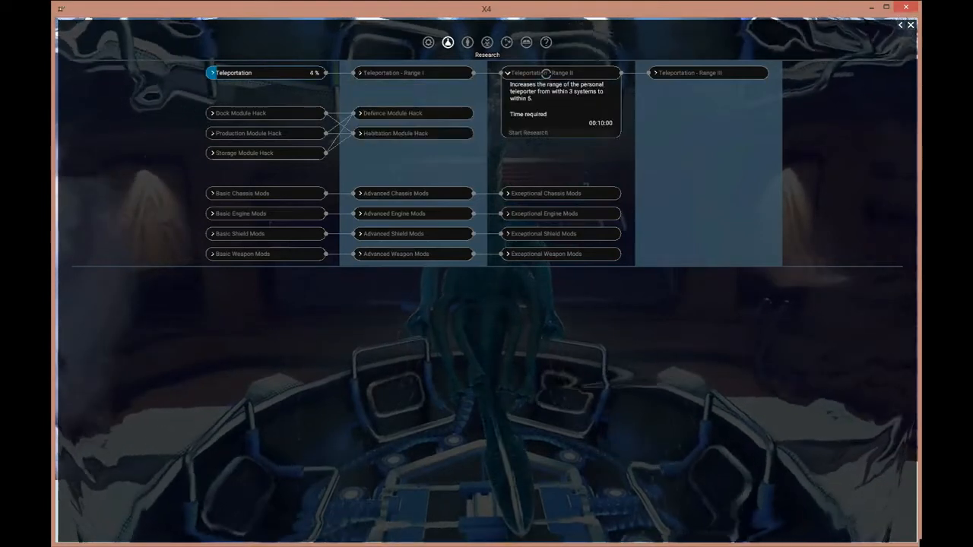
pyautogui.click(528, 132)
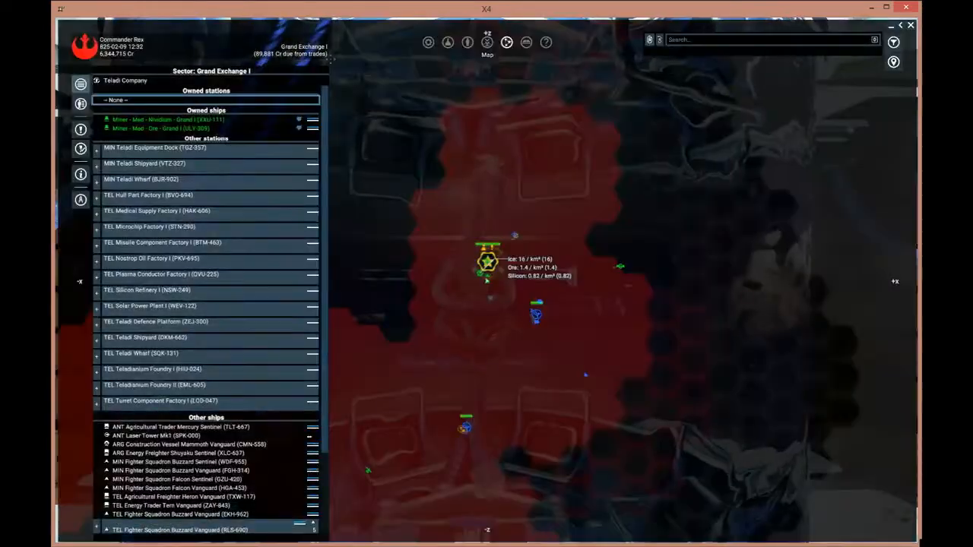
# Close the Grand Exchange I sector map and return to the laboratory interior
pyautogui.click(447, 42)
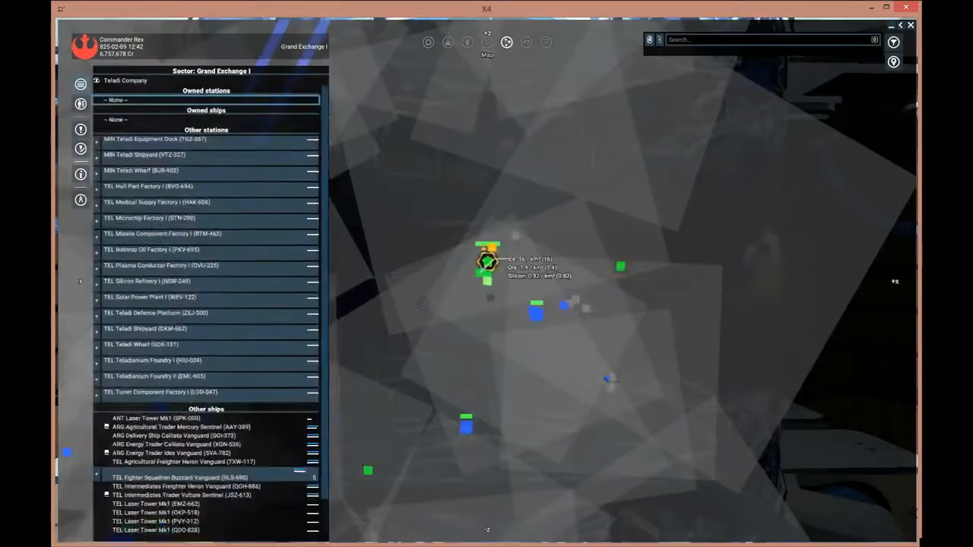
pyautogui.click(447, 43)
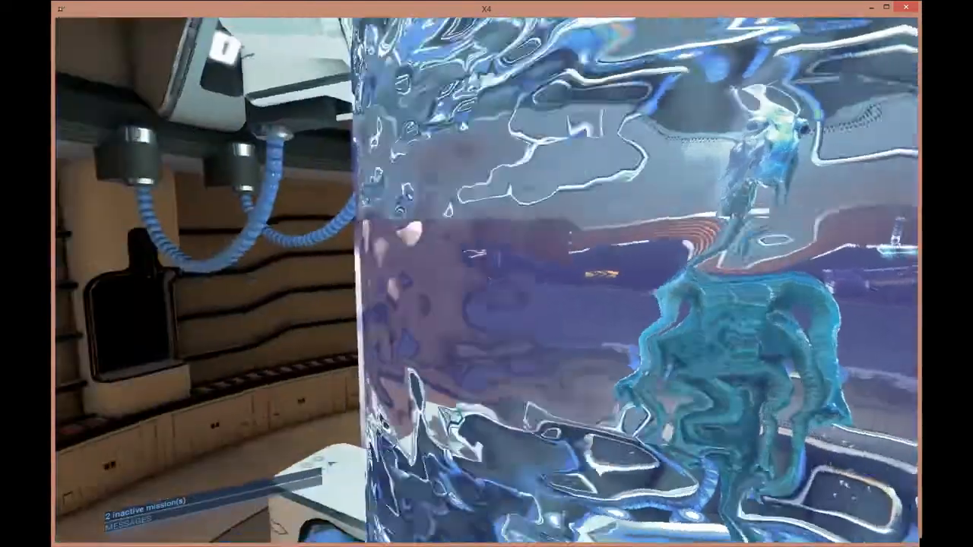
pyautogui.moveTo(487, 274)
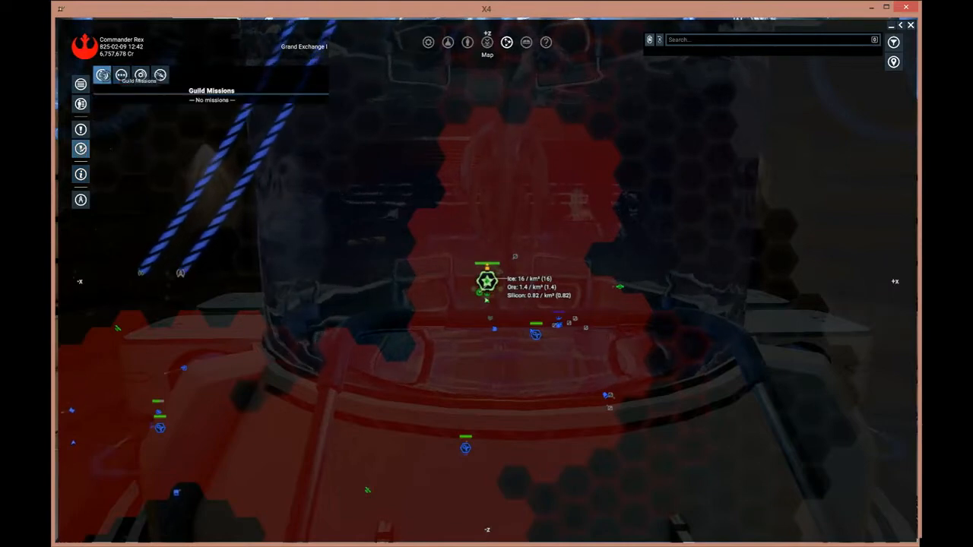
# Browse the Upkeep, Guild Offers and Guidance mission lists, then bring up research
pyautogui.click(140, 75)
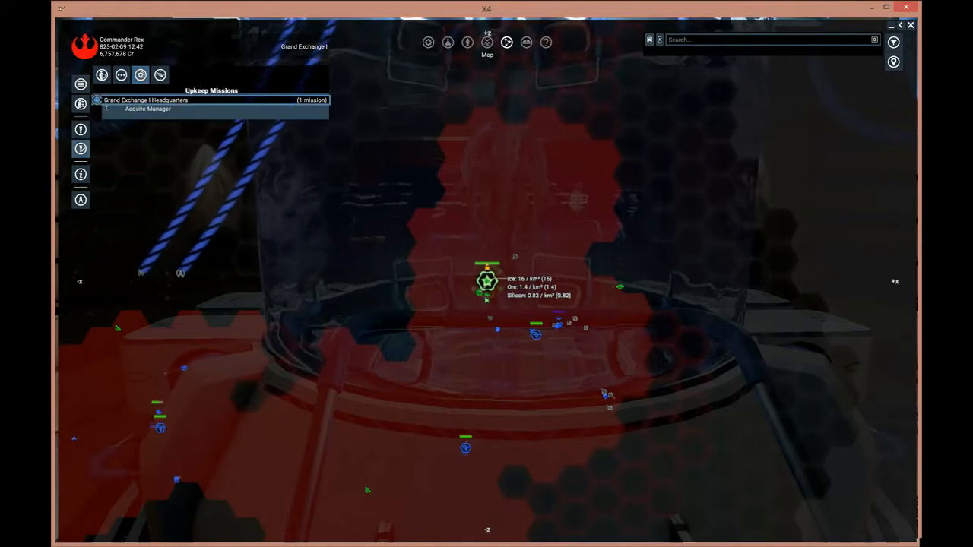
pyautogui.click(160, 75)
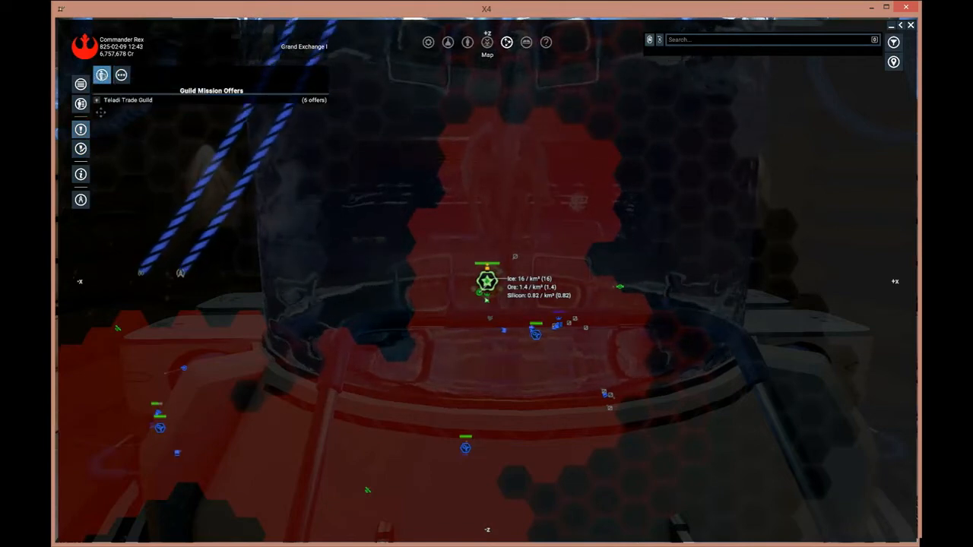
pyautogui.click(128, 100)
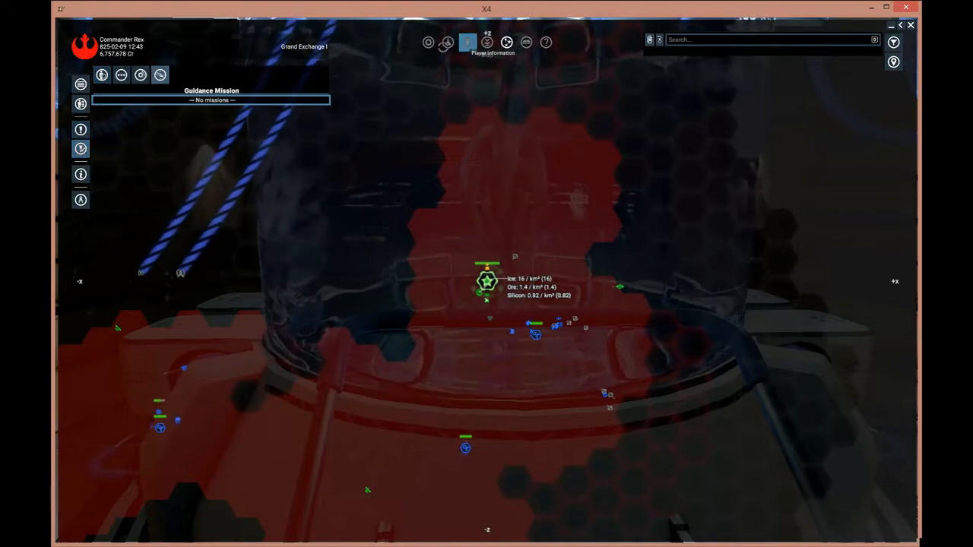
pyautogui.click(447, 43)
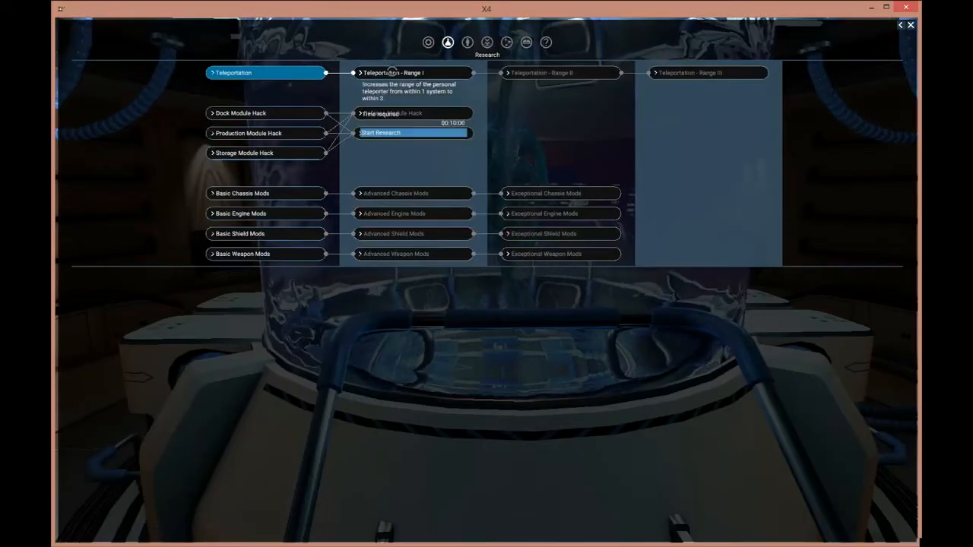
# Start researching Teleportation Range I
pyautogui.click(412, 132)
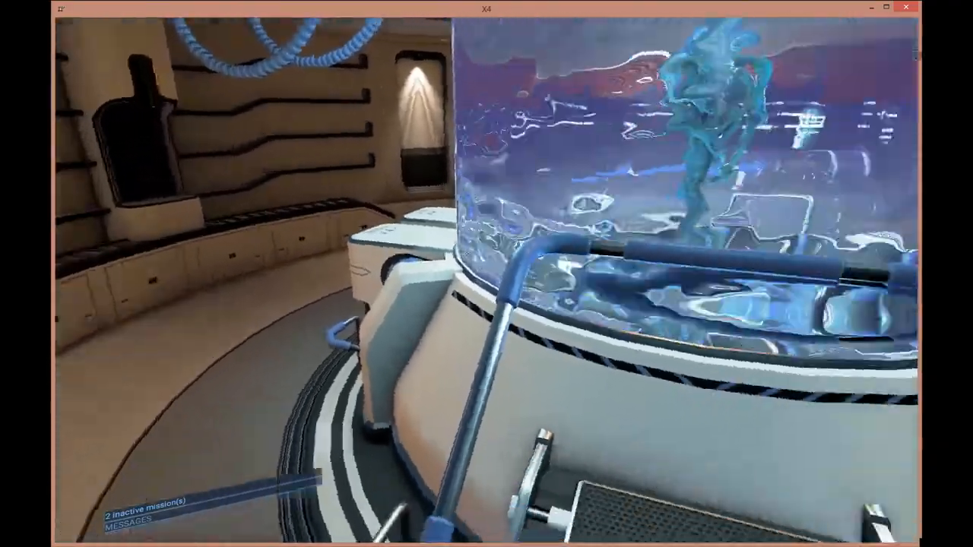
pyautogui.moveTo(487, 274)
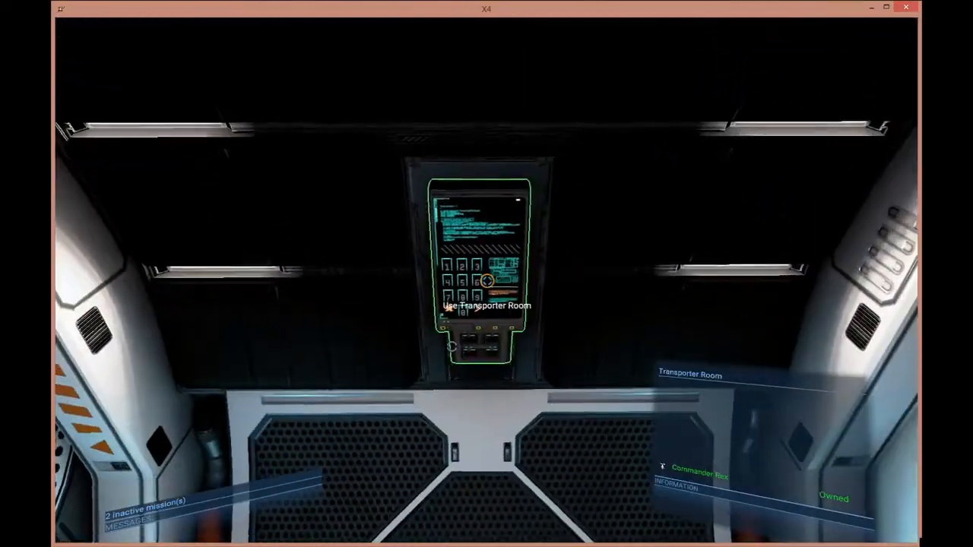
# Use the Transporter Room terminal to list the Elite Vanguard cockpit destination
pyautogui.click(487, 306)
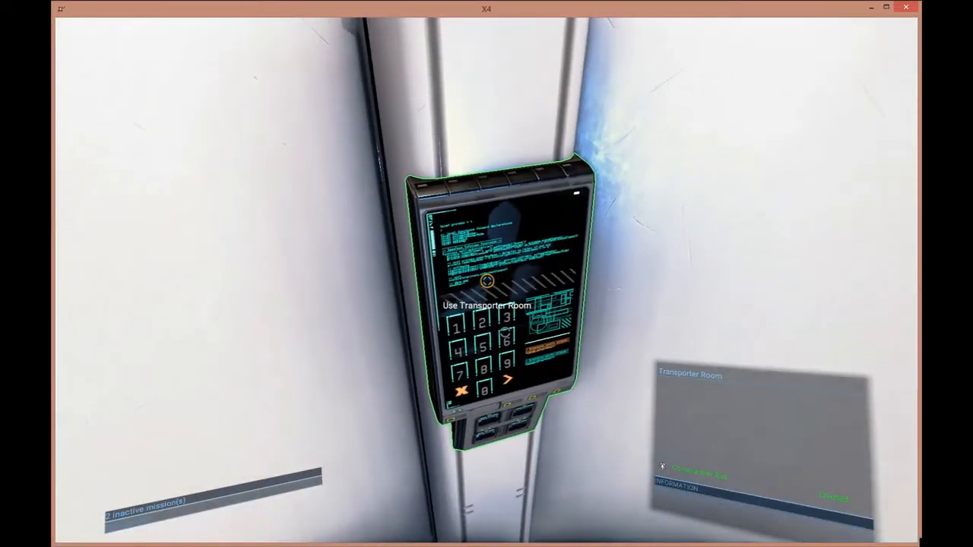
pyautogui.click(487, 304)
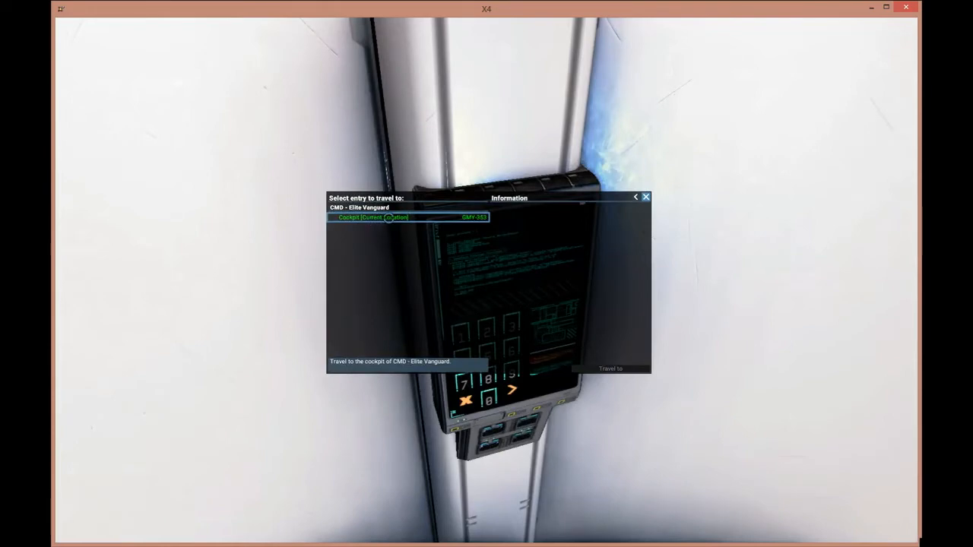
pyautogui.moveTo(647, 198)
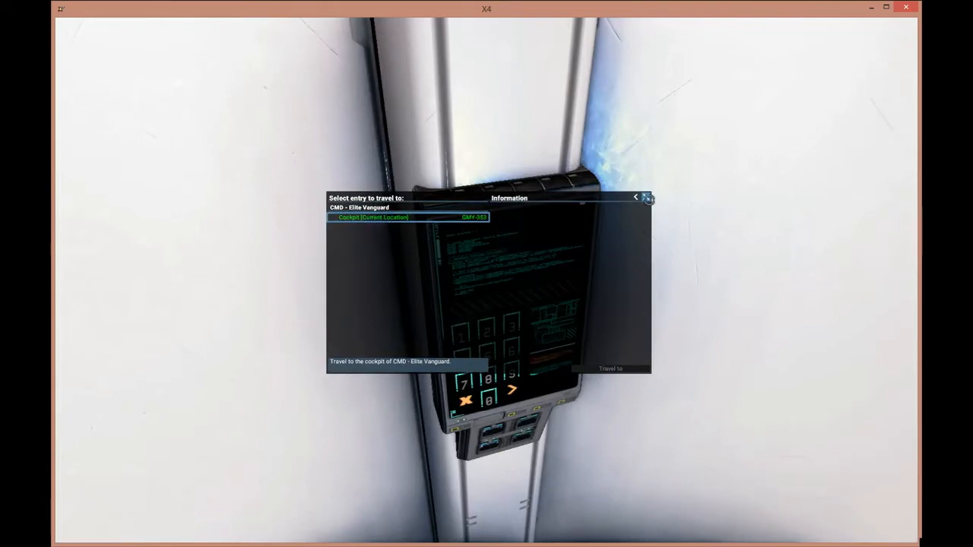
# Close the transporter's travel destination list without travelling anywhere
pyautogui.click(611, 369)
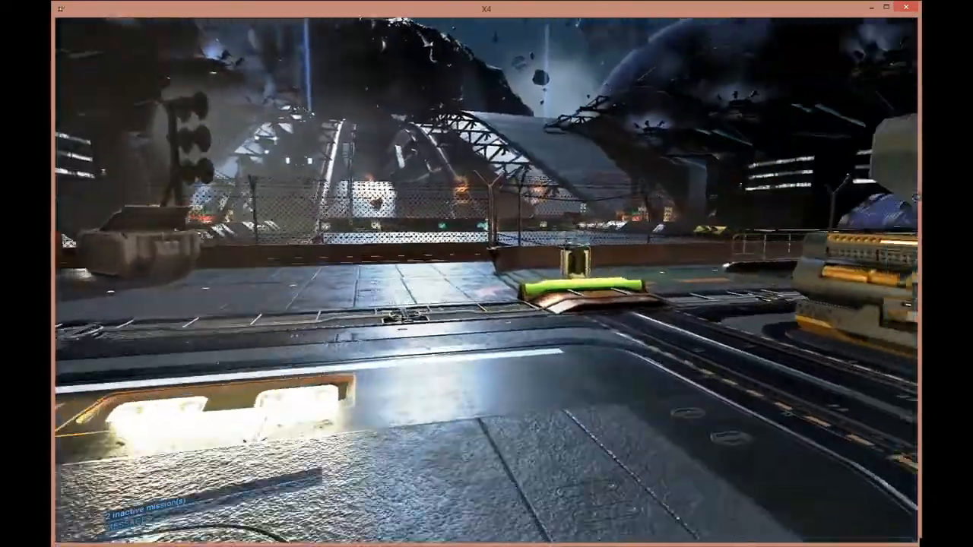
pyautogui.moveTo(487, 274)
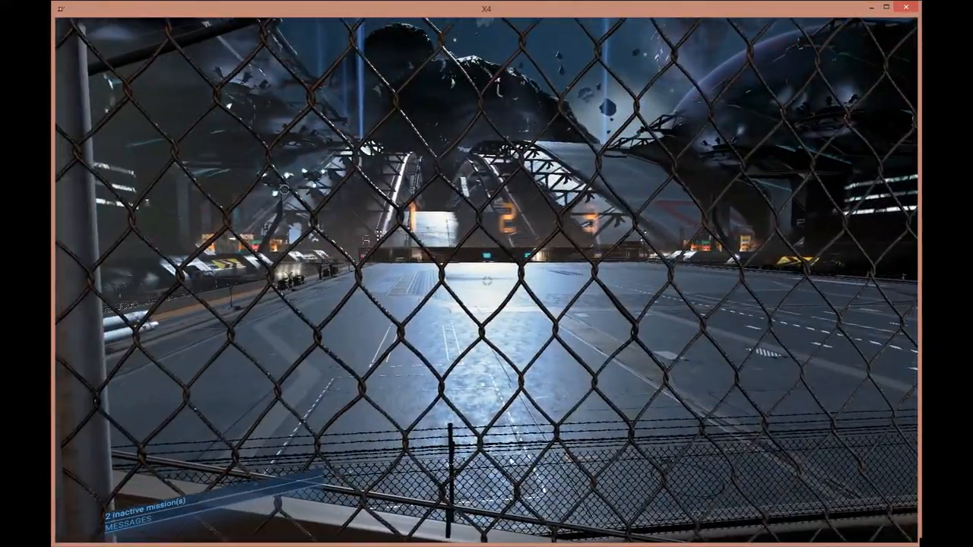
pyautogui.moveTo(486, 273)
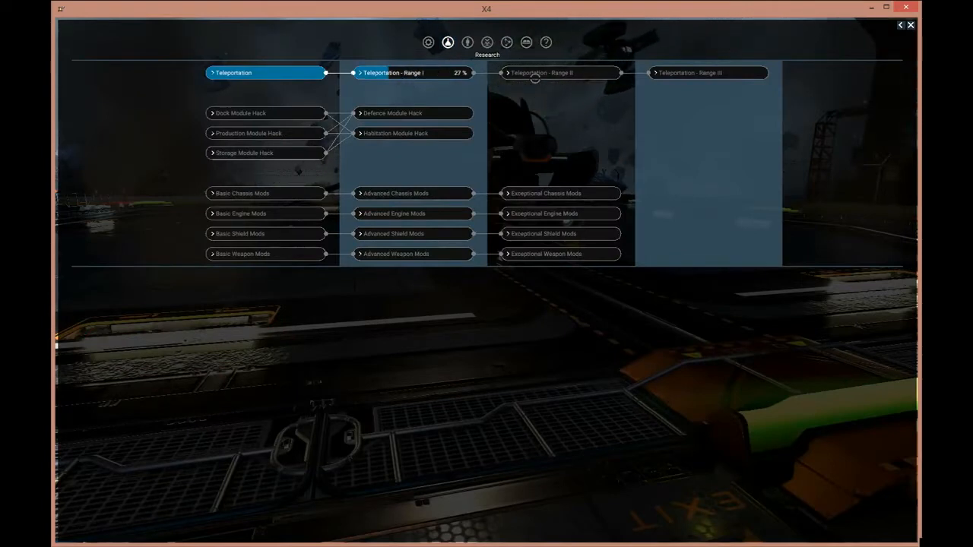
# Show the Research tree with Teleportation: Range I at 31 percent progress
pyautogui.click(687, 73)
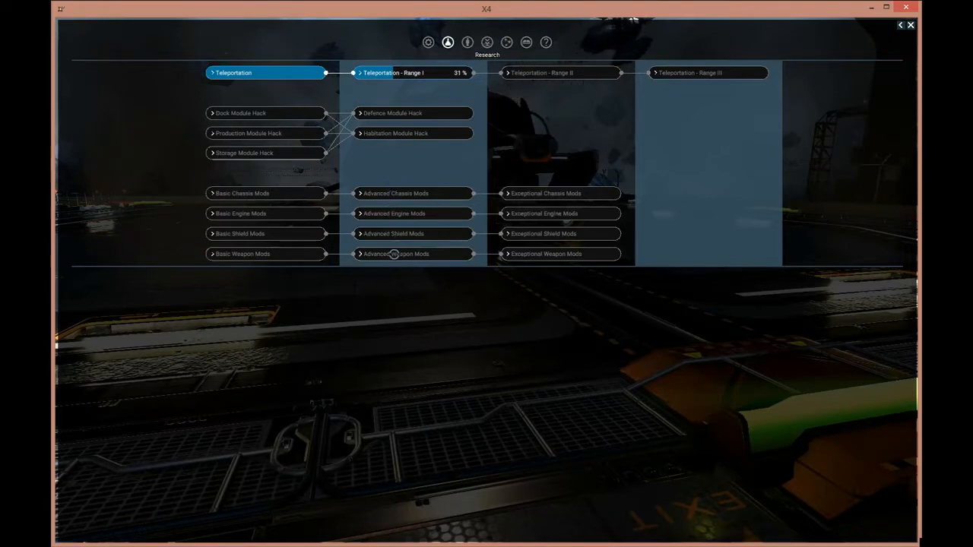
pyautogui.moveTo(550, 186)
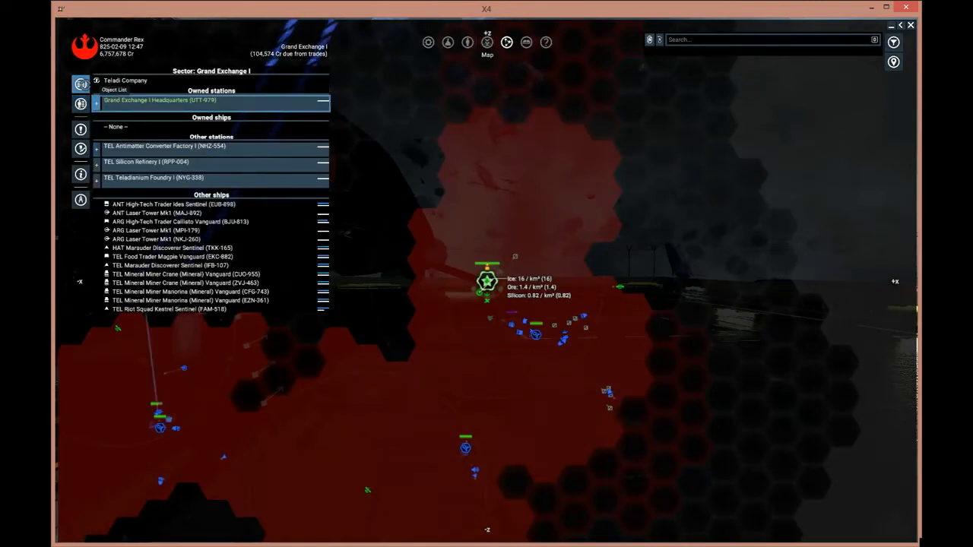
# Show the player's inventory of crafting, general and trade wares from Player Information
pyautogui.click(467, 43)
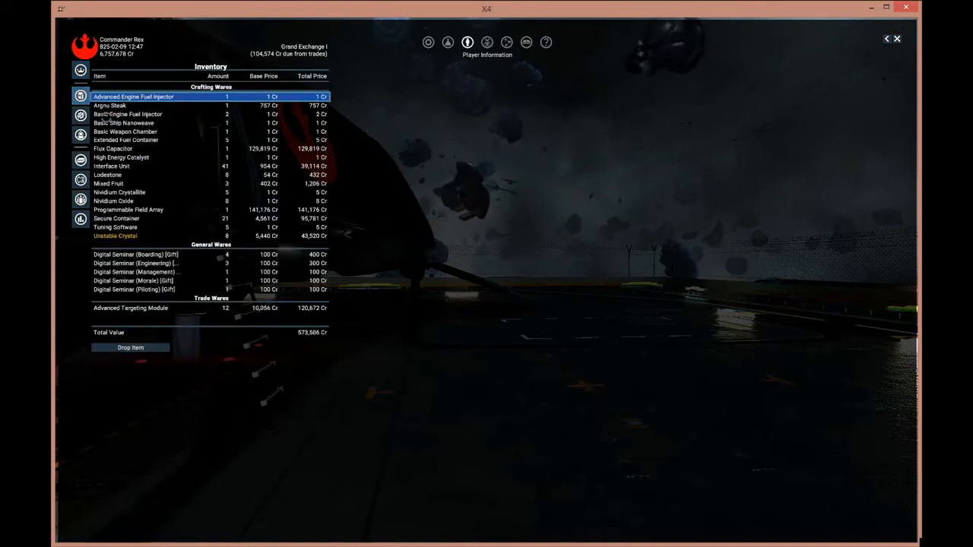
pyautogui.click(897, 39)
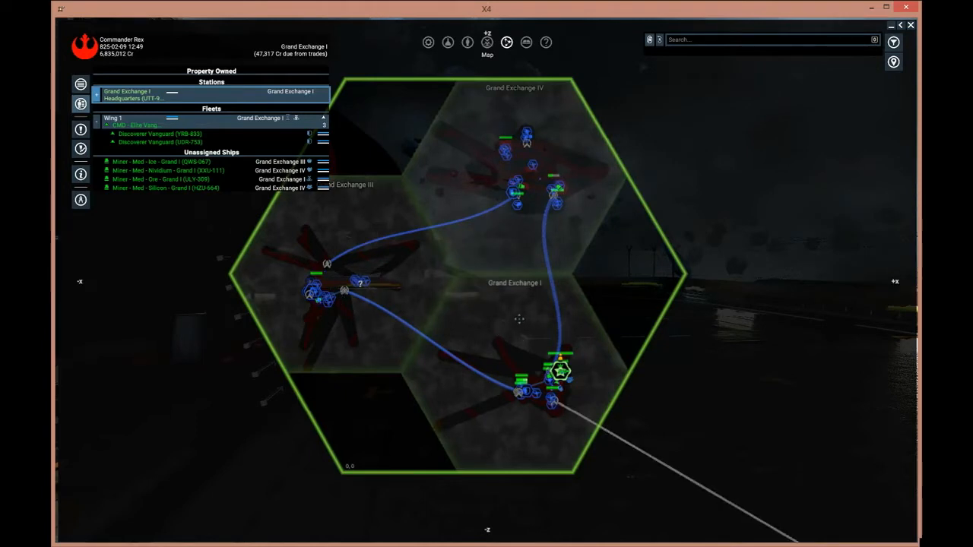
pyautogui.moveTo(491, 327)
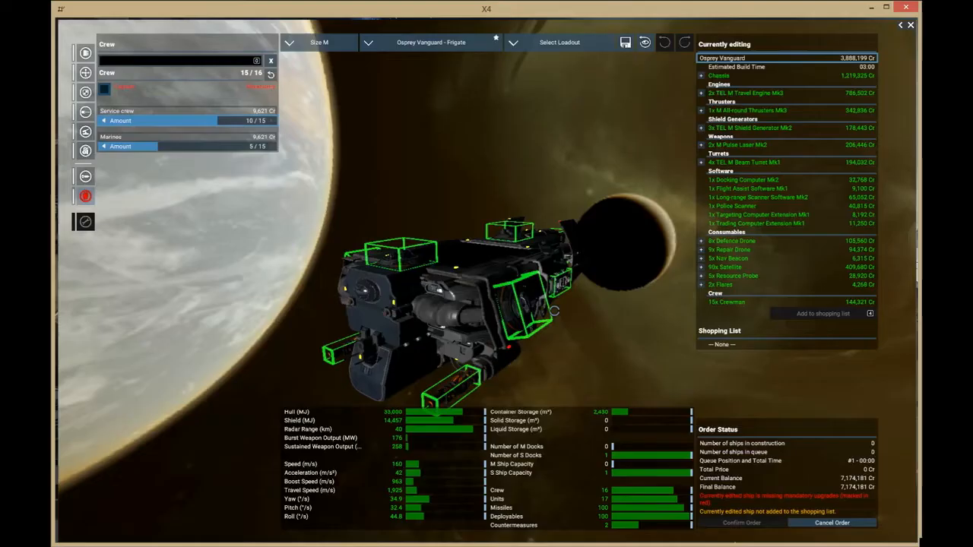
pyautogui.moveTo(252, 318)
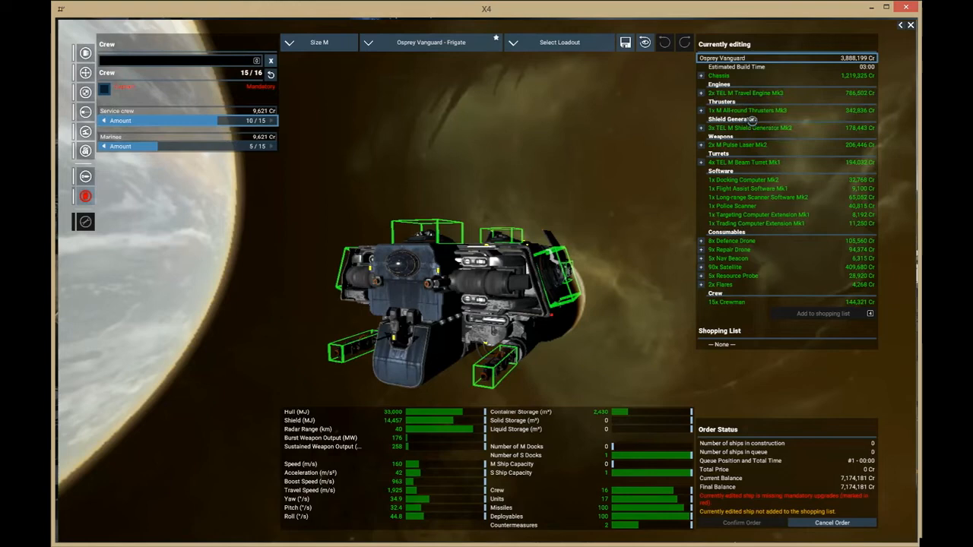
pyautogui.moveTo(737, 146)
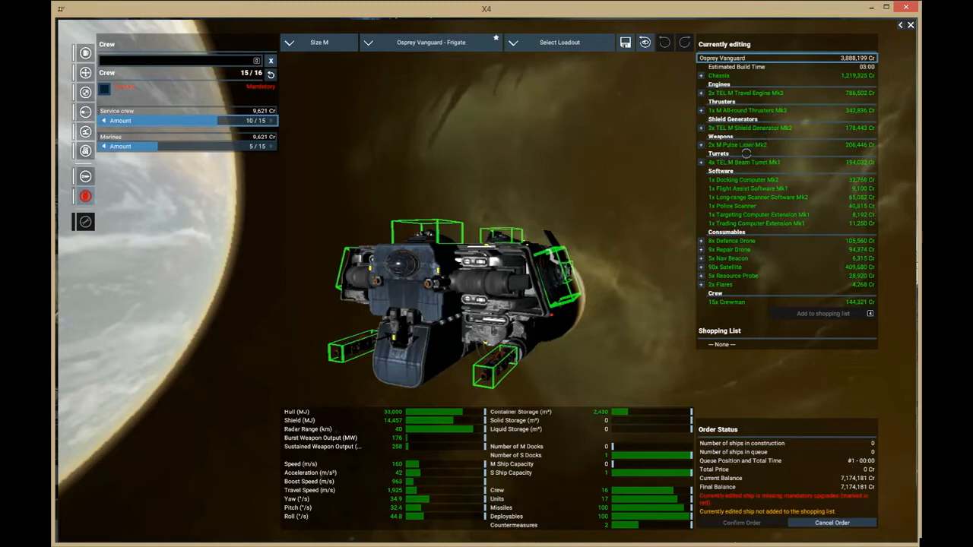
pyautogui.moveTo(741, 179)
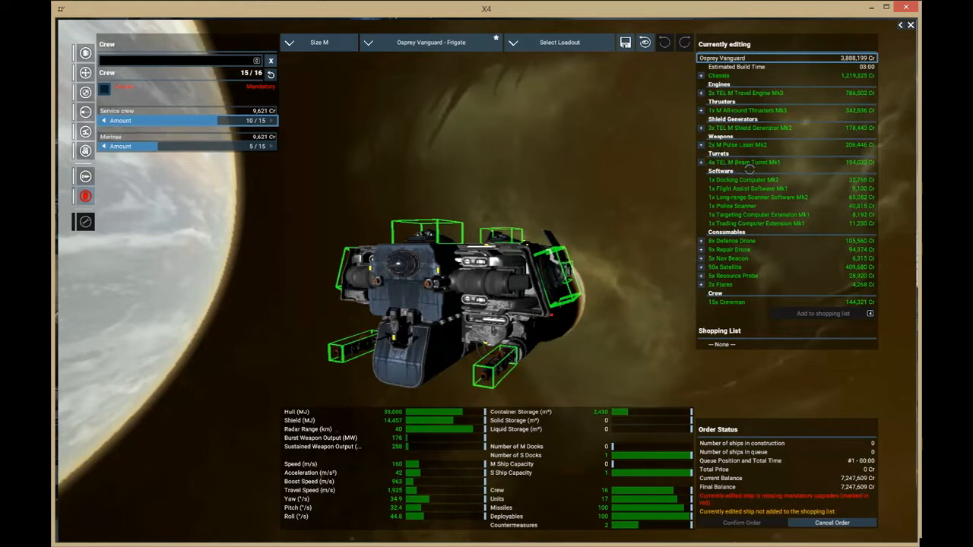
pyautogui.moveTo(752, 161)
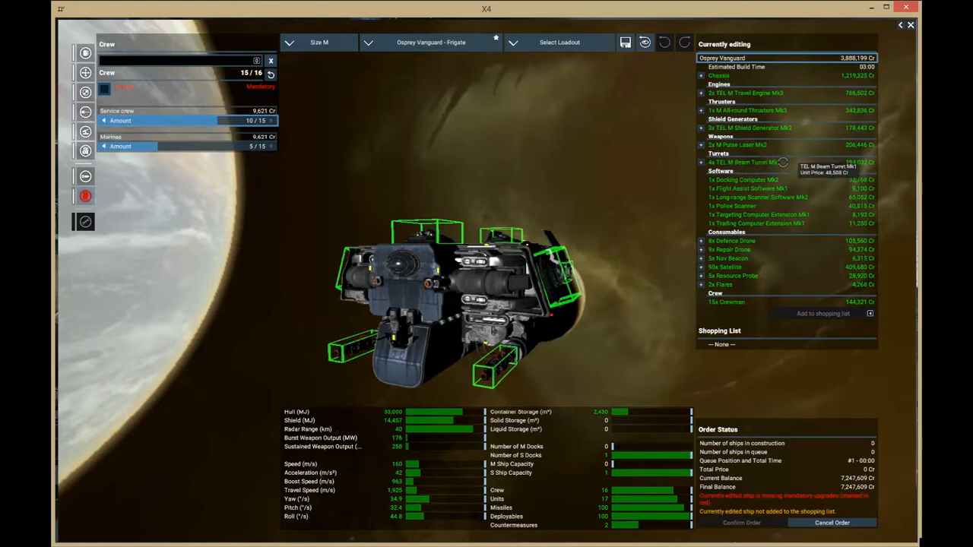
pyautogui.moveTo(752, 212)
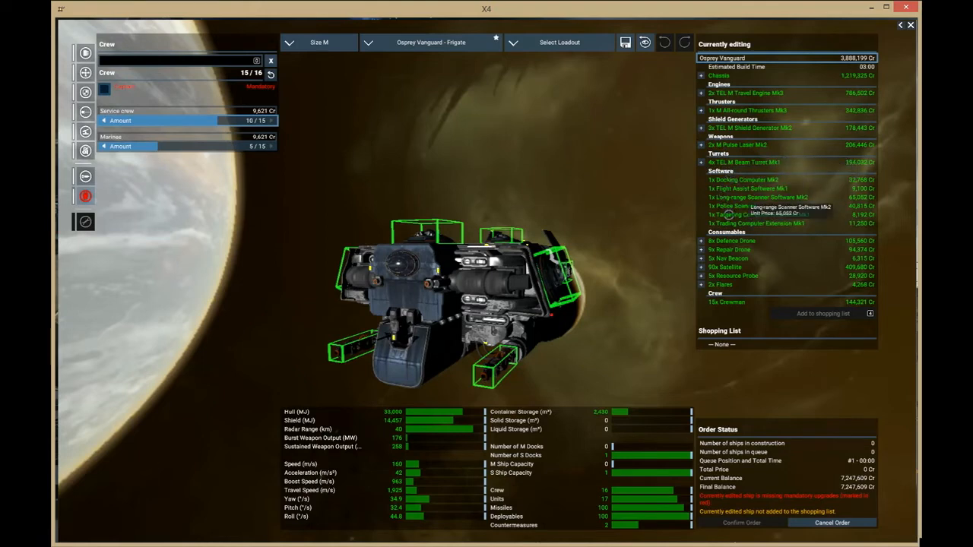
pyautogui.moveTo(730, 249)
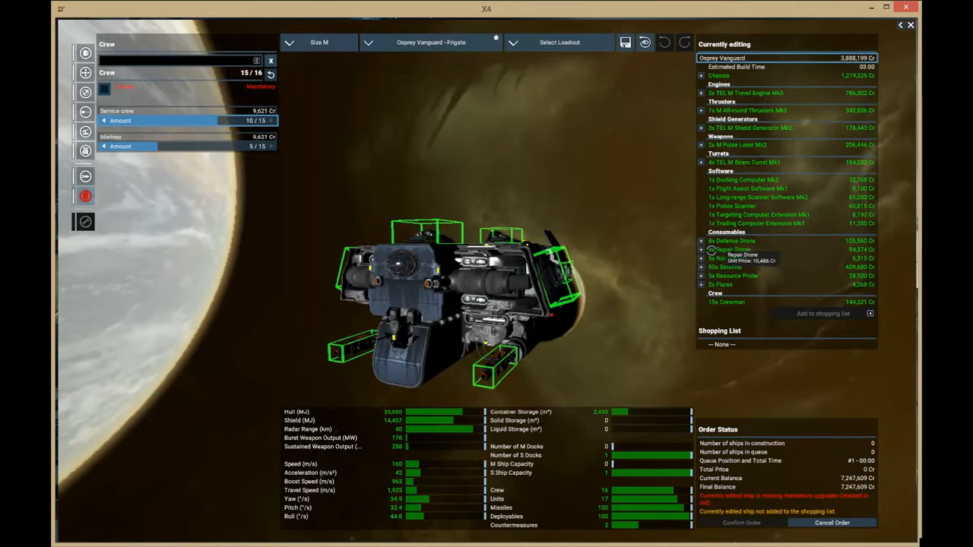
pyautogui.moveTo(726, 259)
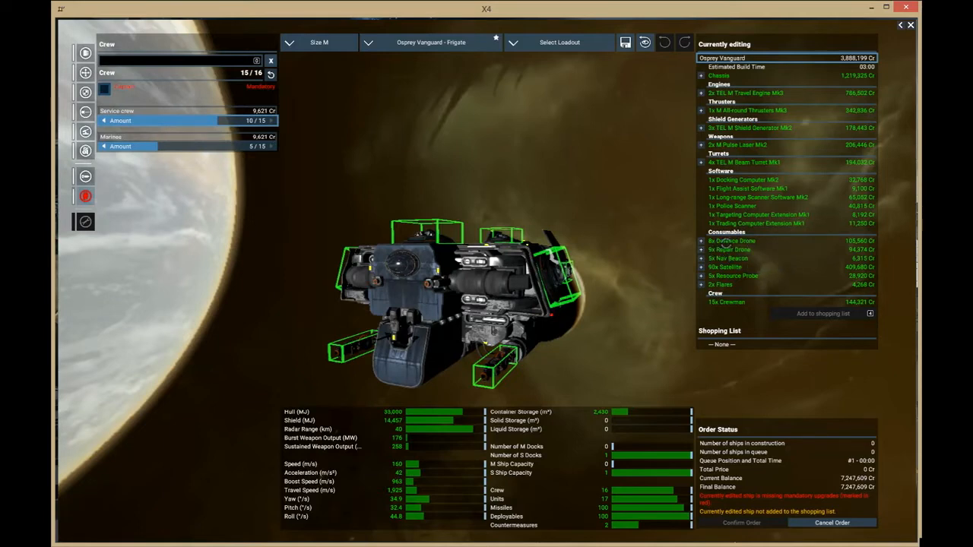
pyautogui.moveTo(729, 240)
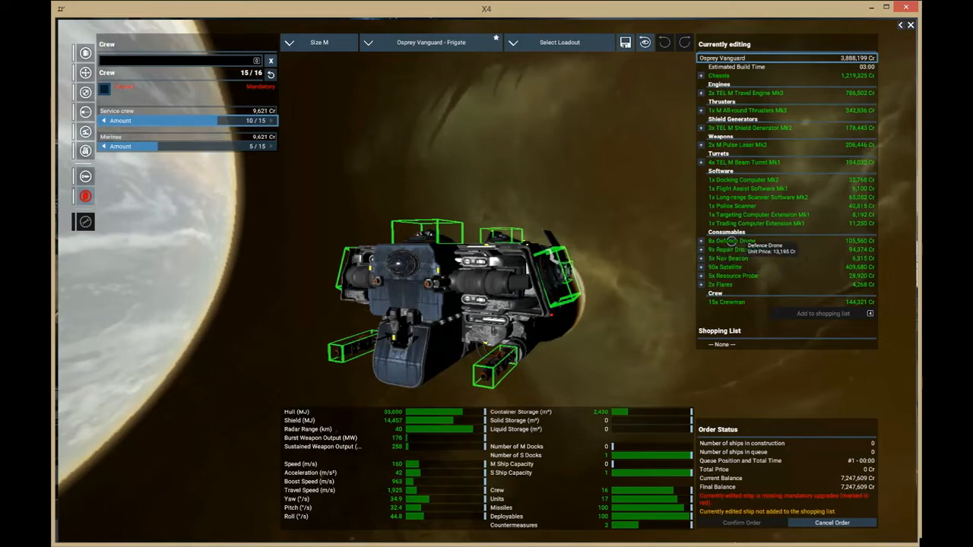
pyautogui.moveTo(727, 267)
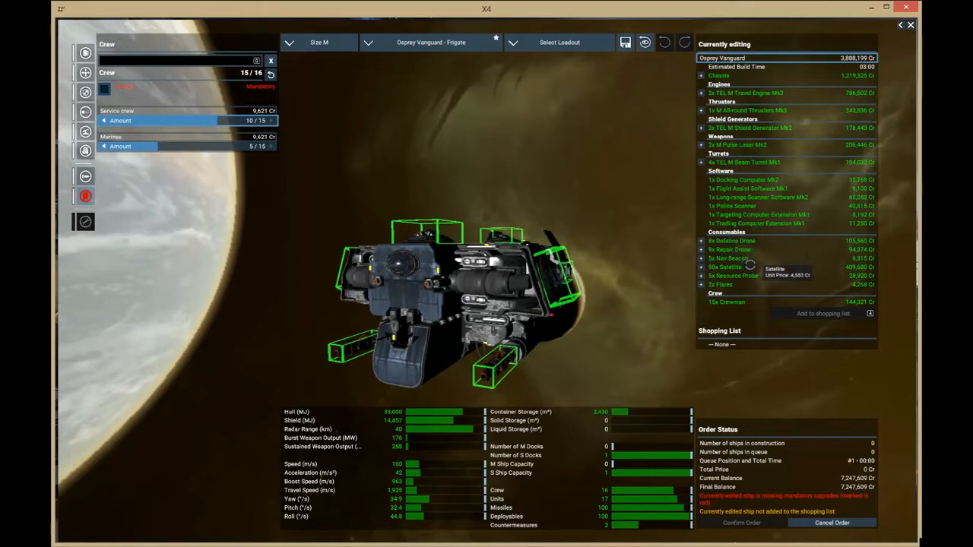
pyautogui.moveTo(745, 261)
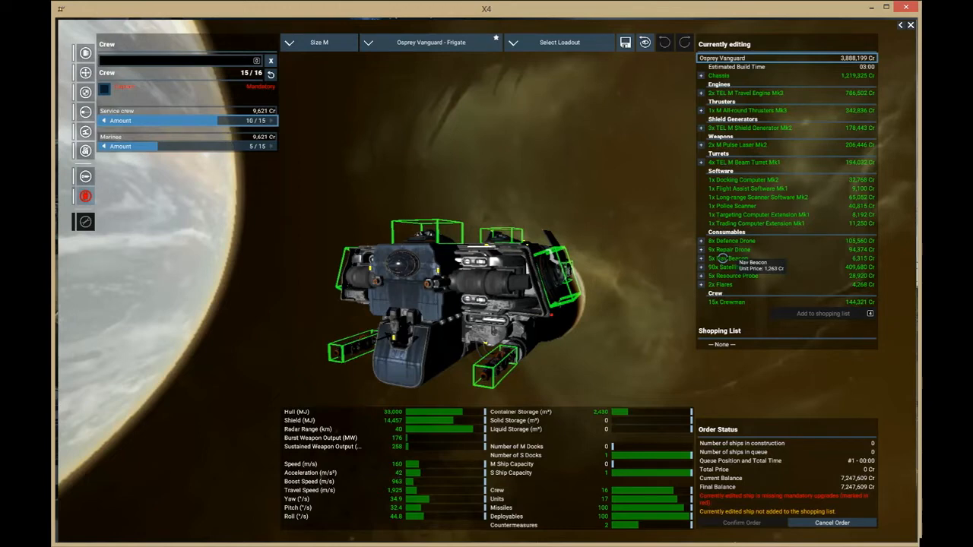
pyautogui.moveTo(748, 249)
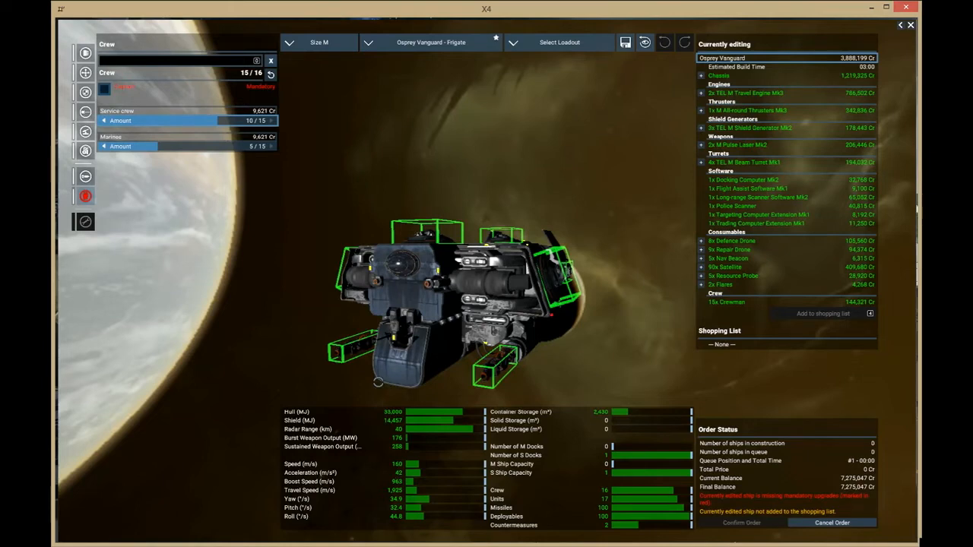
pyautogui.moveTo(225, 266)
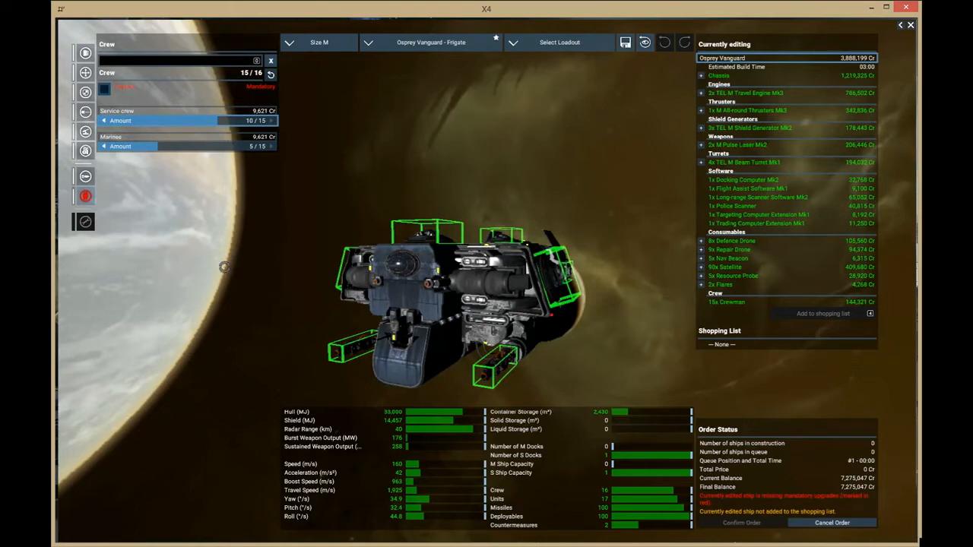
pyautogui.moveTo(224, 298)
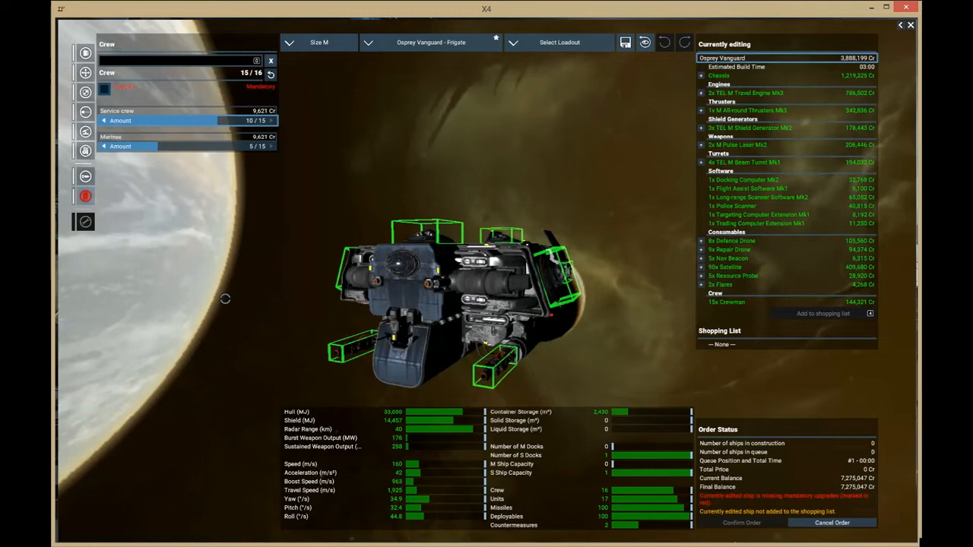
pyautogui.moveTo(518, 374)
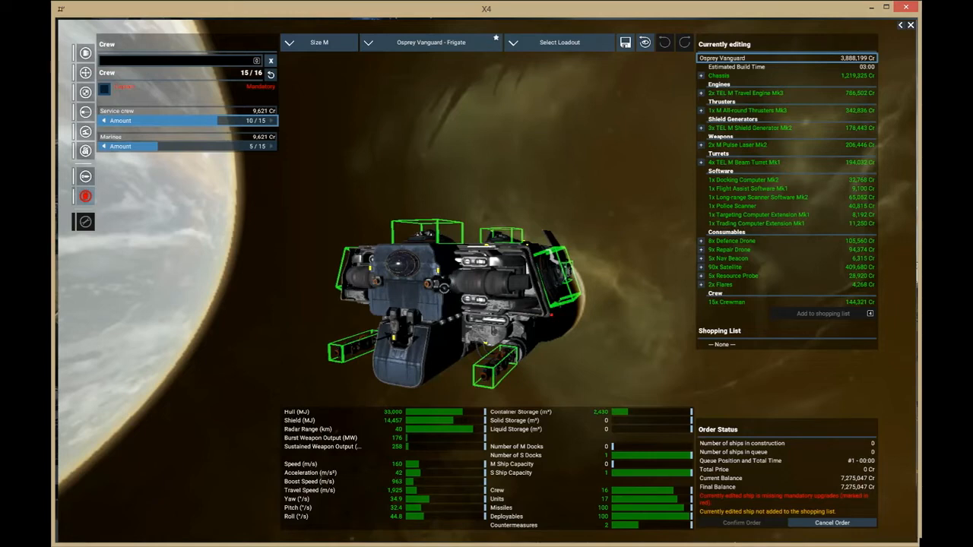
pyautogui.moveTo(541, 330)
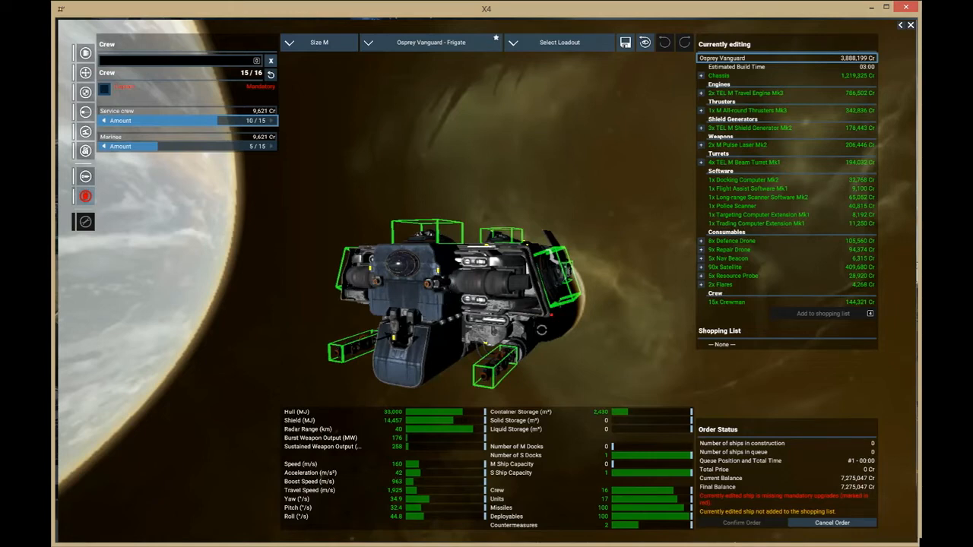
pyautogui.moveTo(657, 300)
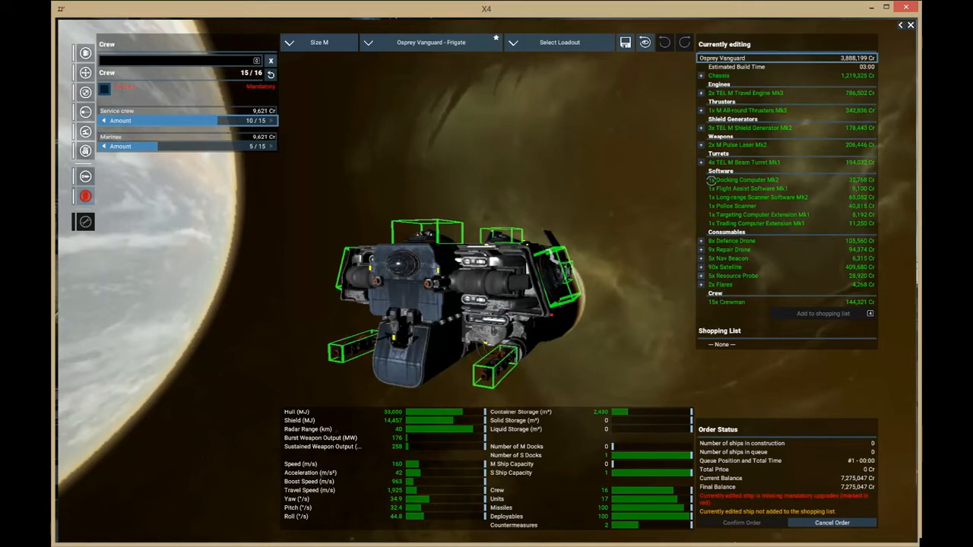
pyautogui.moveTo(540, 194)
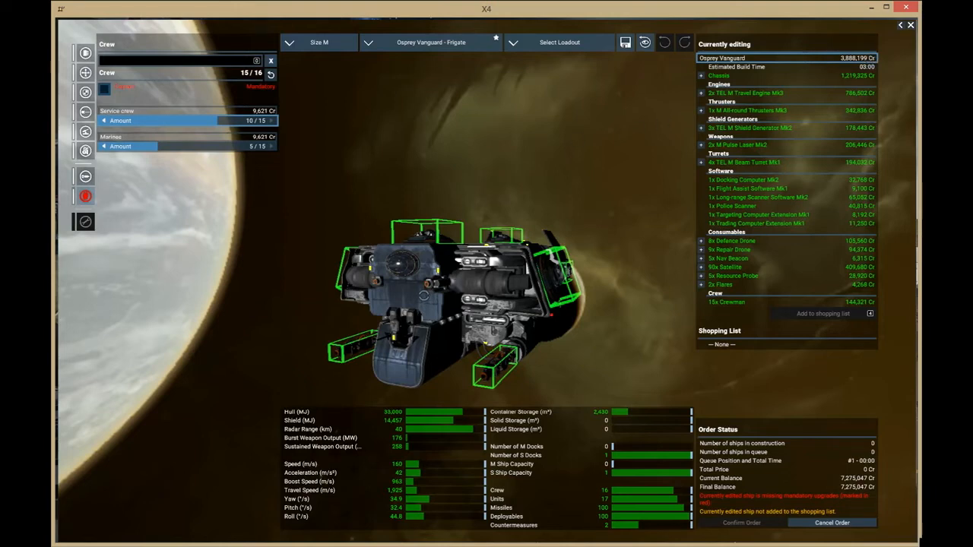
pyautogui.moveTo(420, 298)
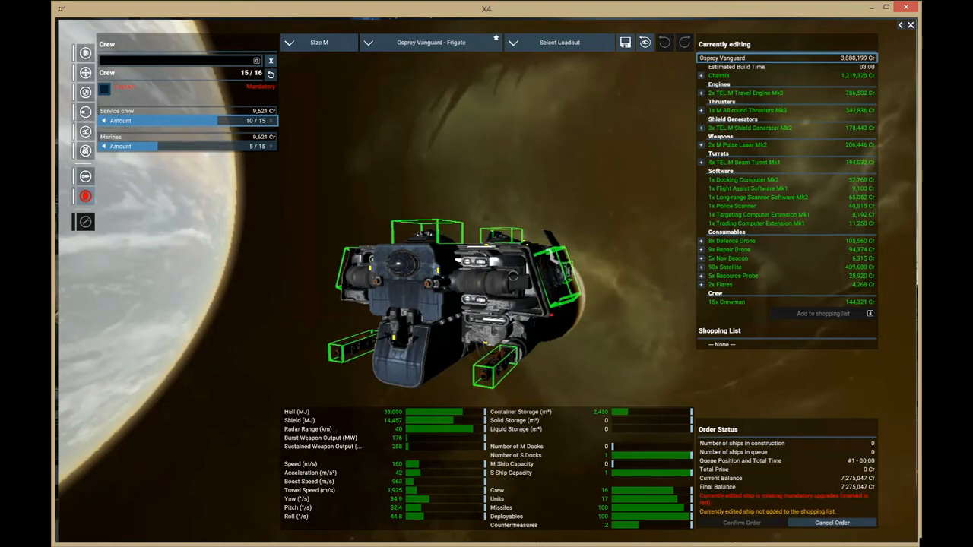
pyautogui.moveTo(547, 179)
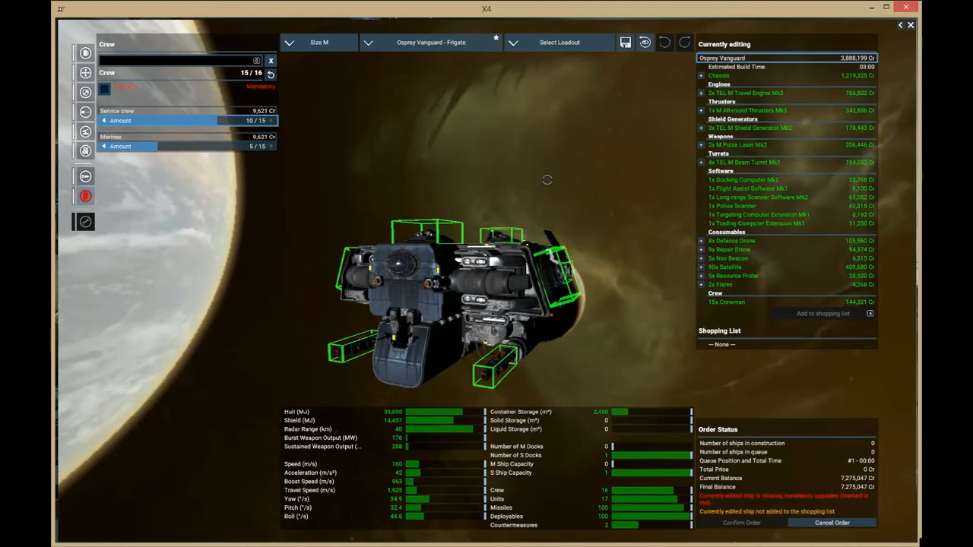
pyautogui.moveTo(368, 225)
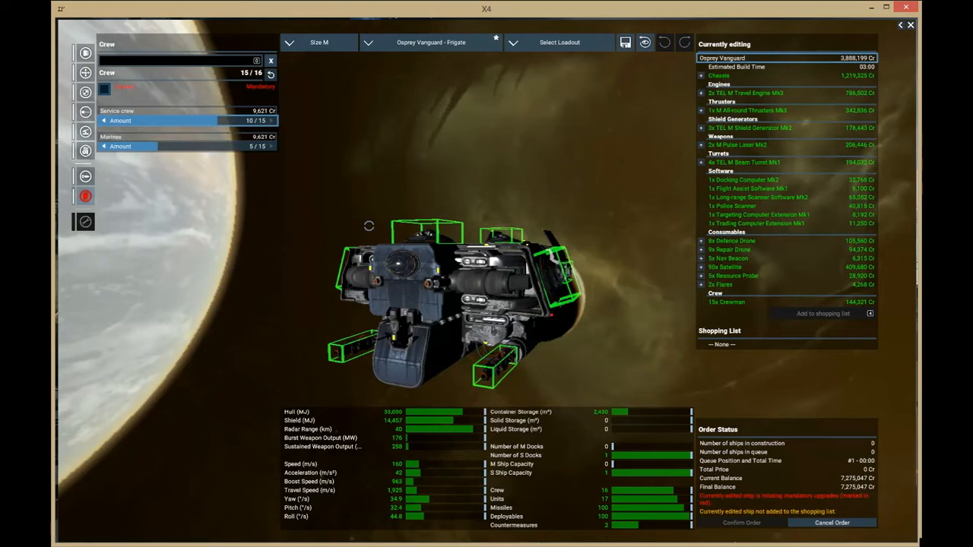
pyautogui.moveTo(325, 338)
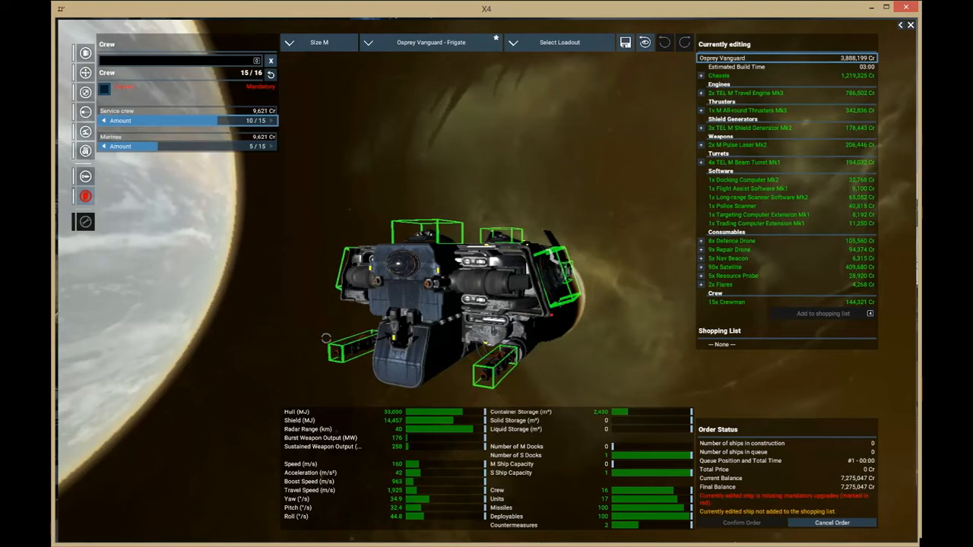